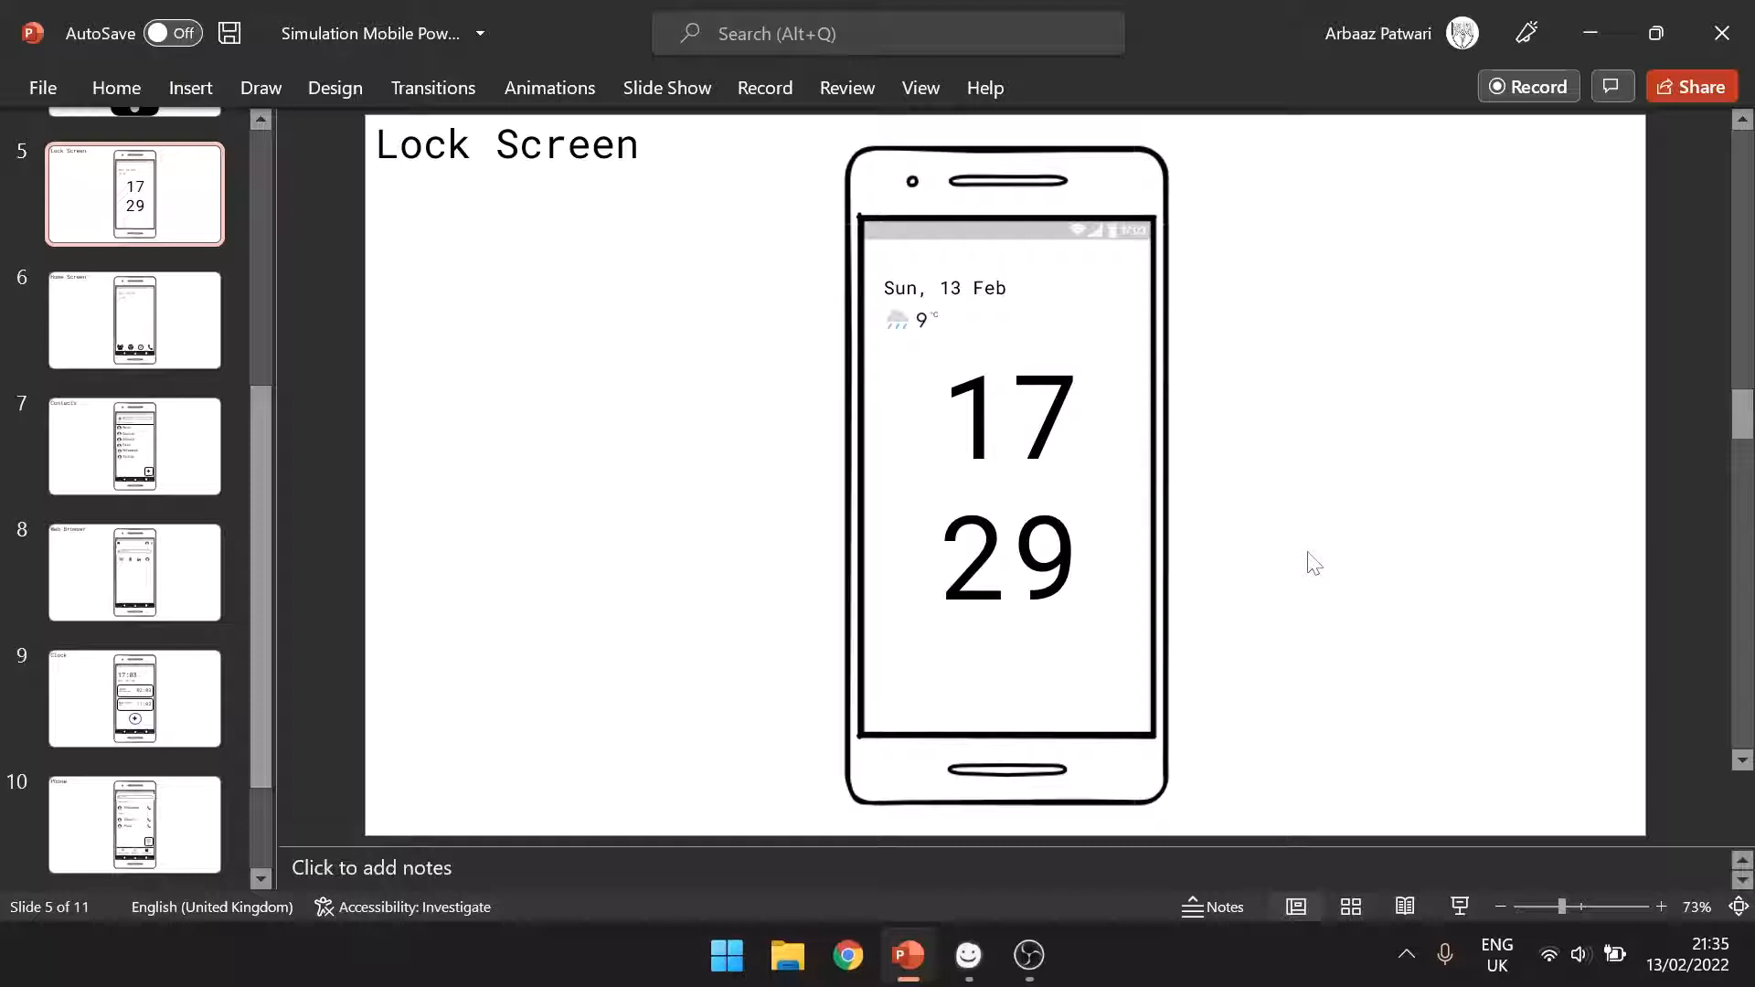
mouse_move(1238, 550)
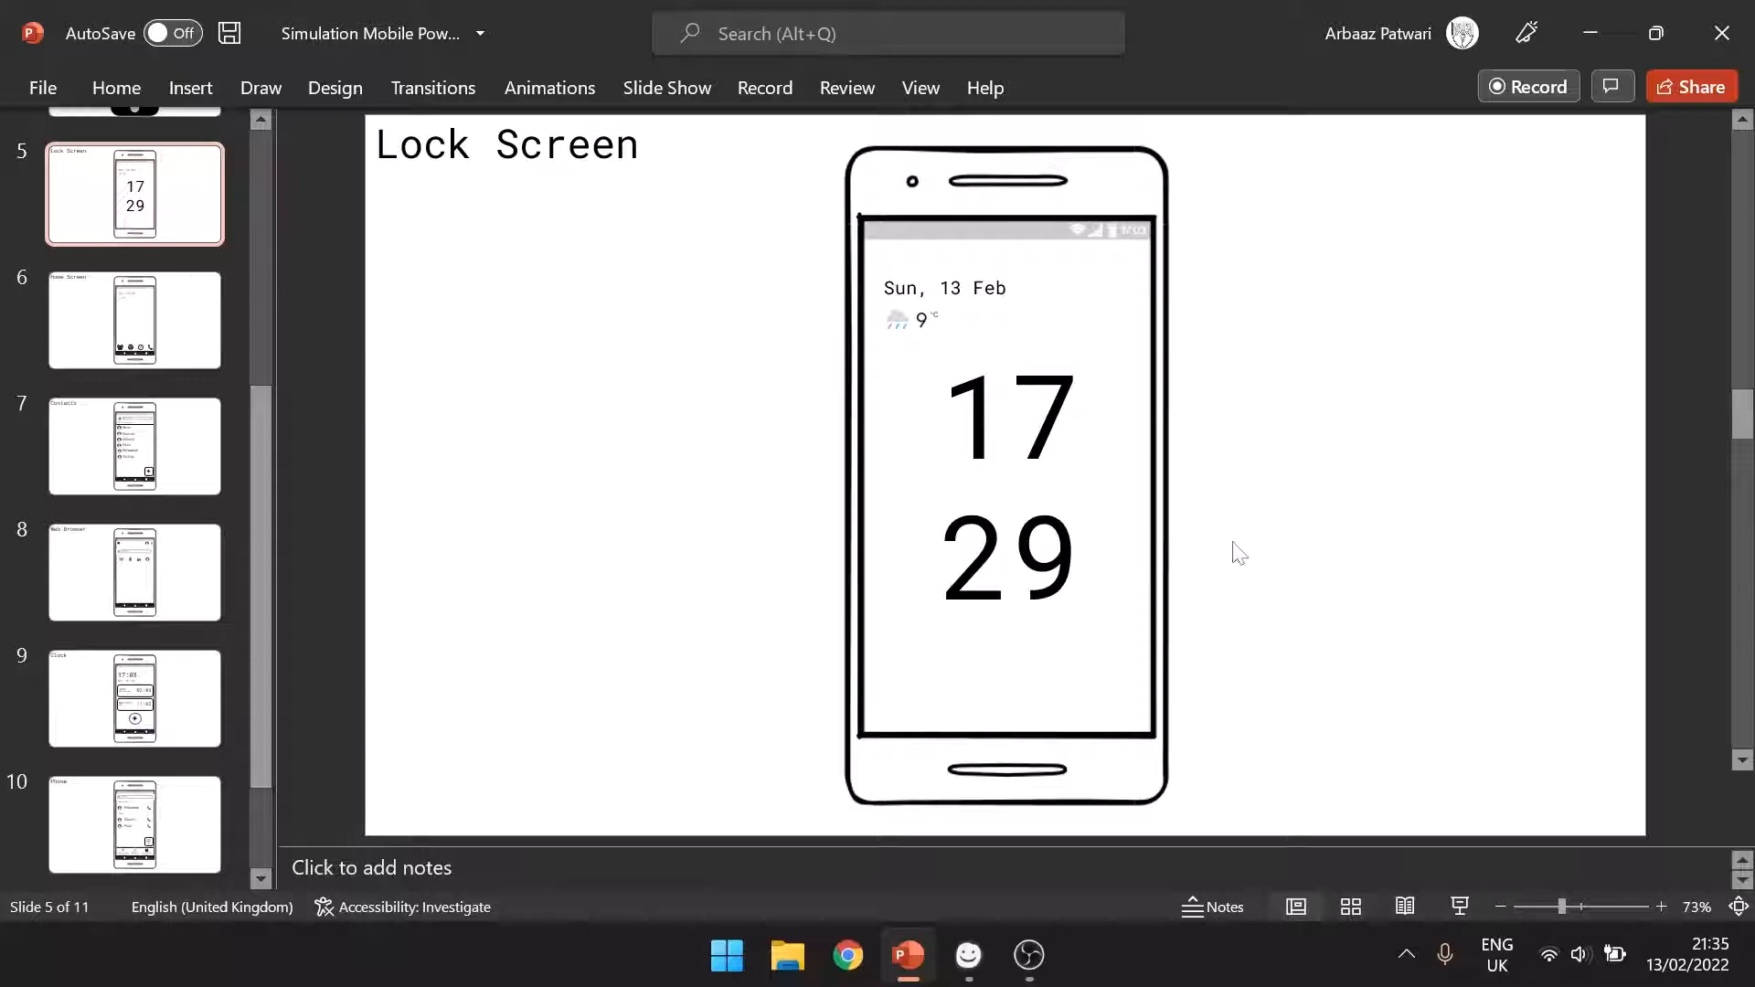
mouse_move(163, 348)
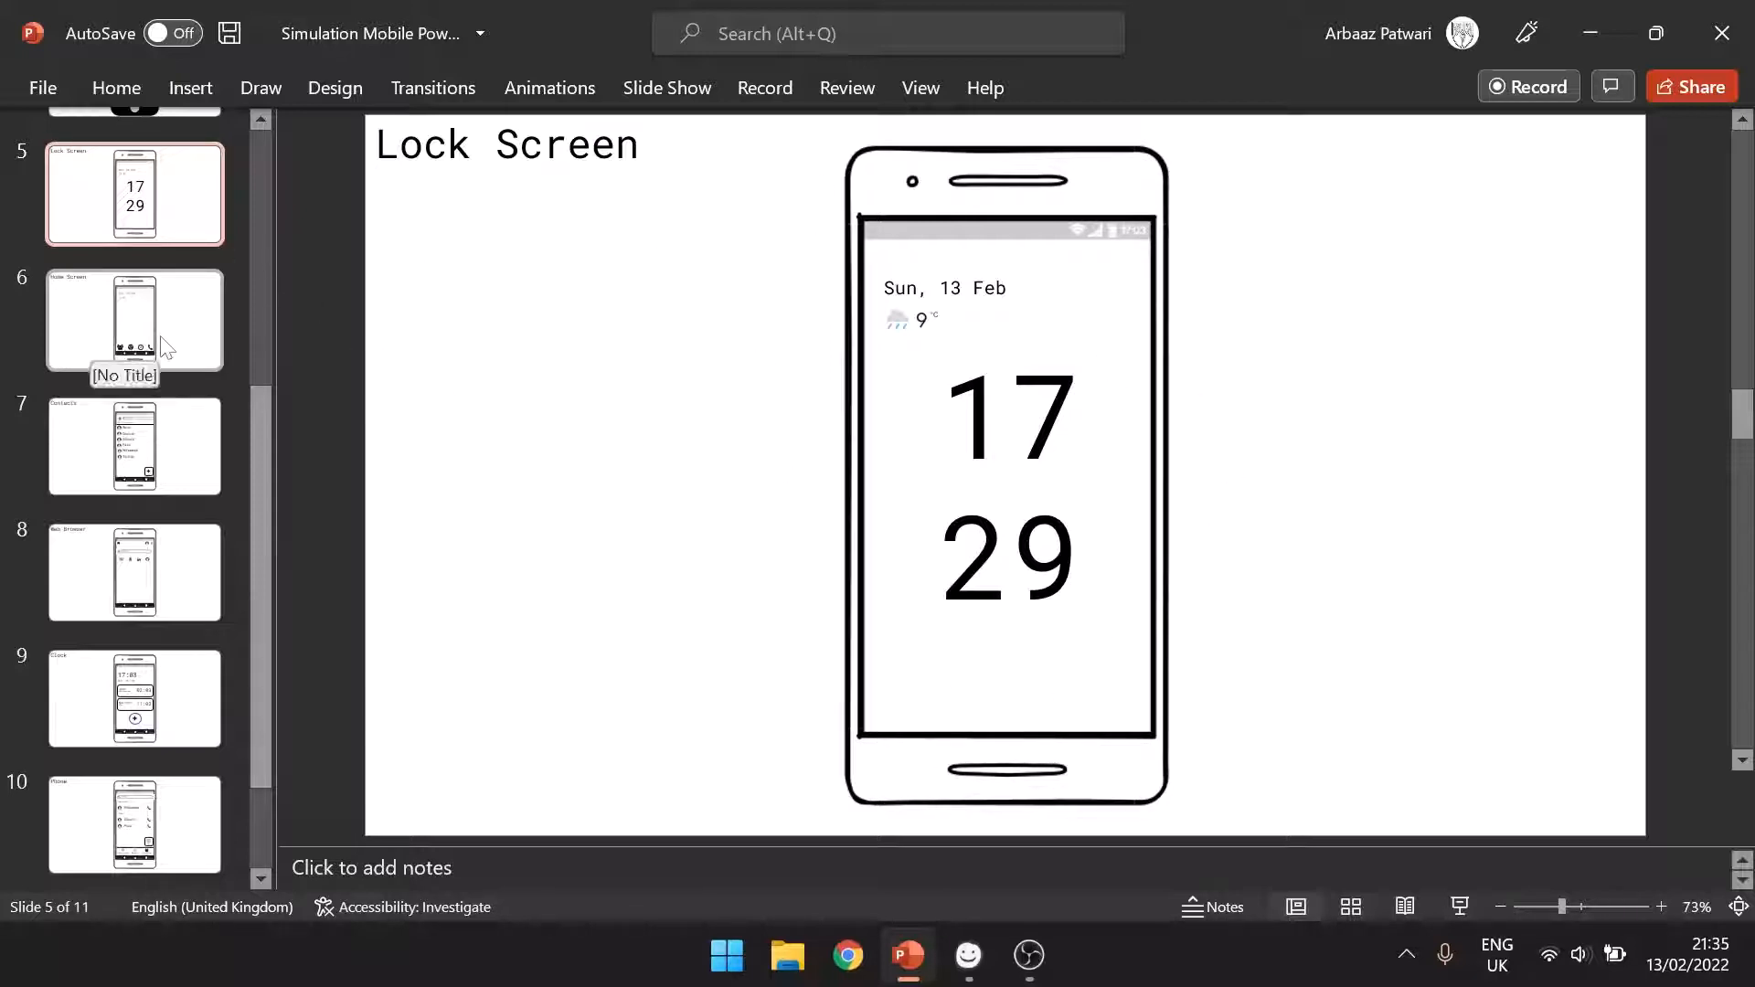
- Follow slide 6's contacts, browser and phone icon links to Slides 7, 8 and 10
click(135, 320)
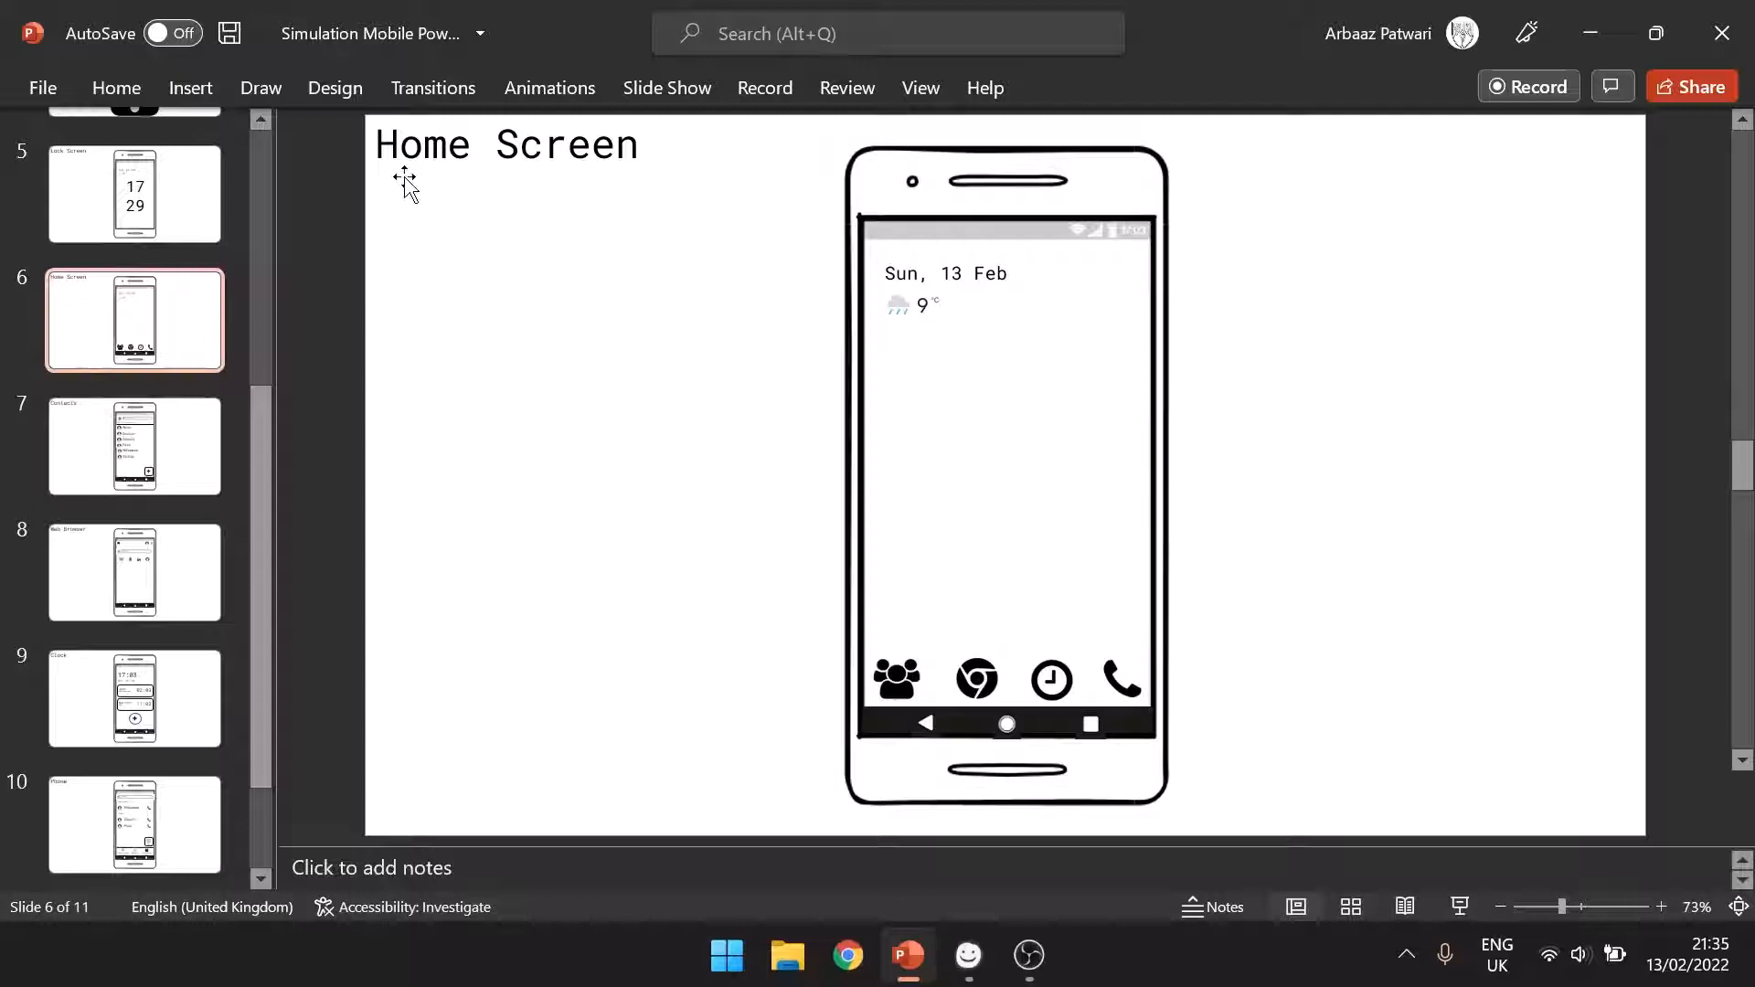
mouse_move(1131, 398)
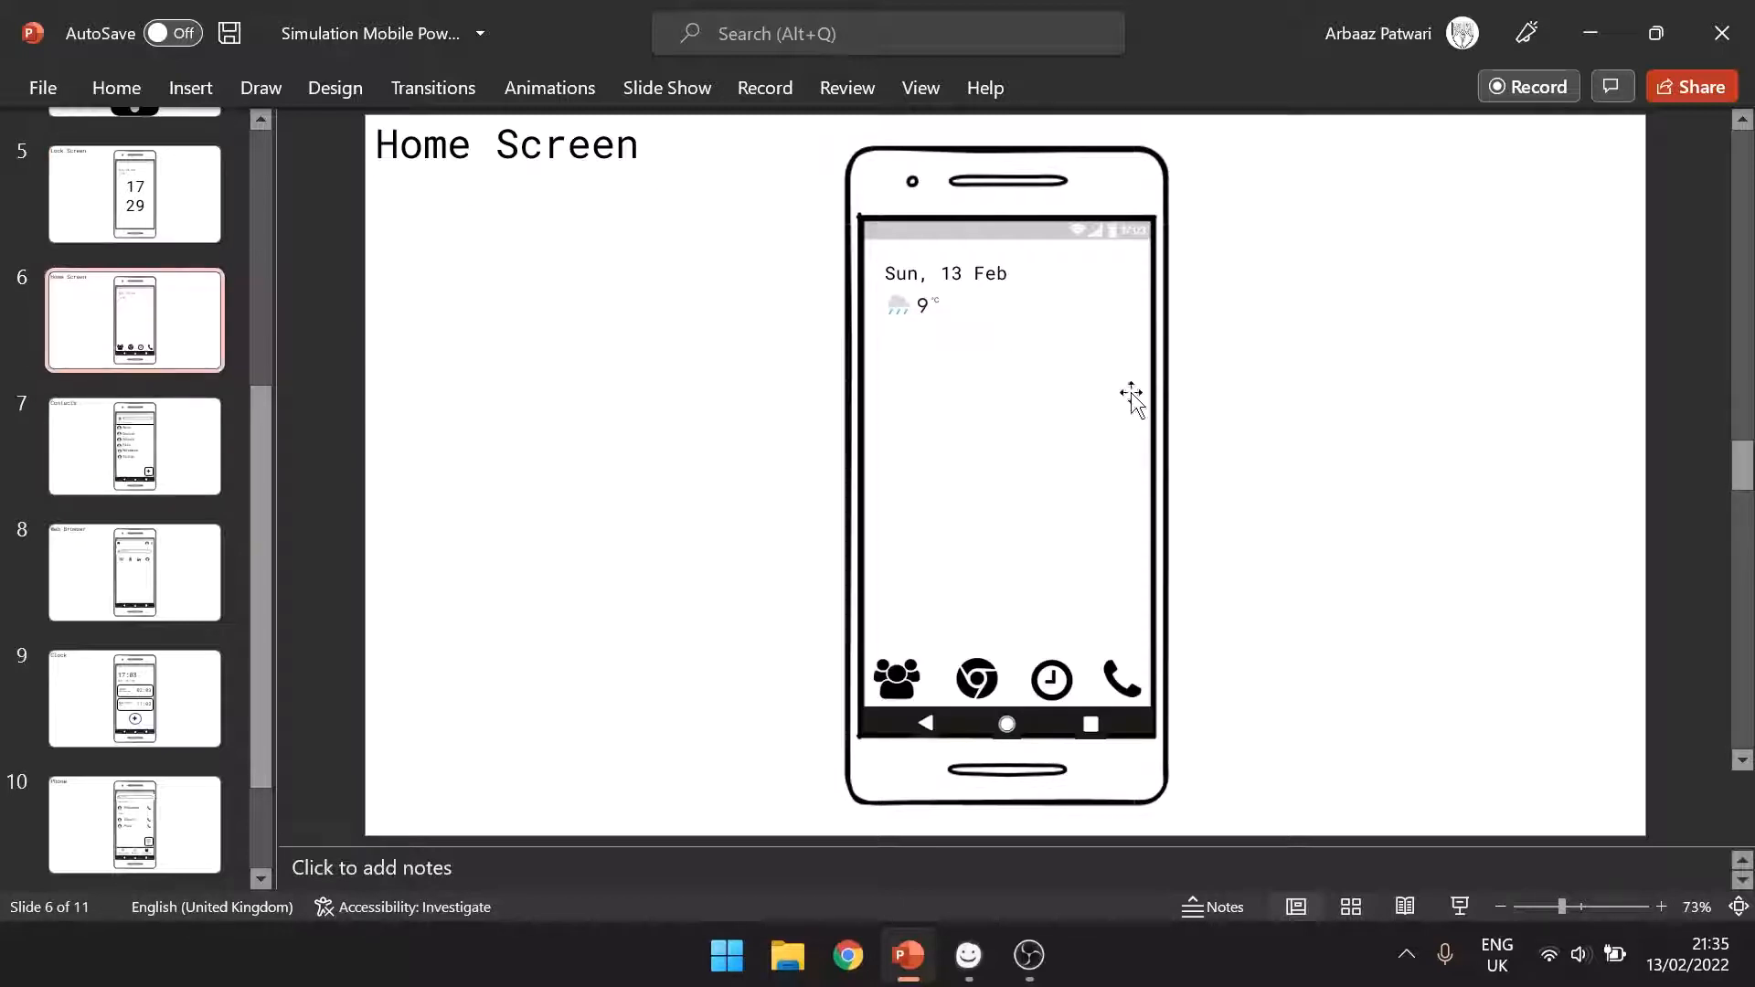
mouse_move(896, 680)
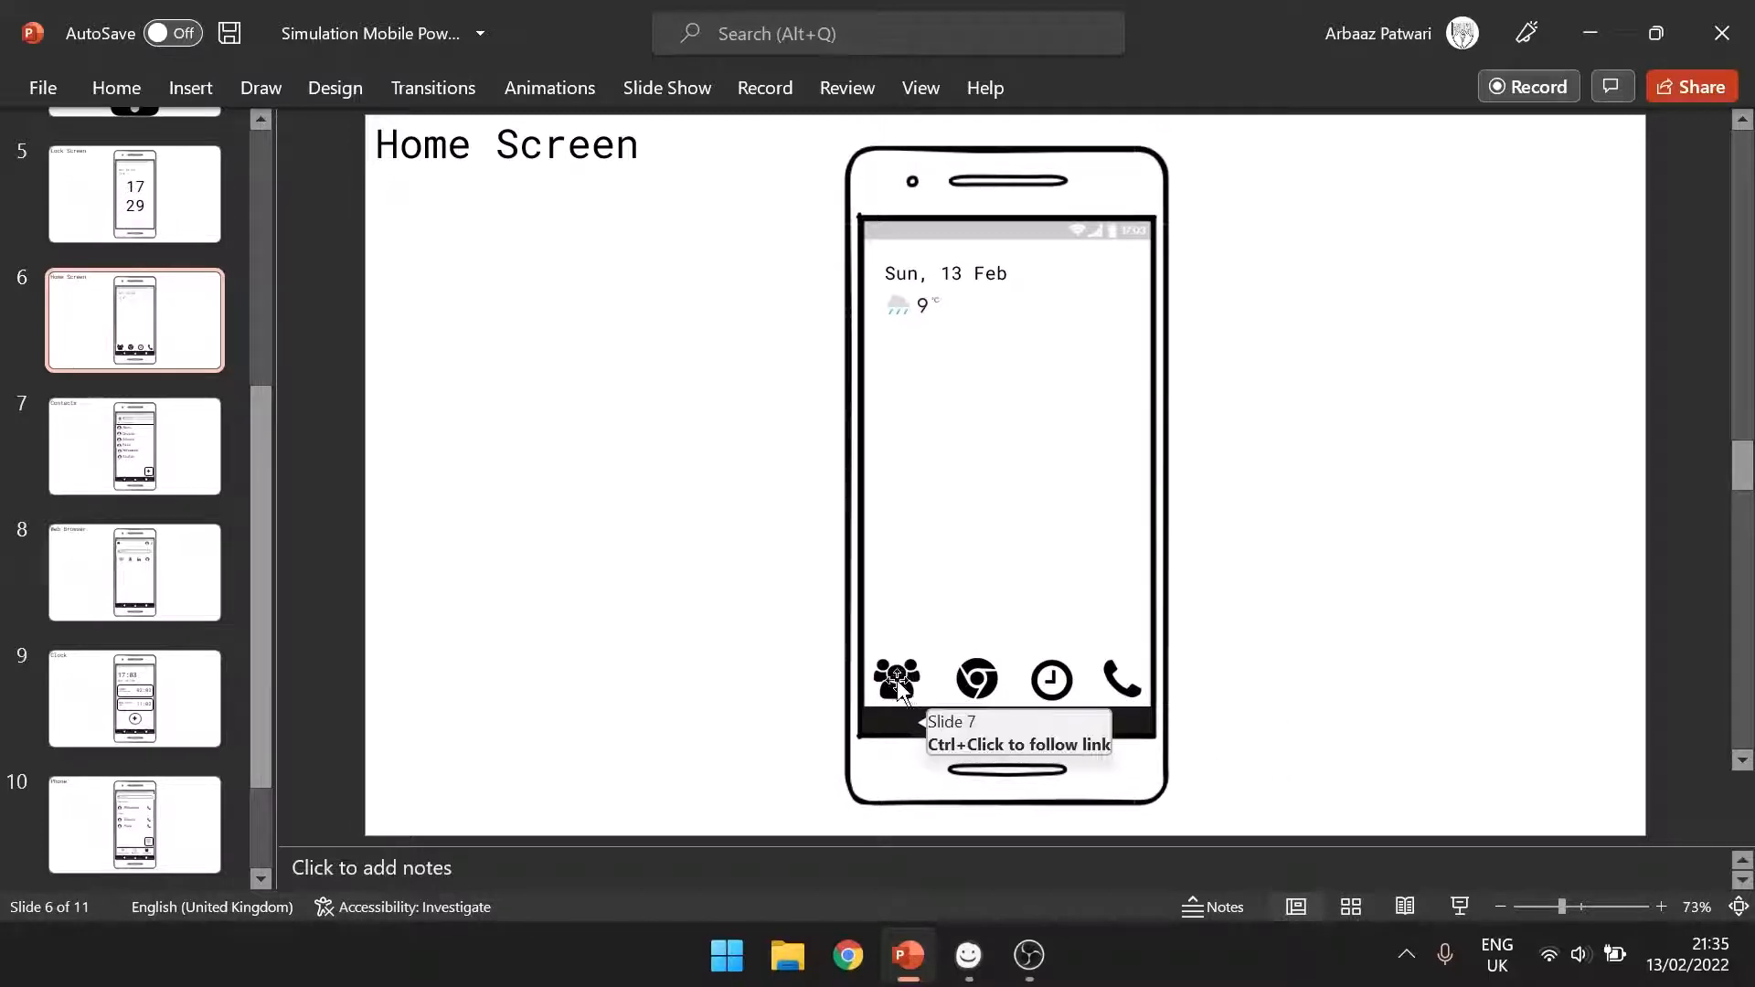
click(896, 680)
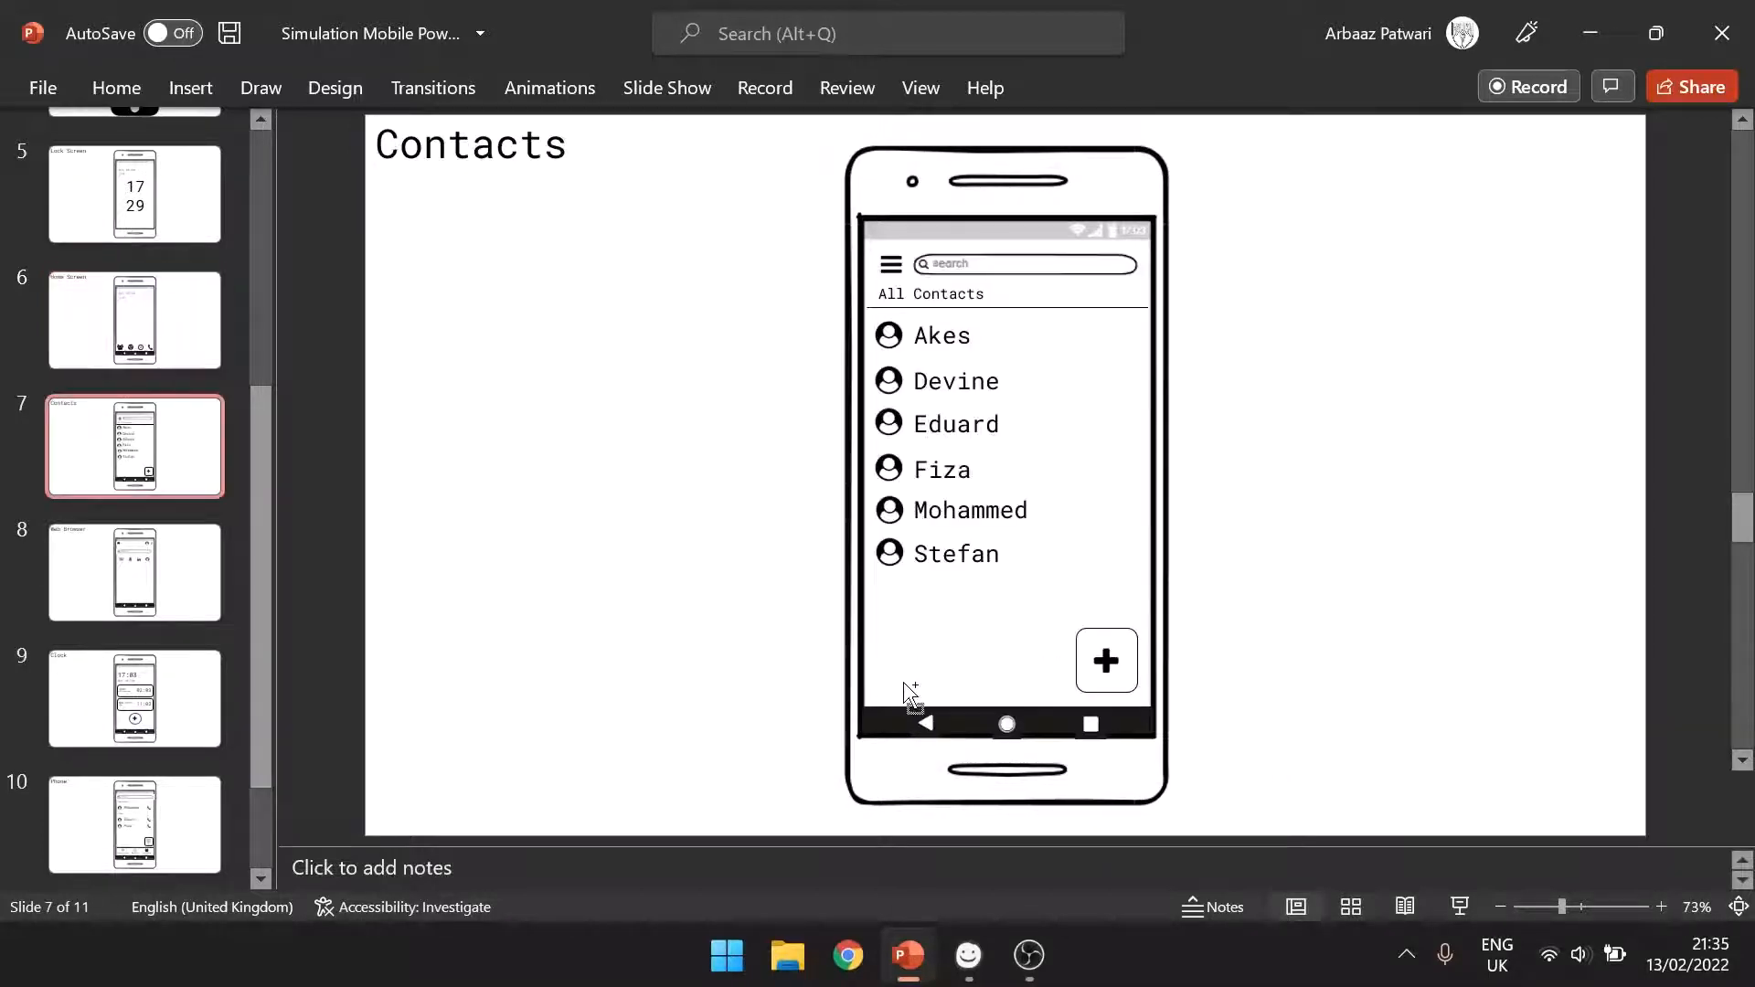
mouse_move(593, 334)
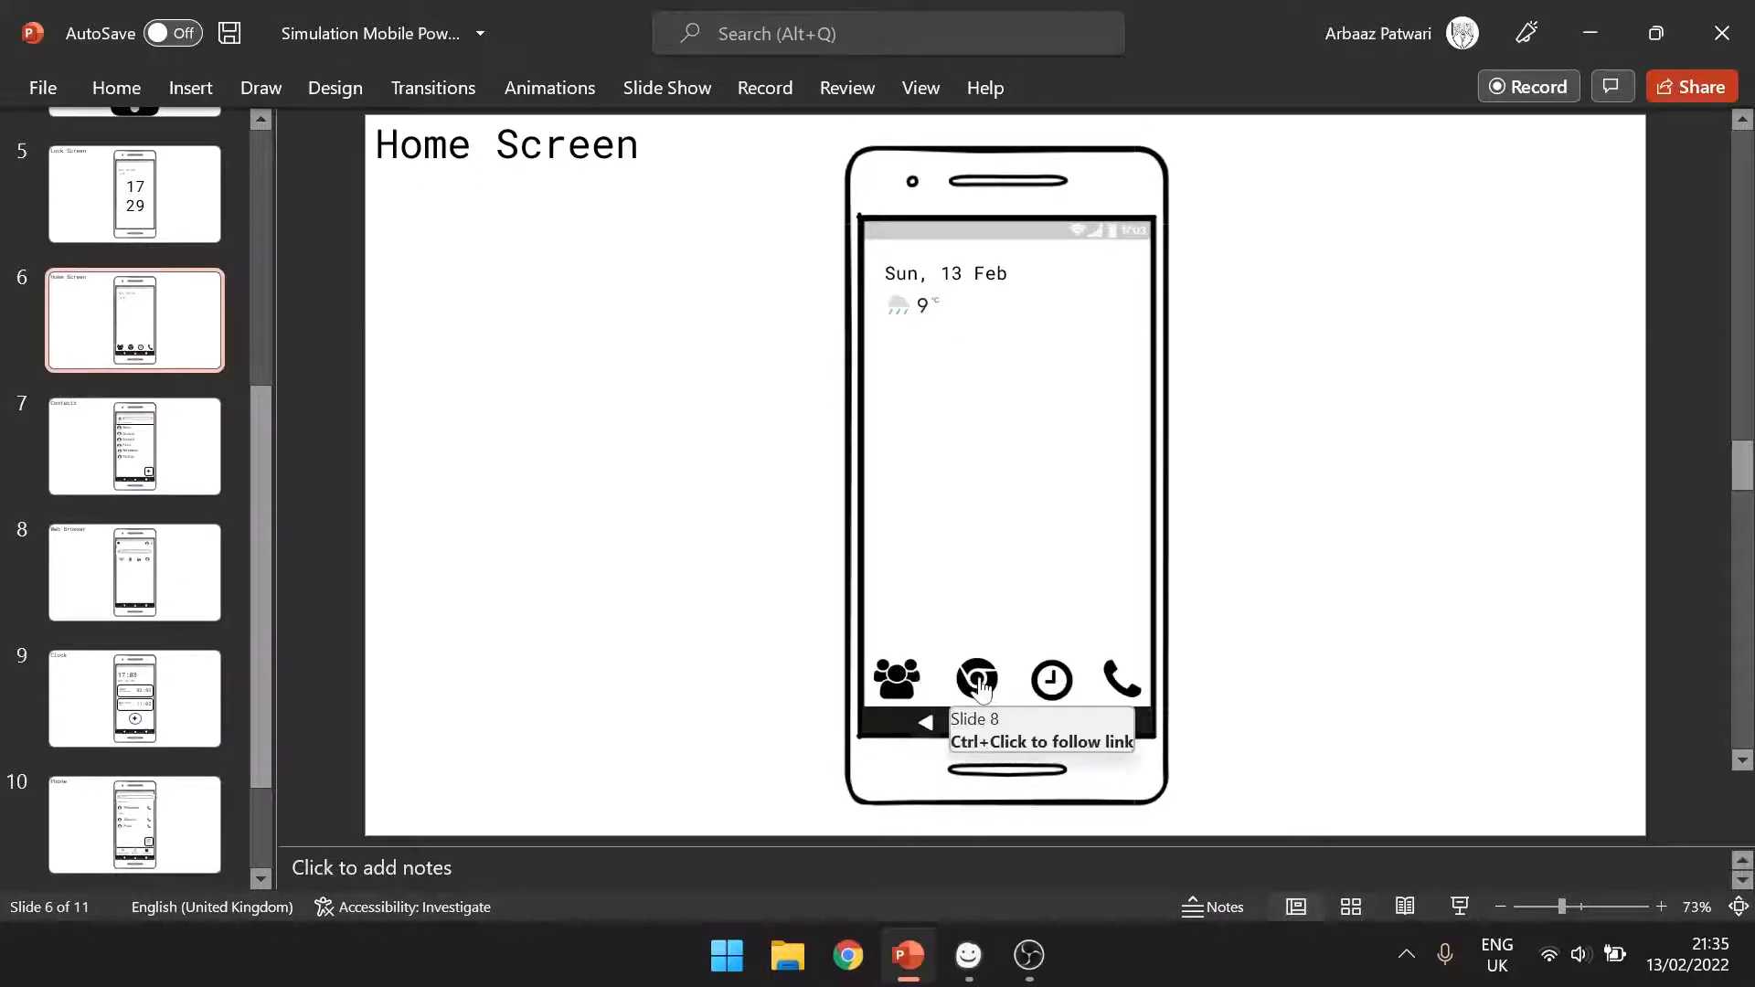
click(976, 680)
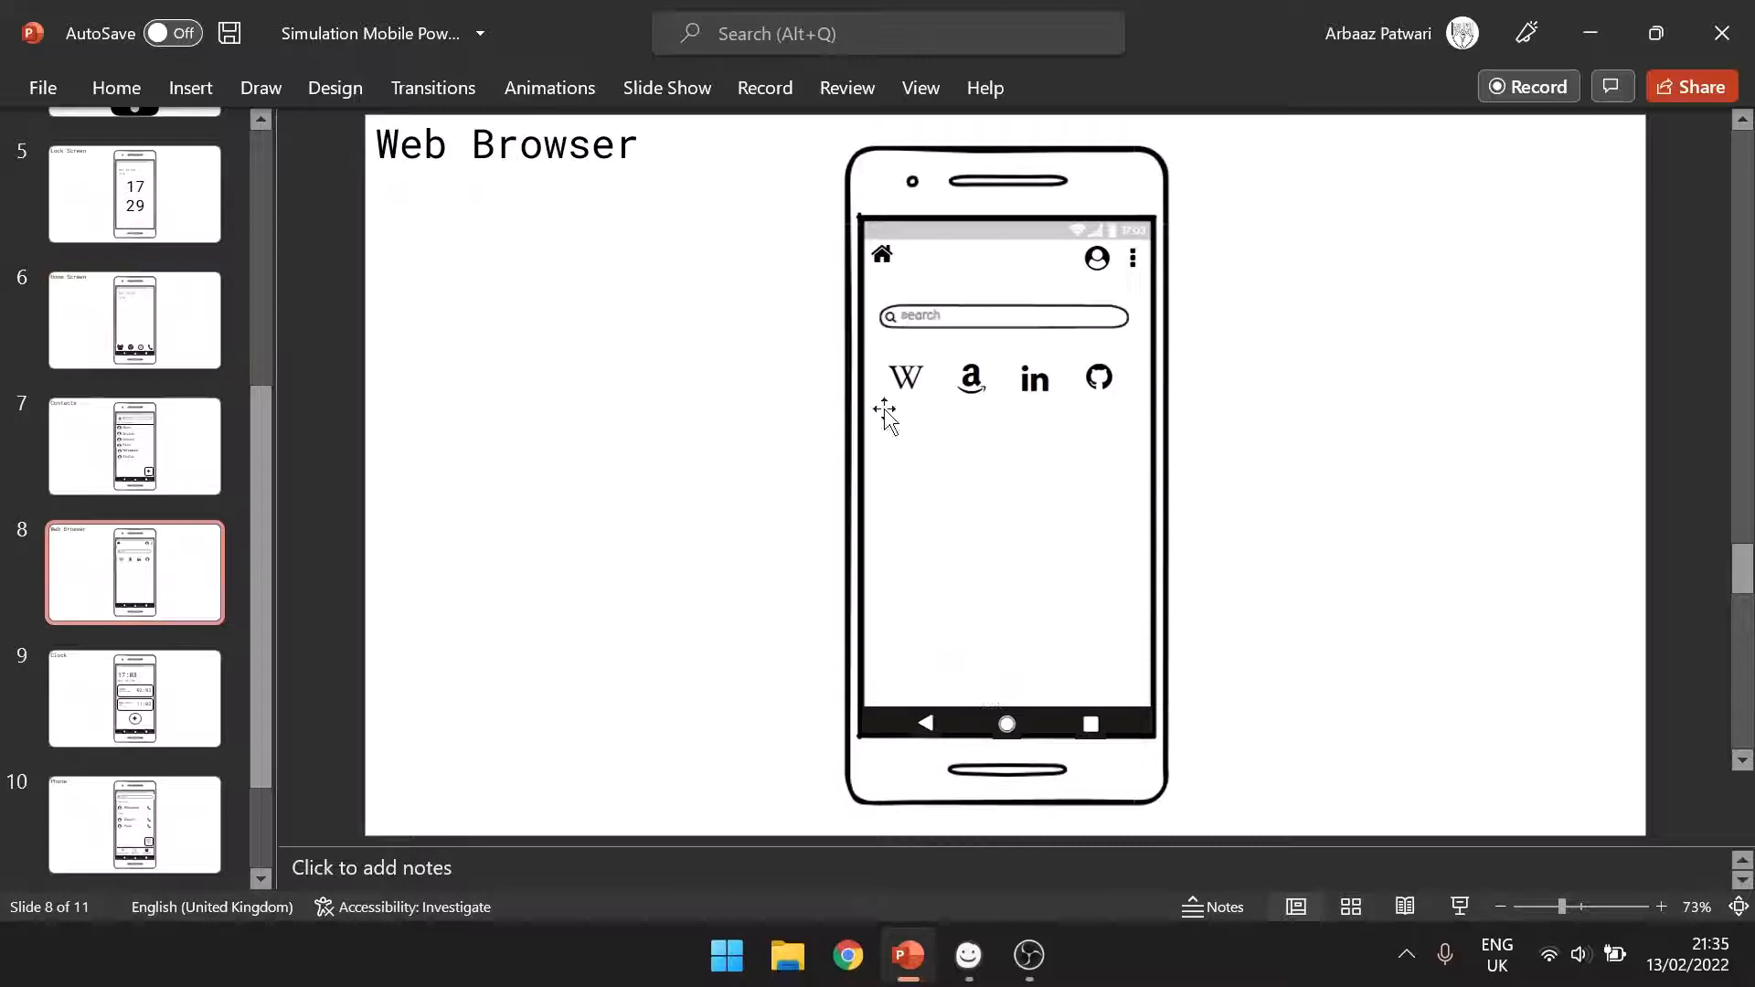
click(134, 319)
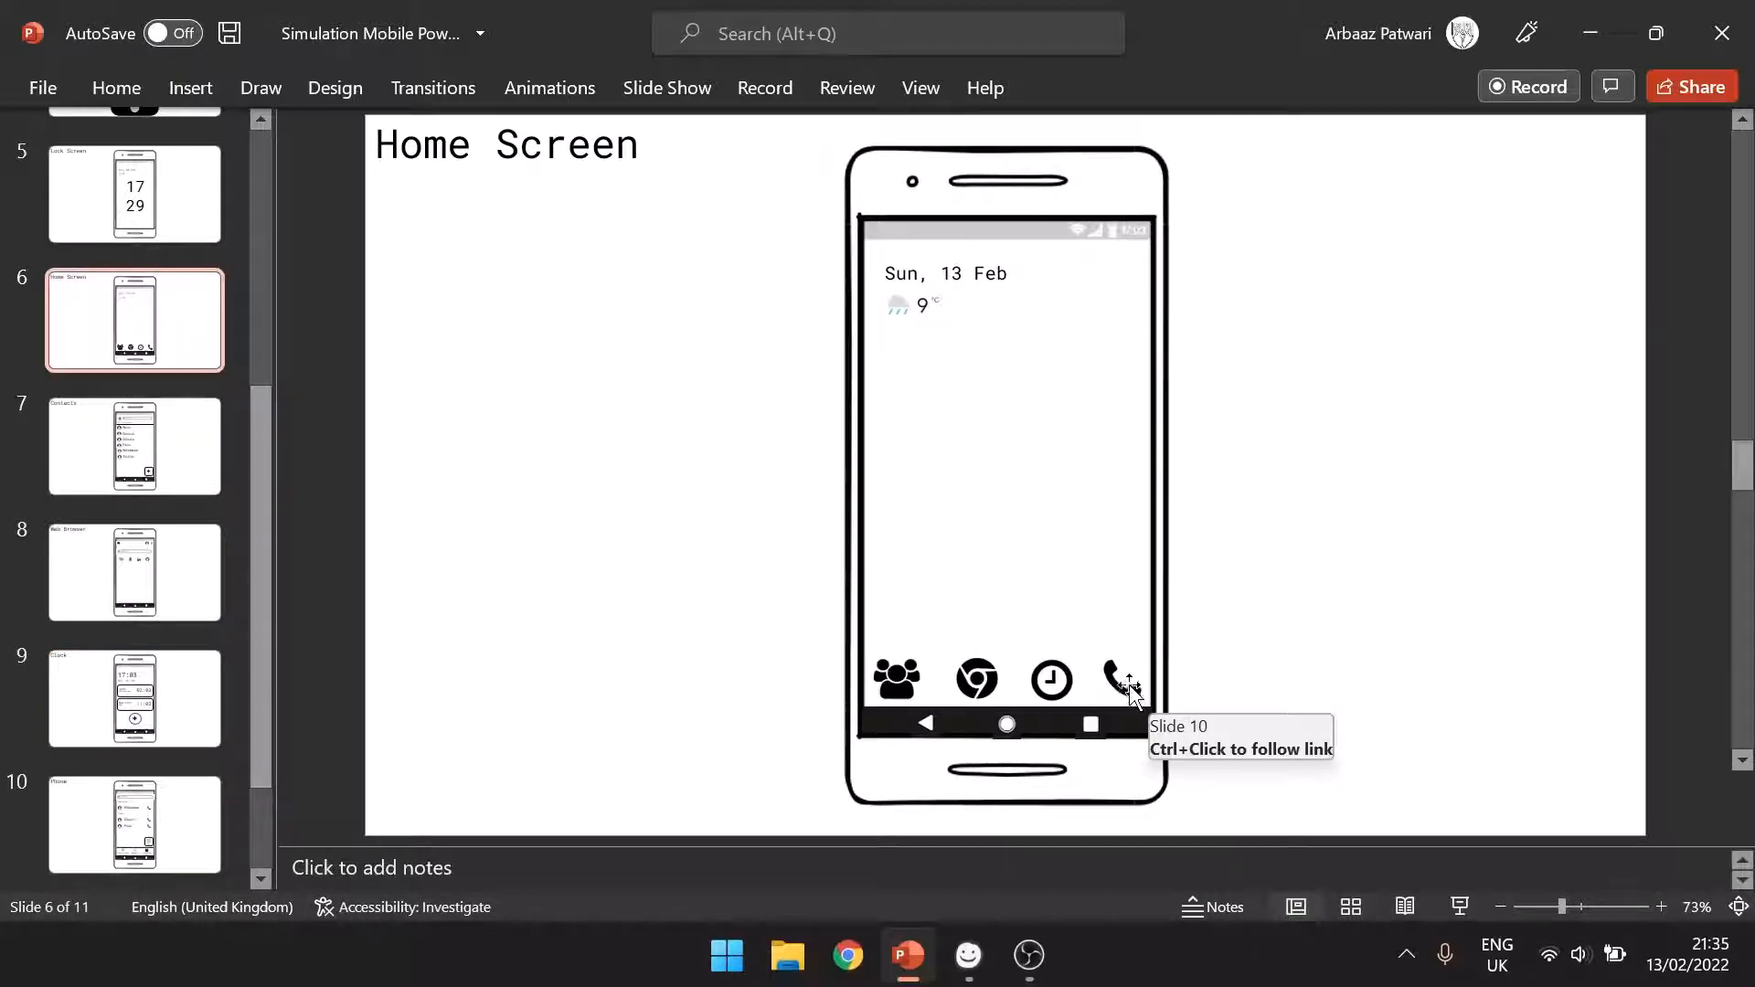
click(1121, 679)
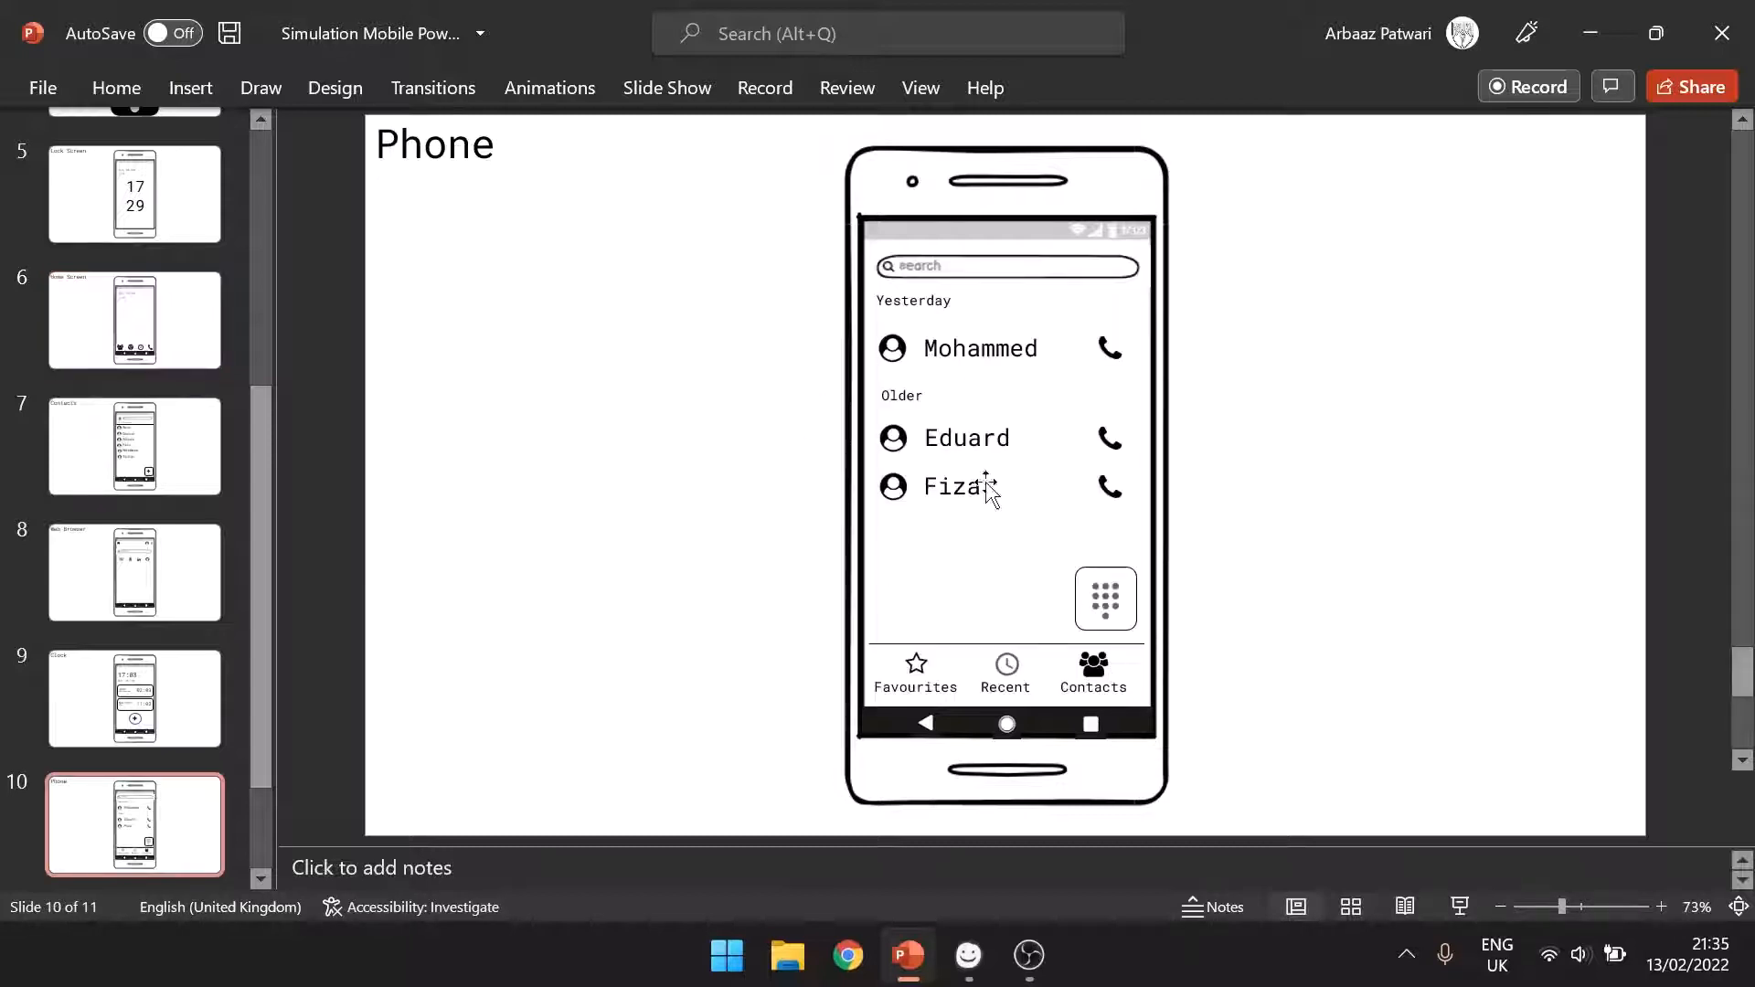
click(134, 319)
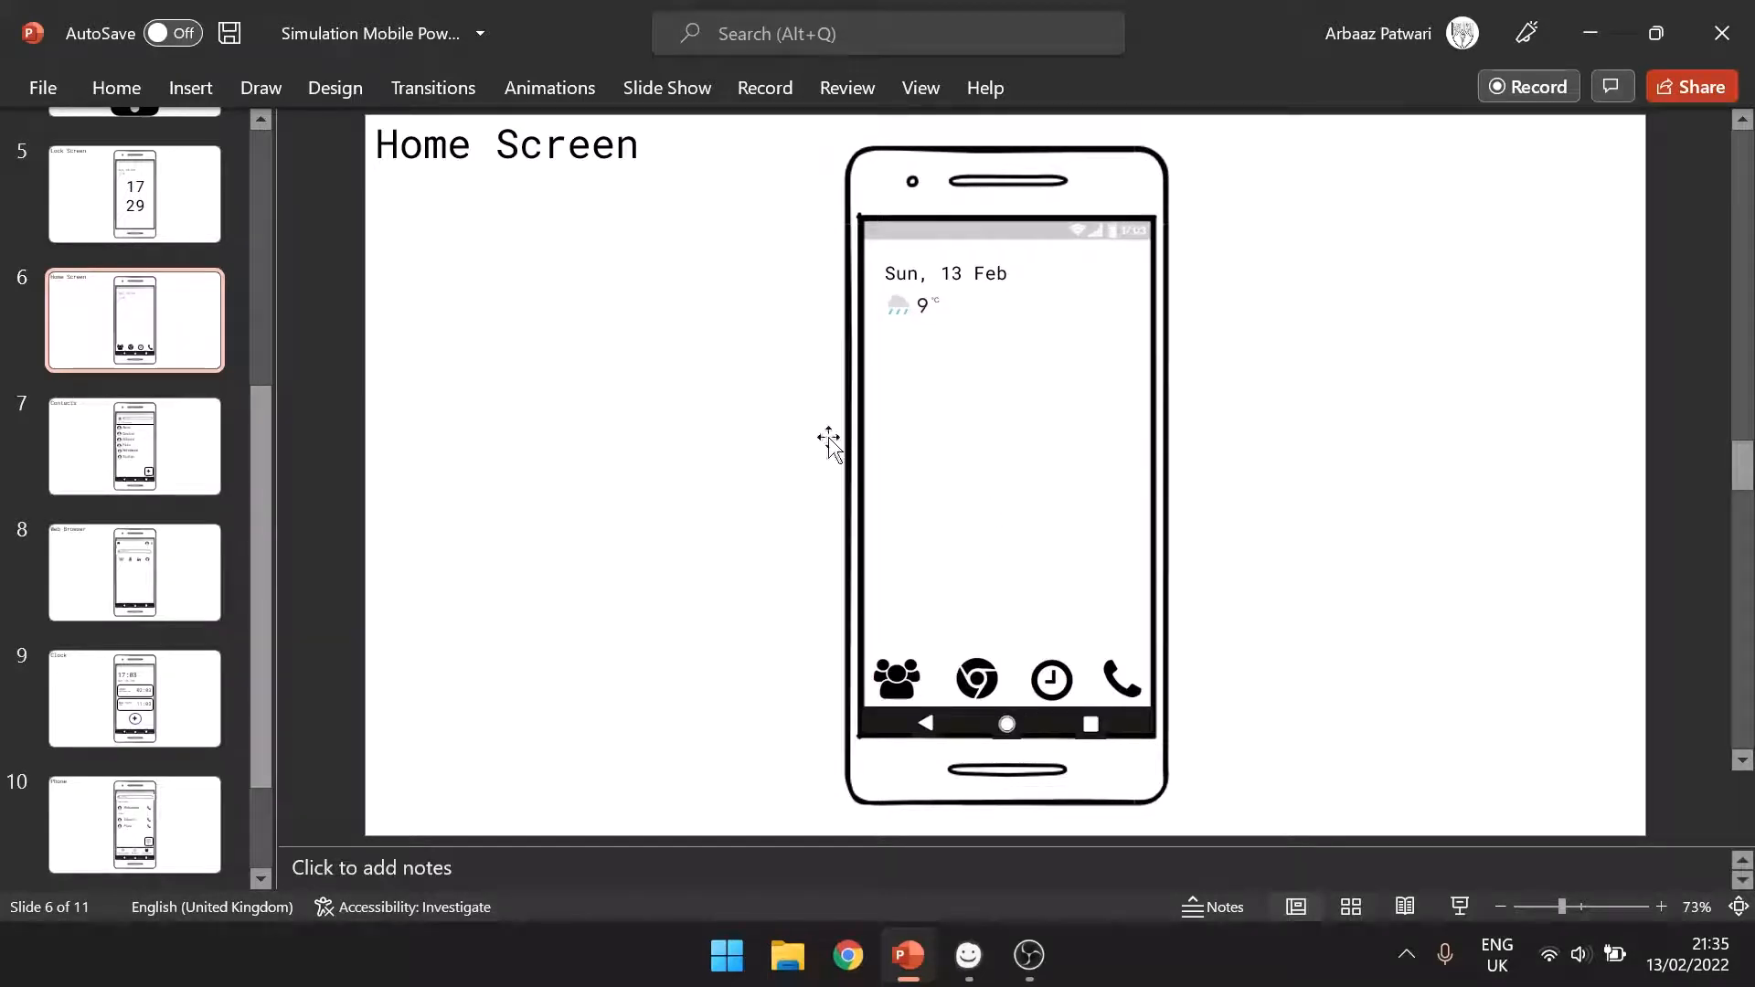
click(134, 419)
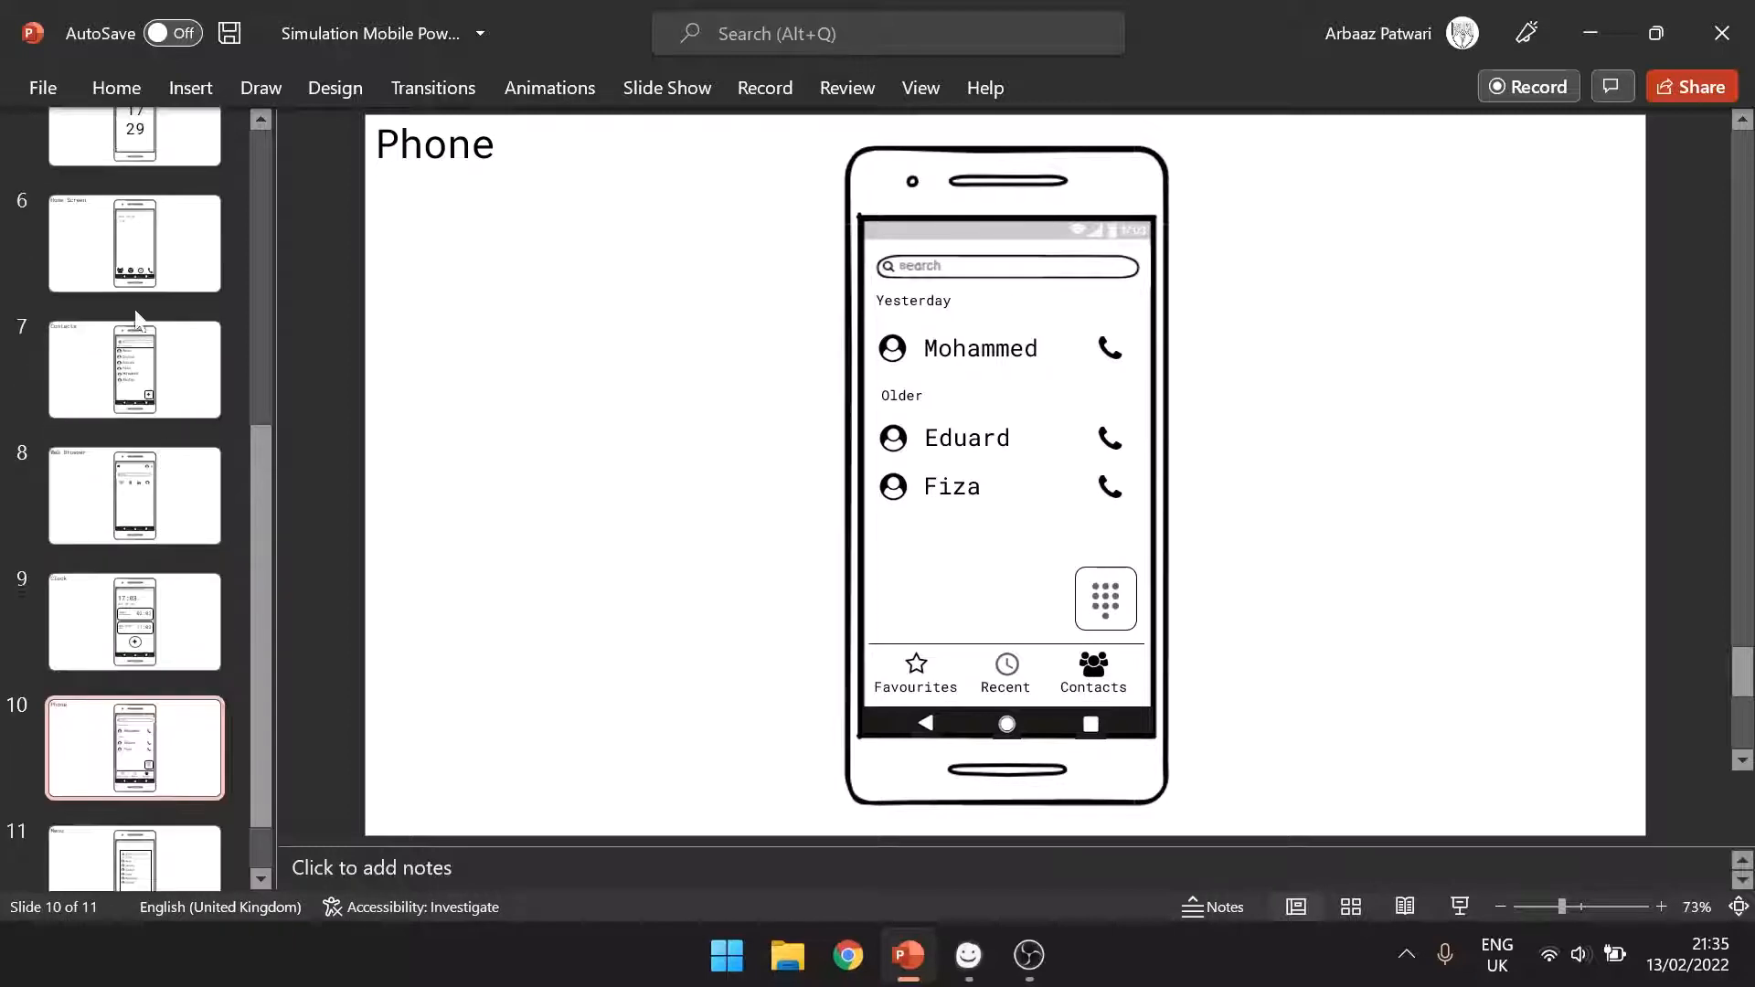
- On slide 6, select the navigation button and date text, then the contacts icon
click(134, 244)
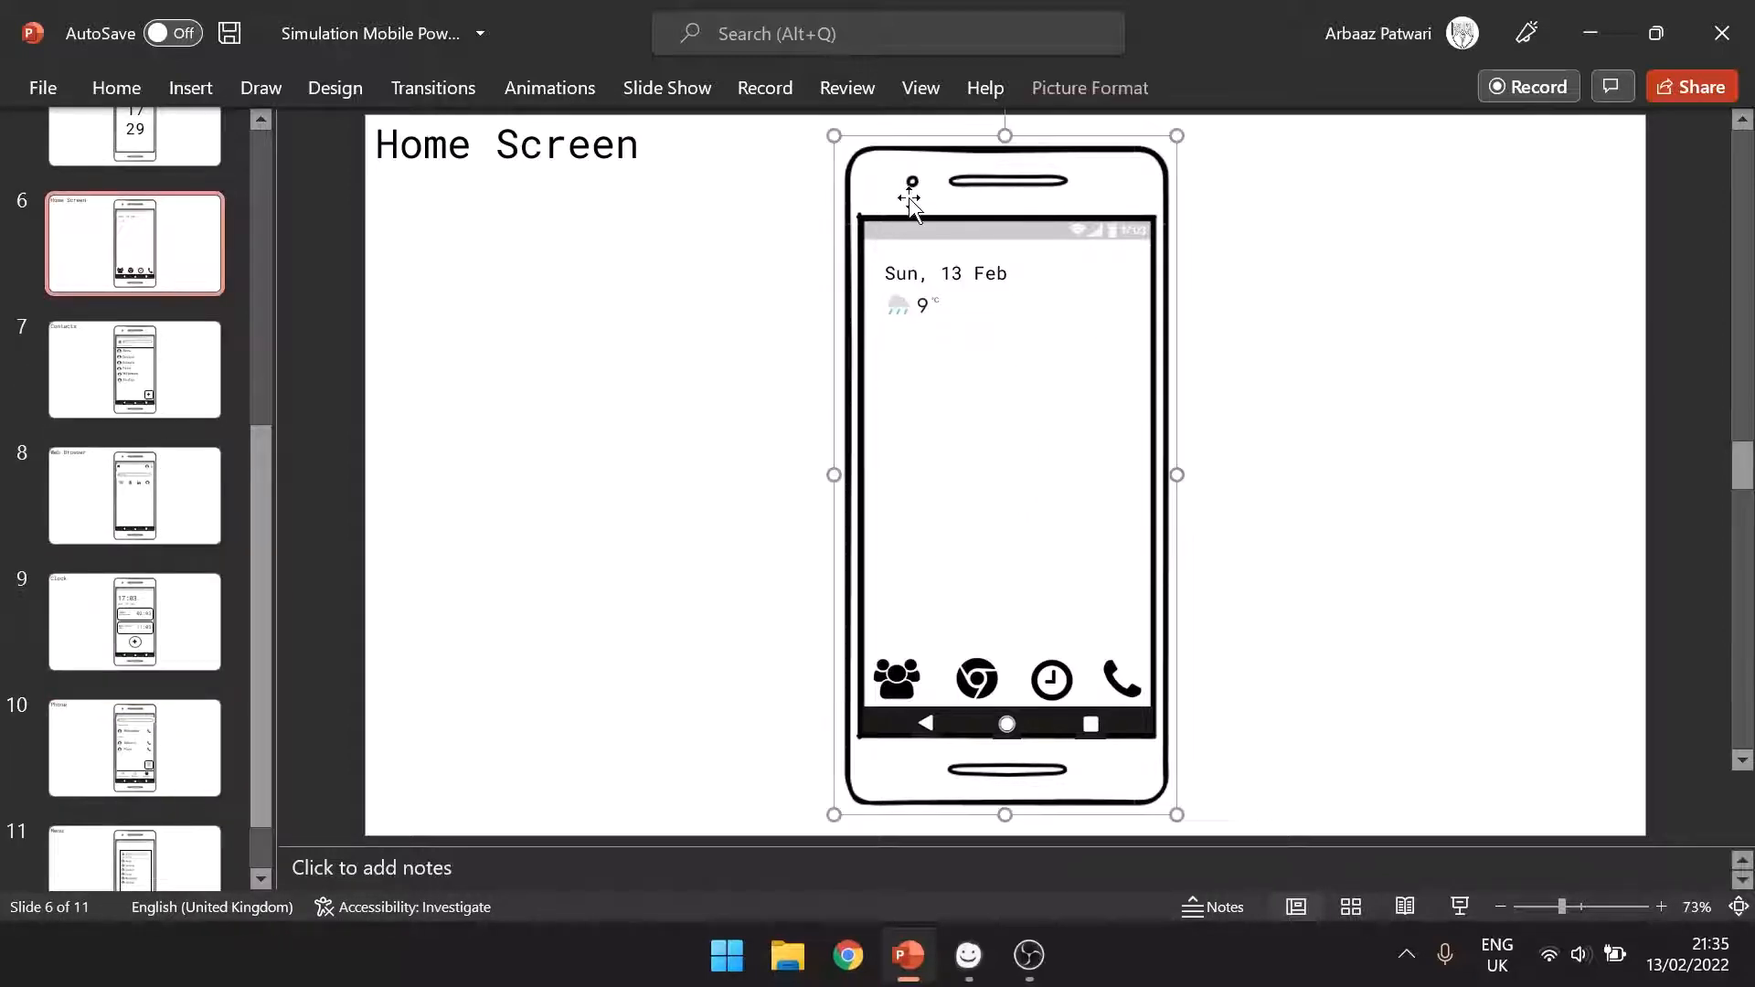
click(976, 680)
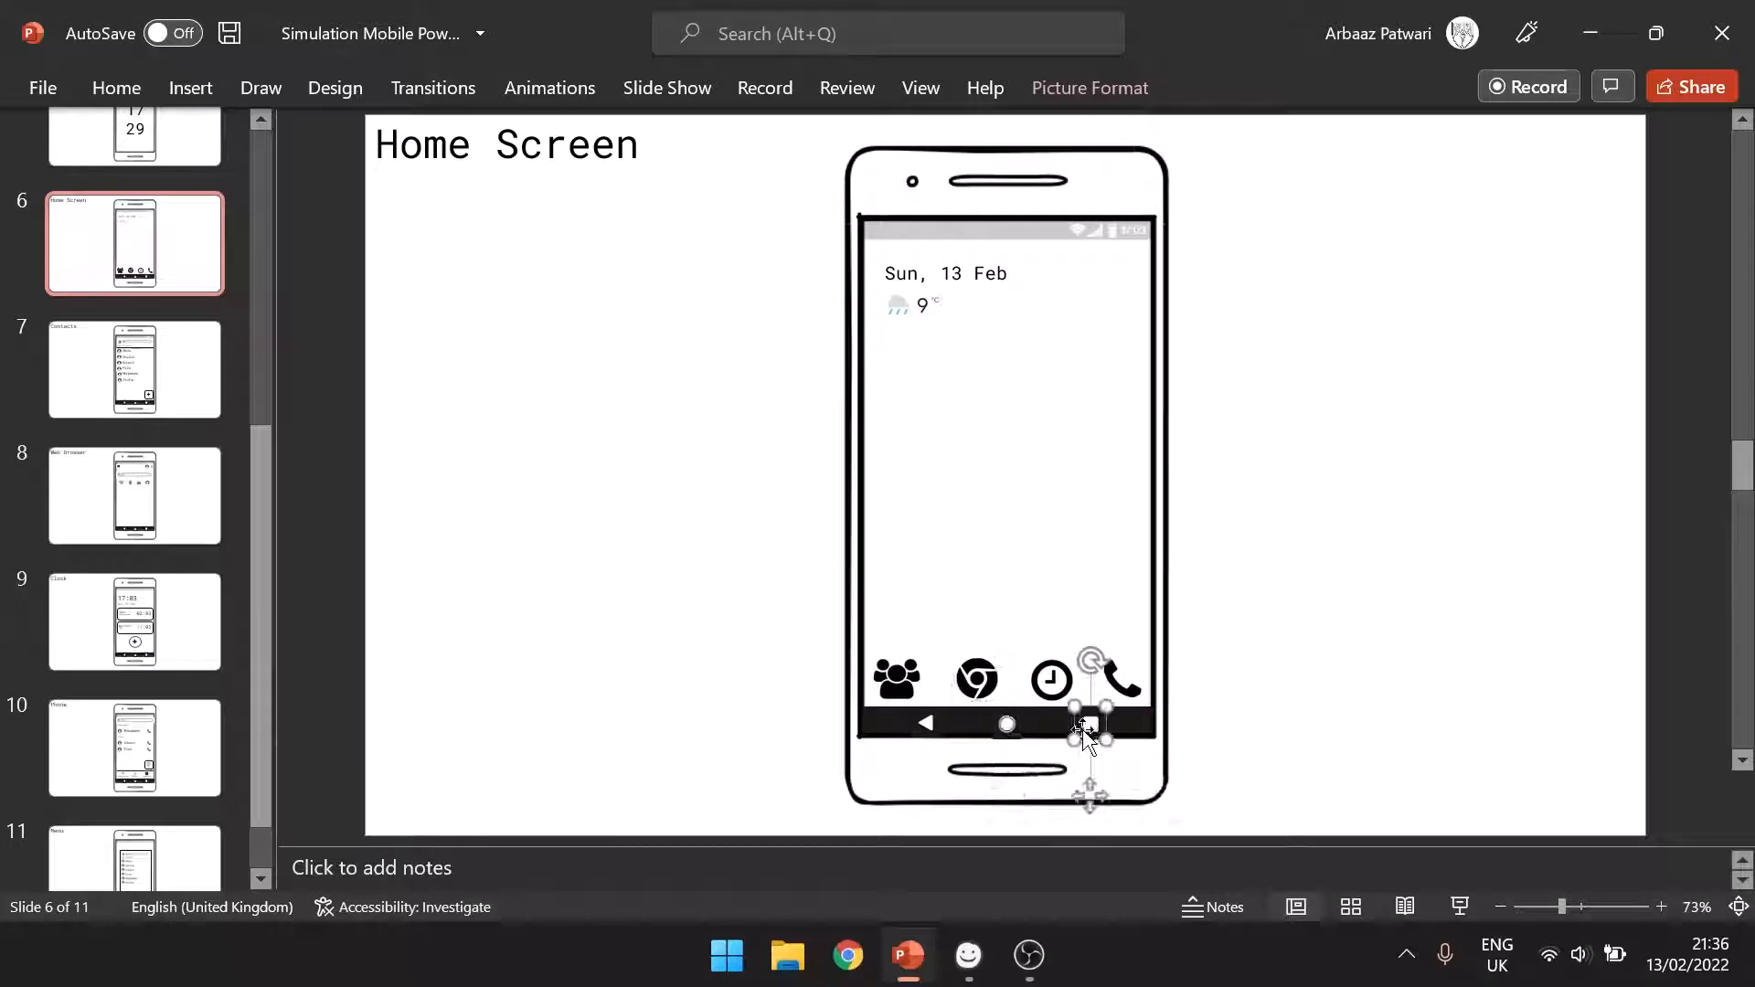
click(938, 778)
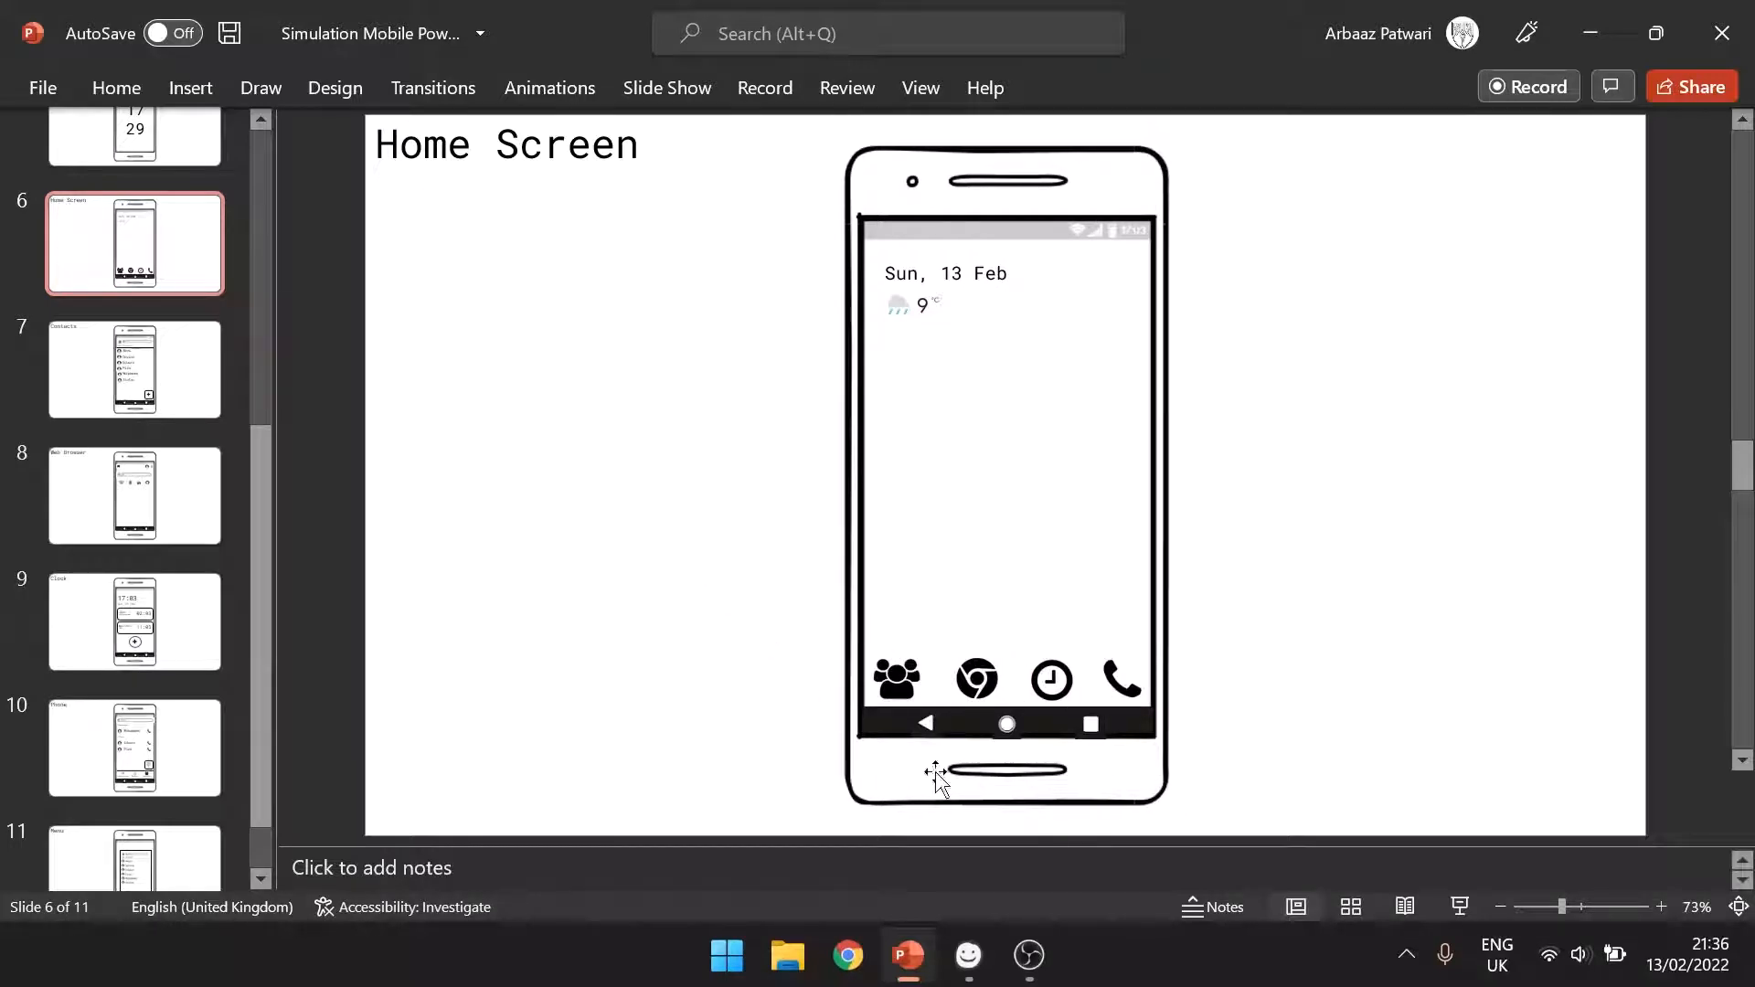
mouse_move(812, 278)
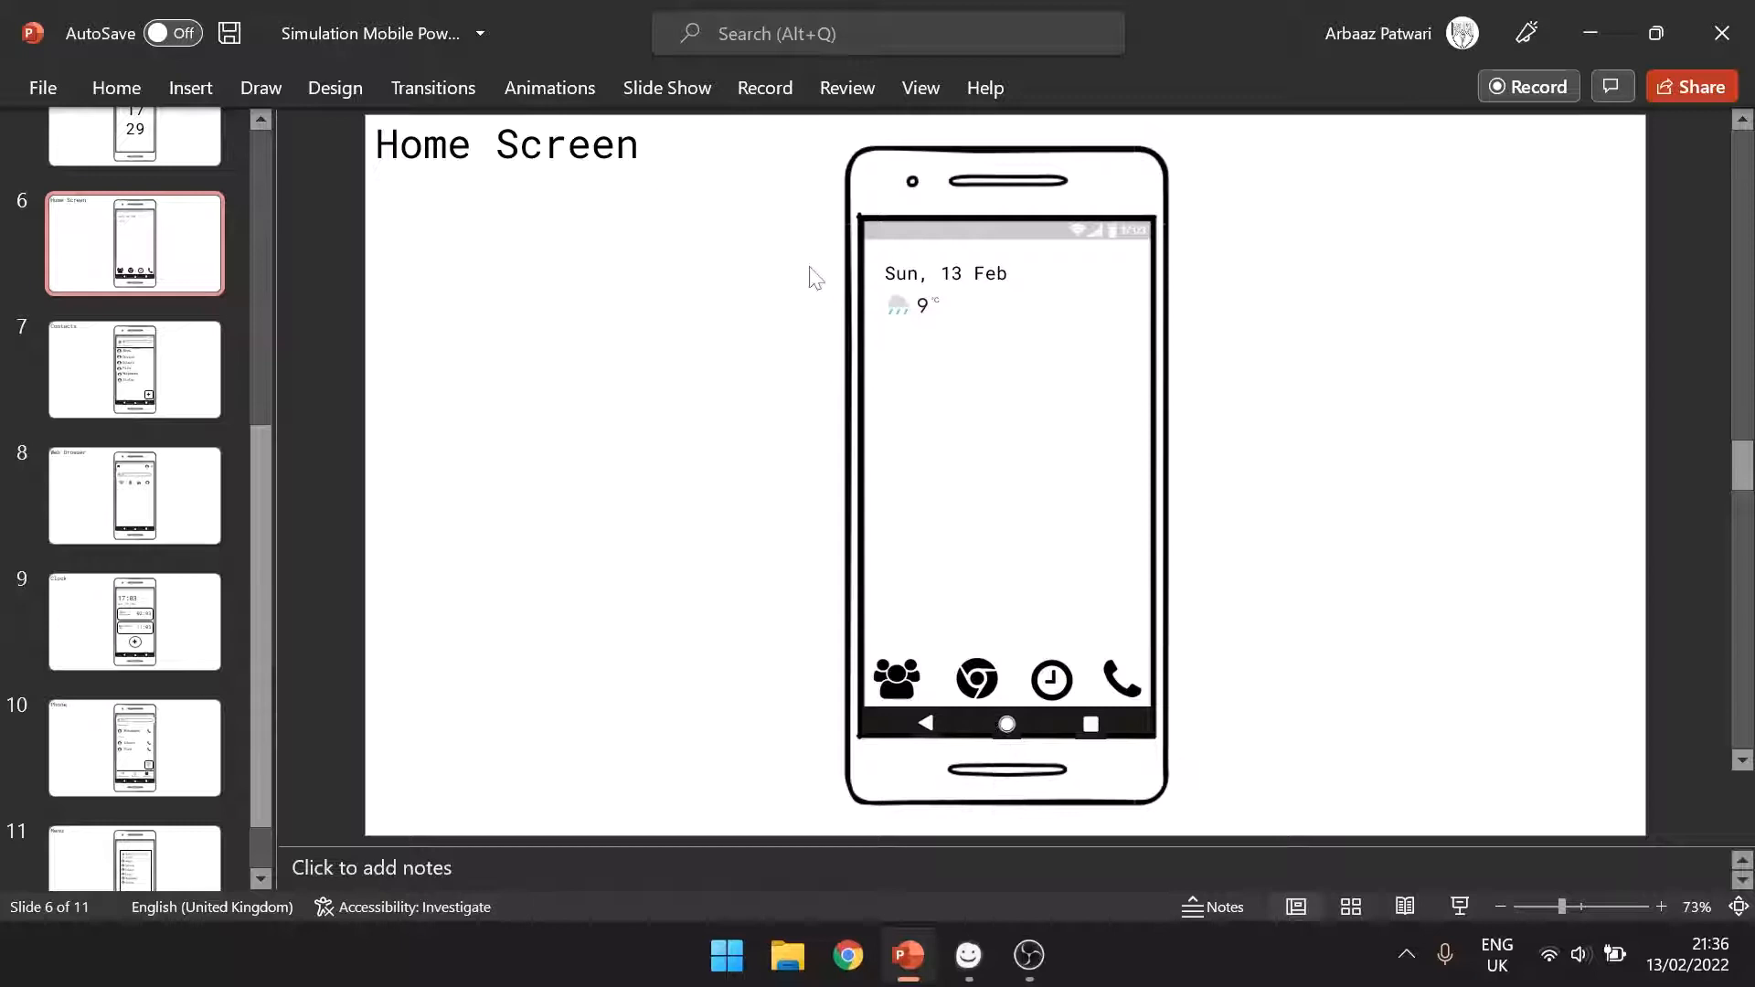
click(947, 273)
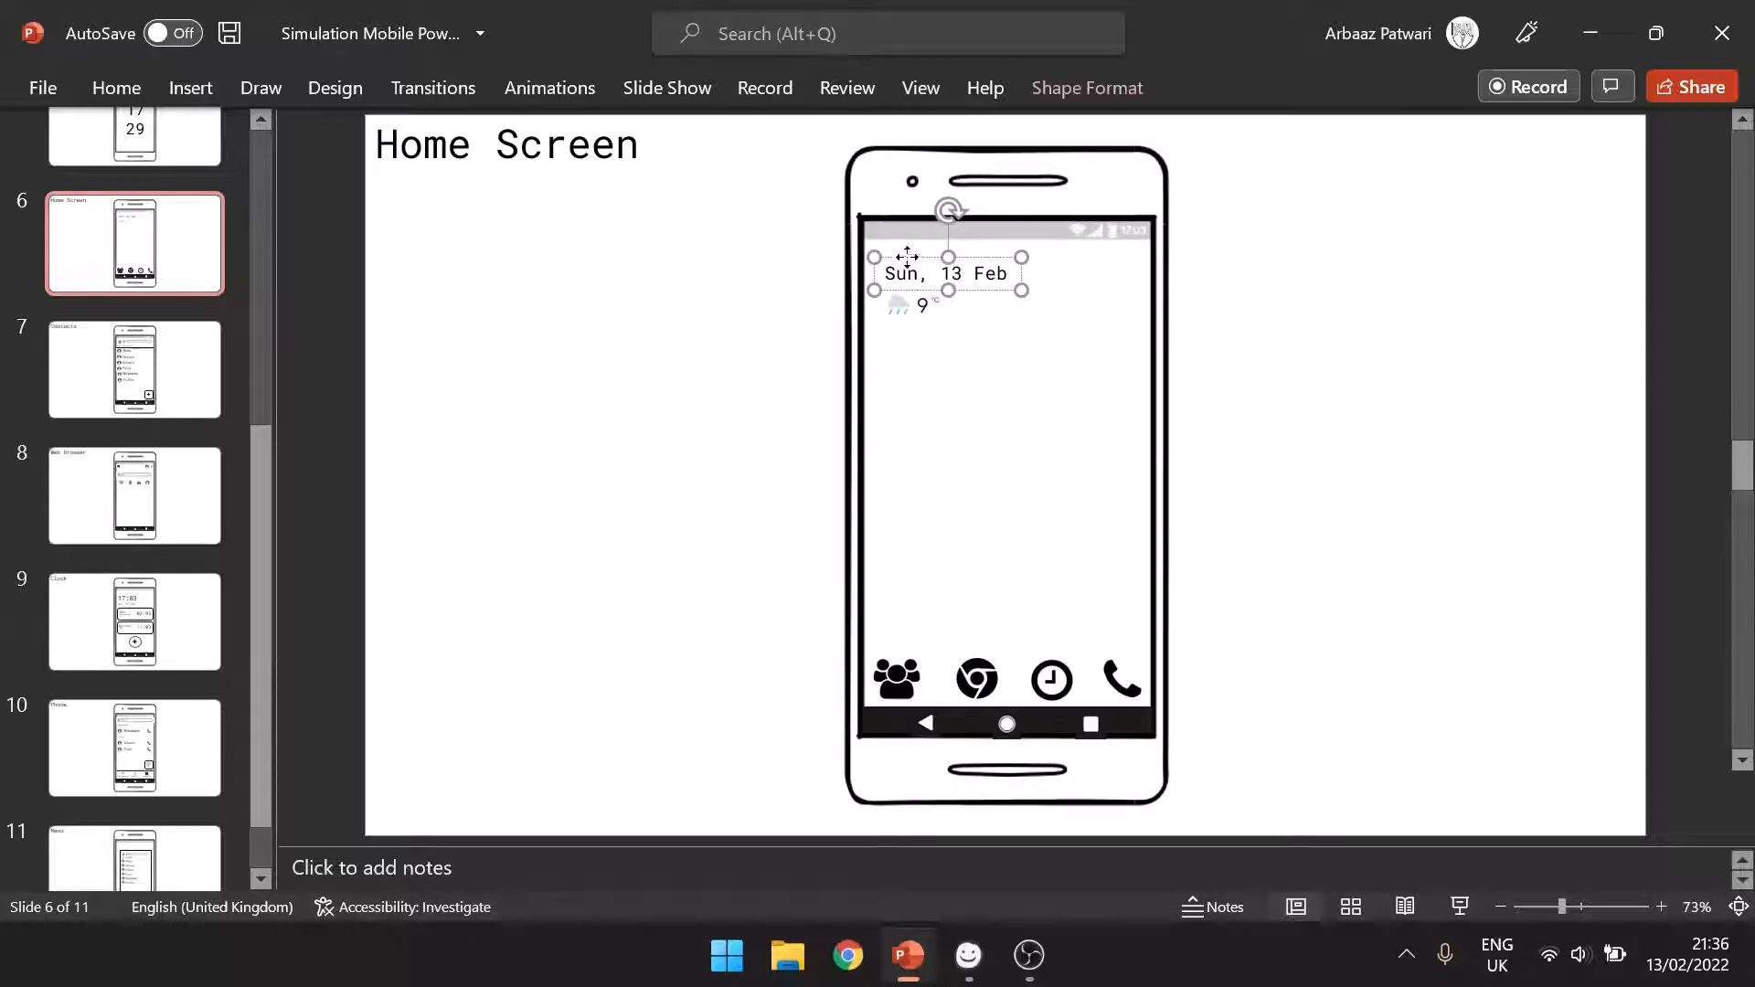
mouse_move(978, 679)
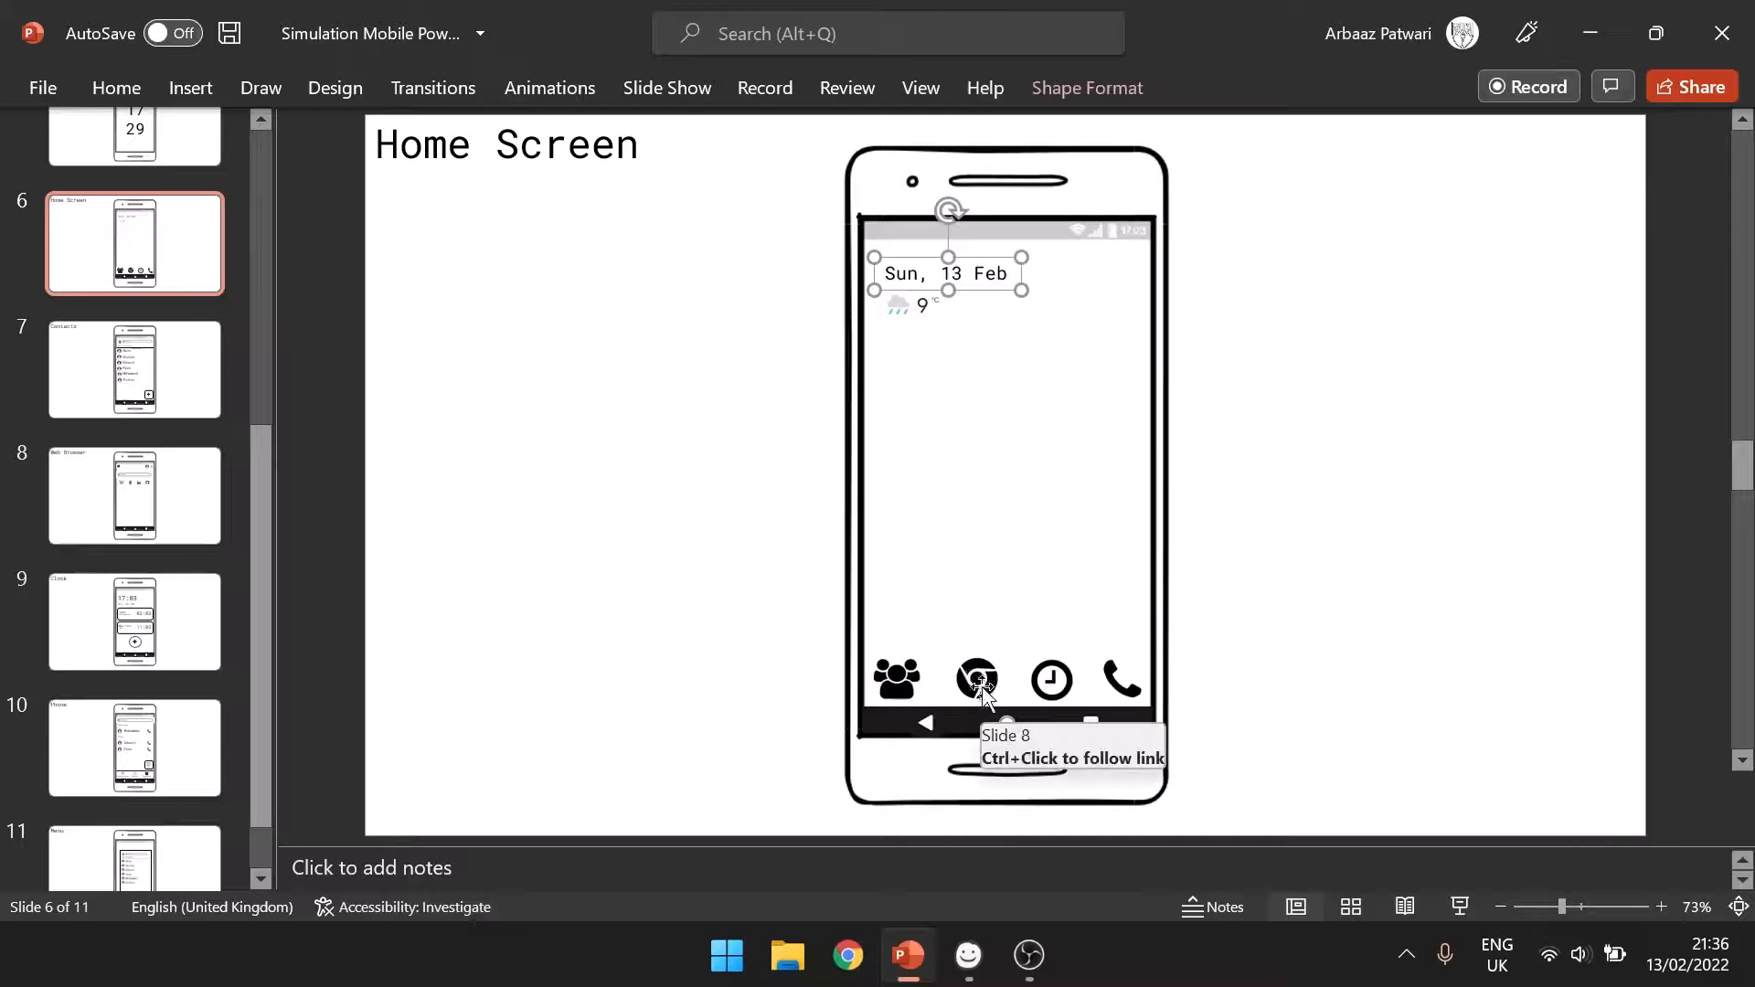
click(896, 678)
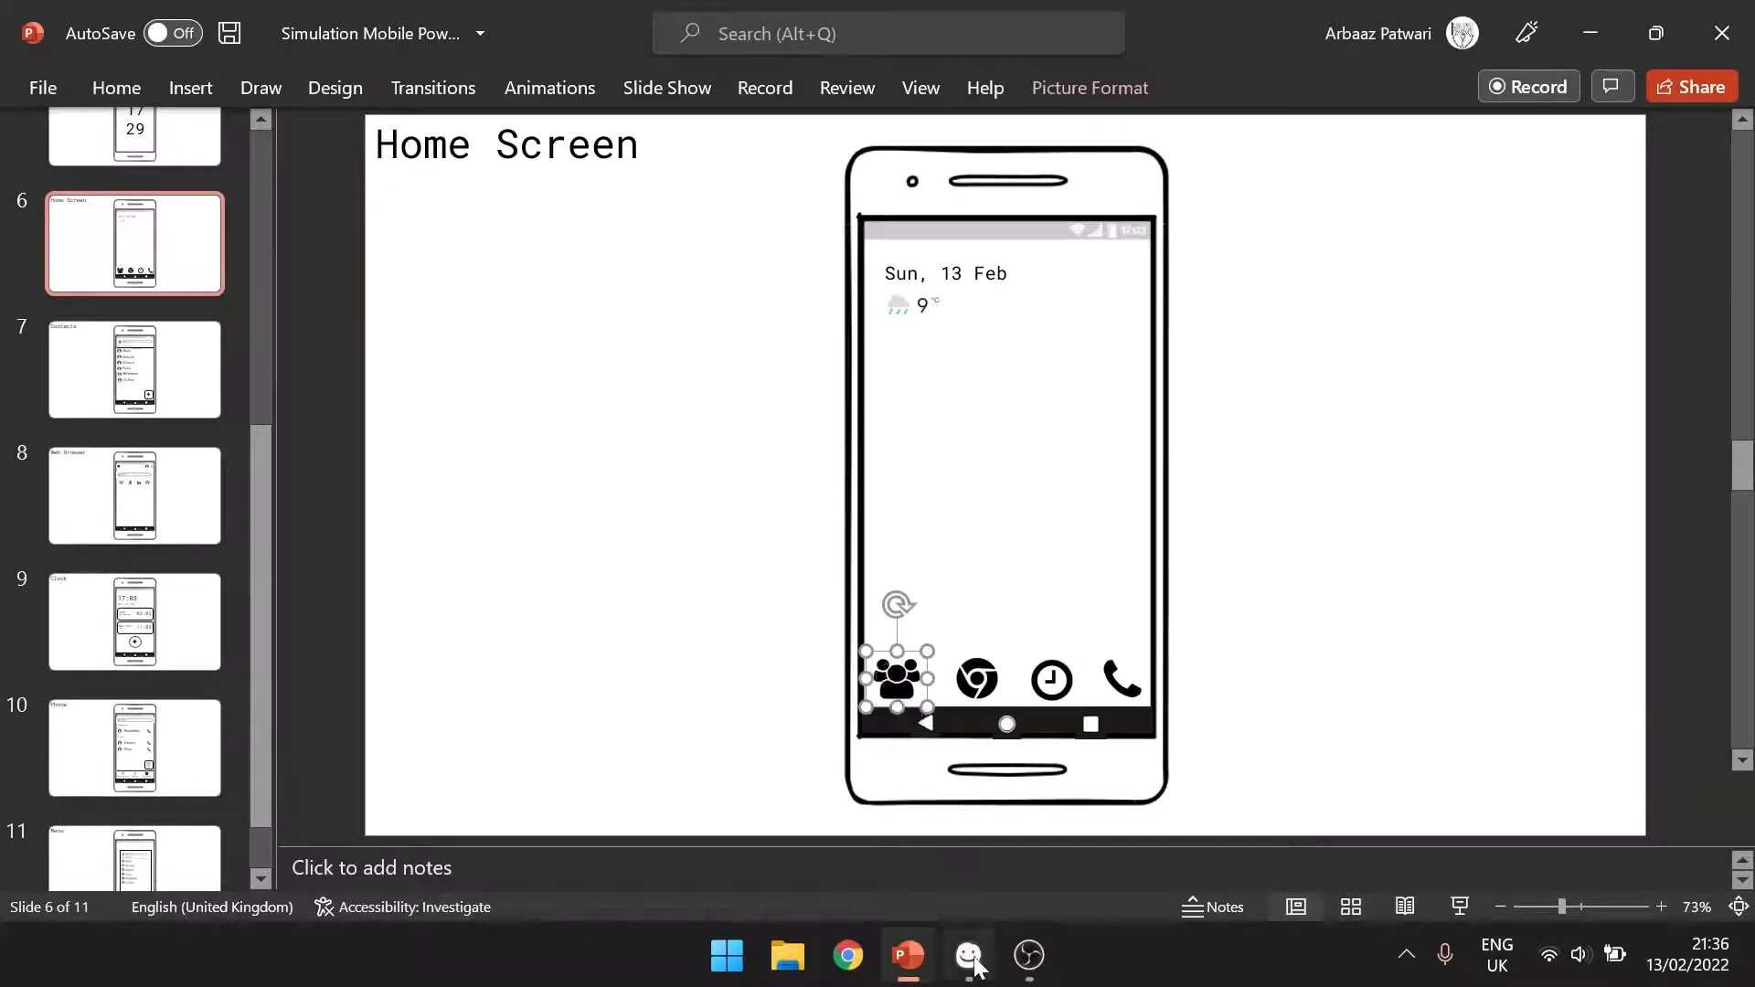
- Edit the contacts icon's hyperlink to target '7. Slide 7' in this document
right_click(896, 678)
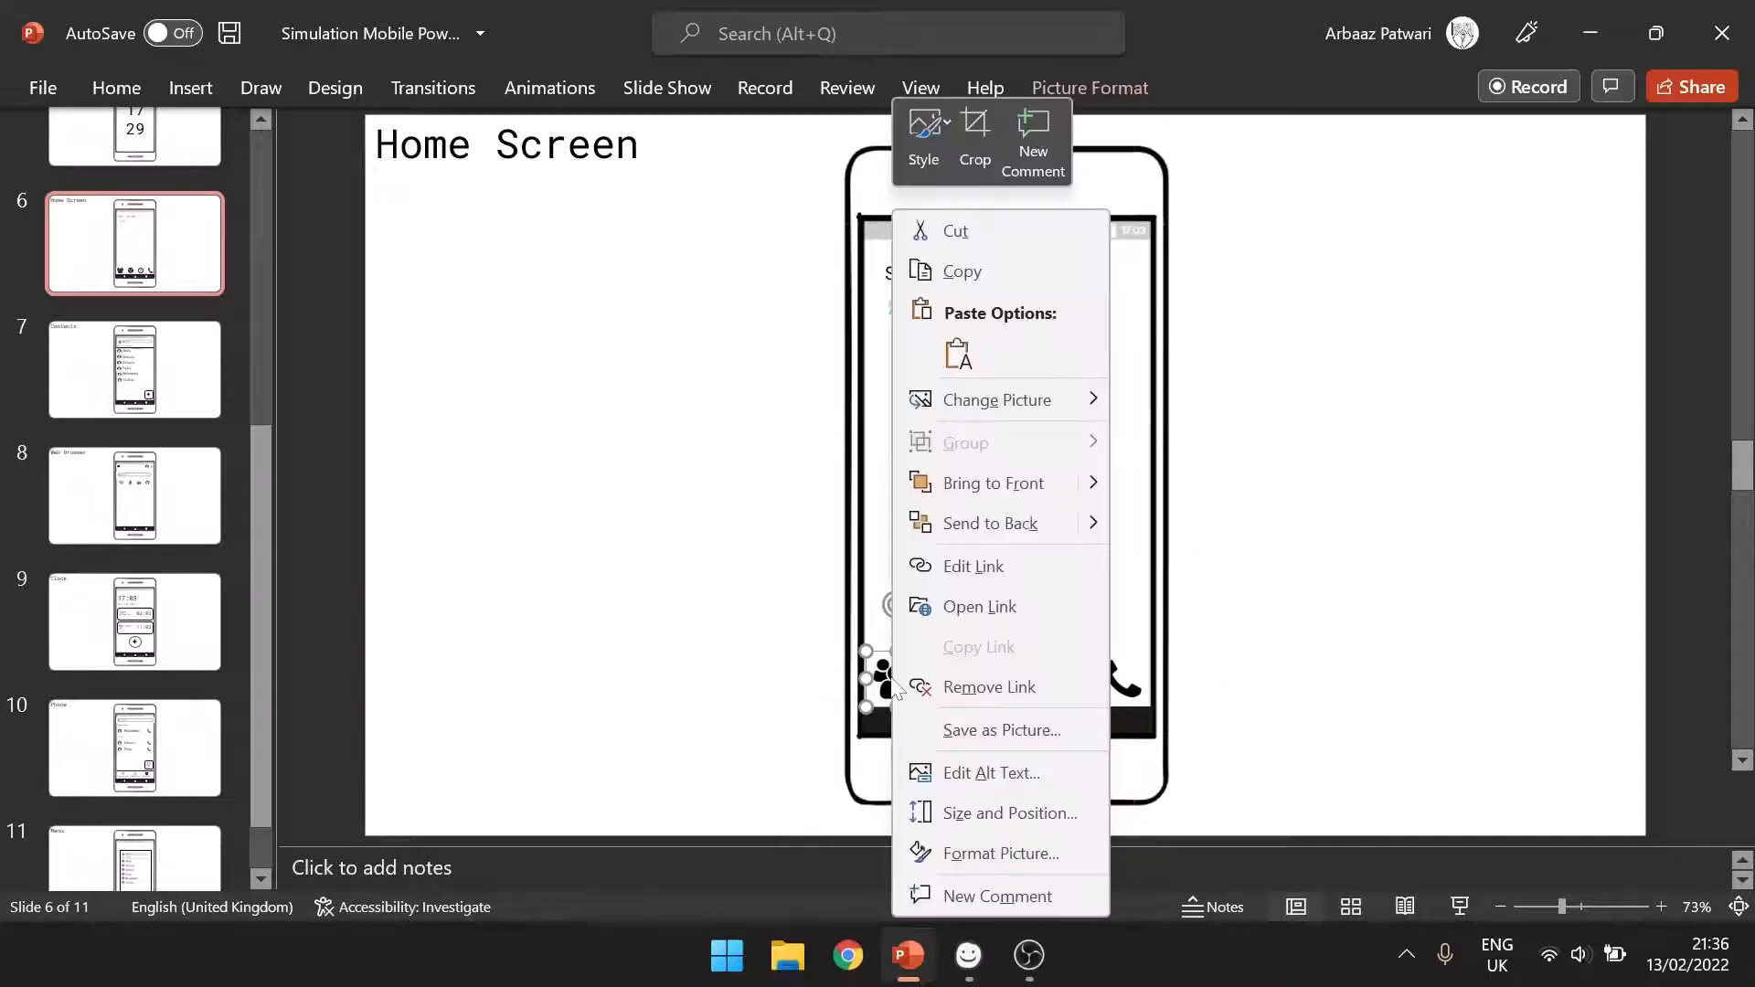
mouse_move(966, 593)
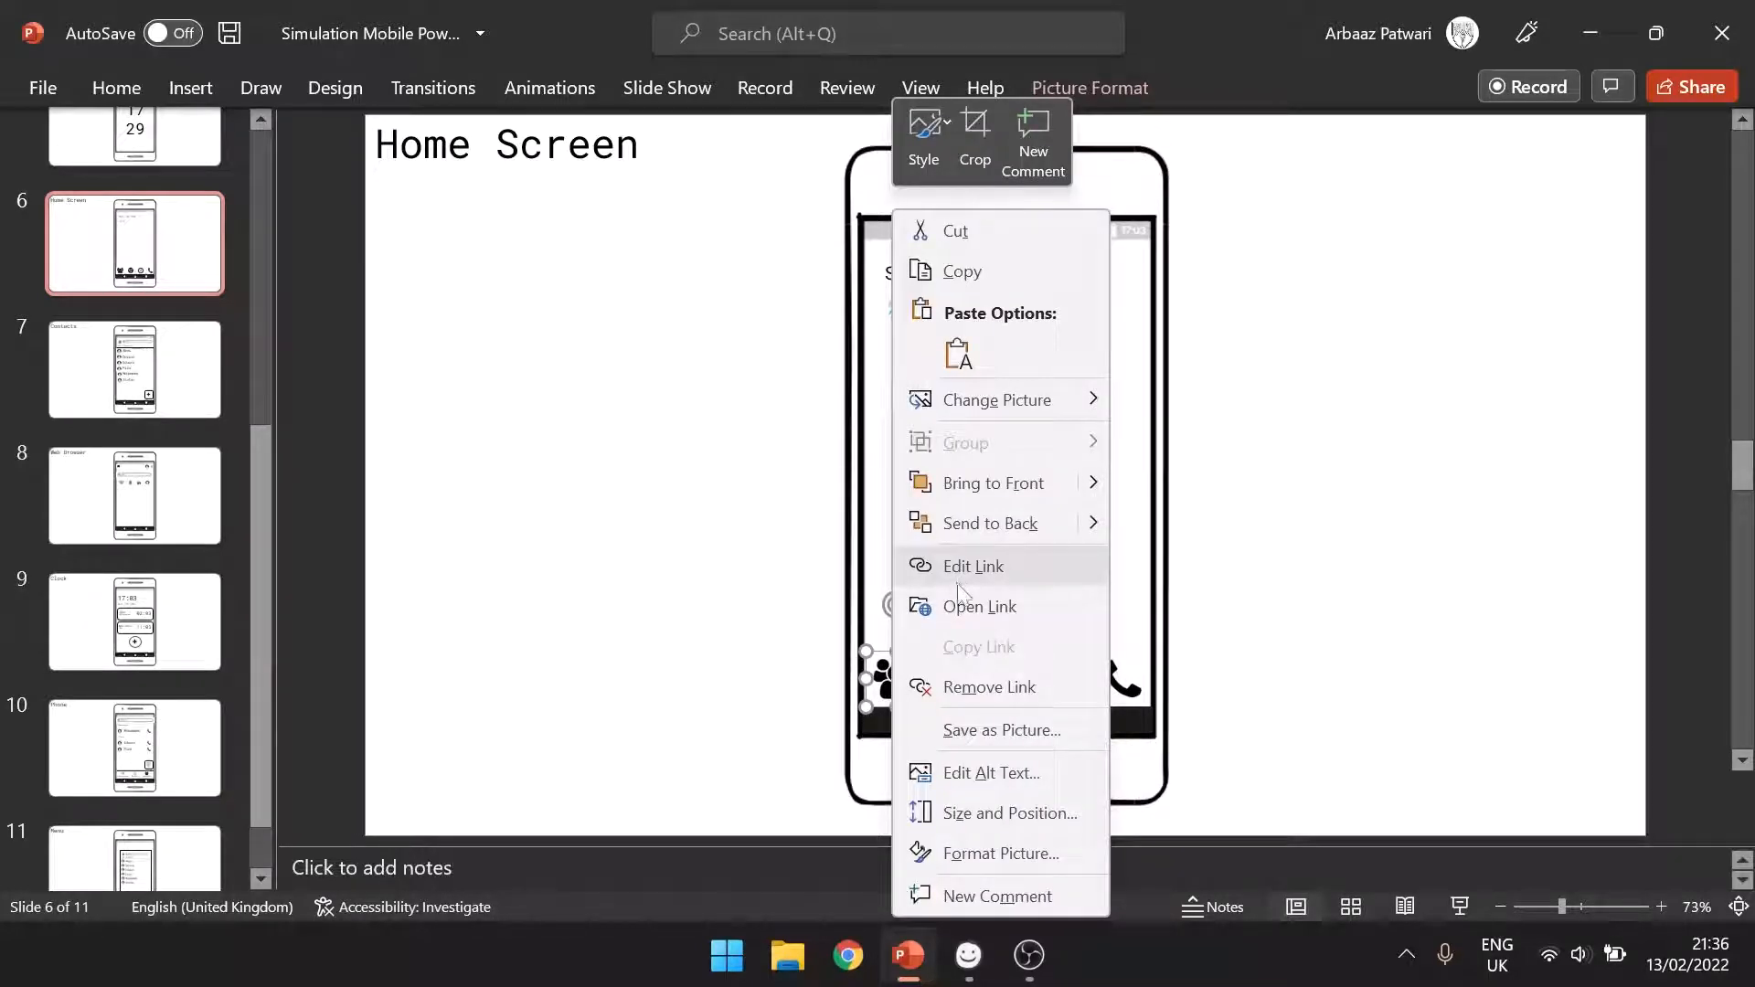
key(Escape)
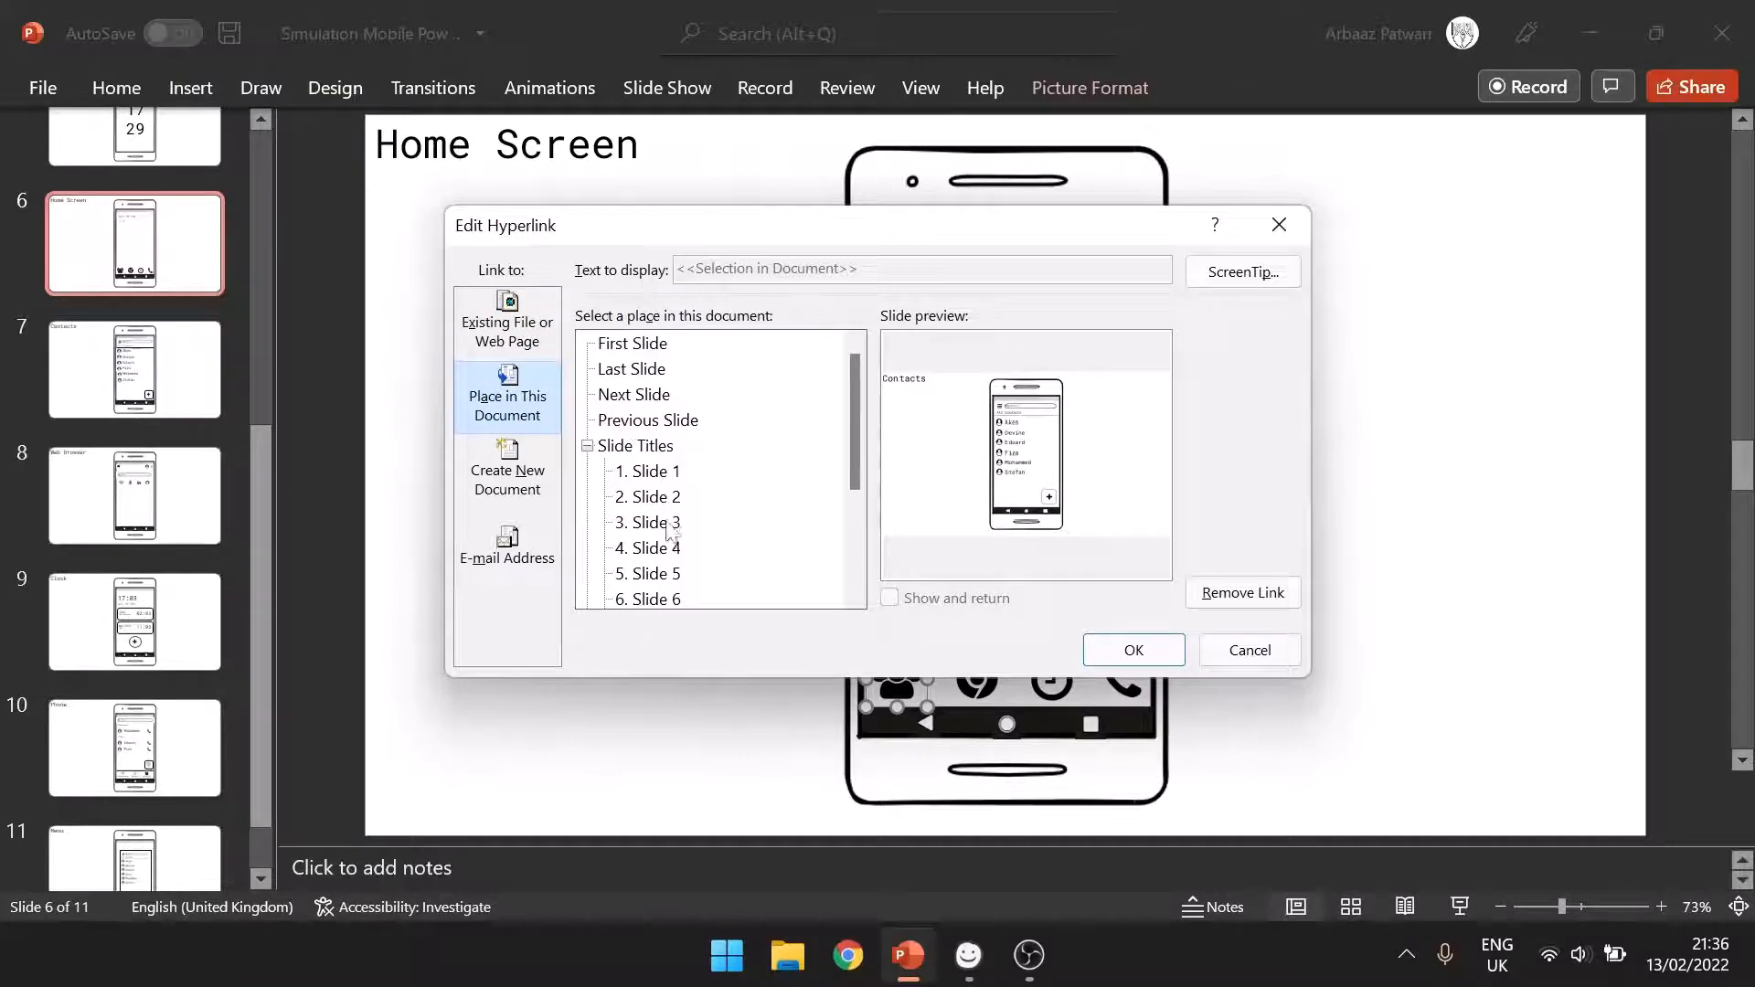
click(655, 549)
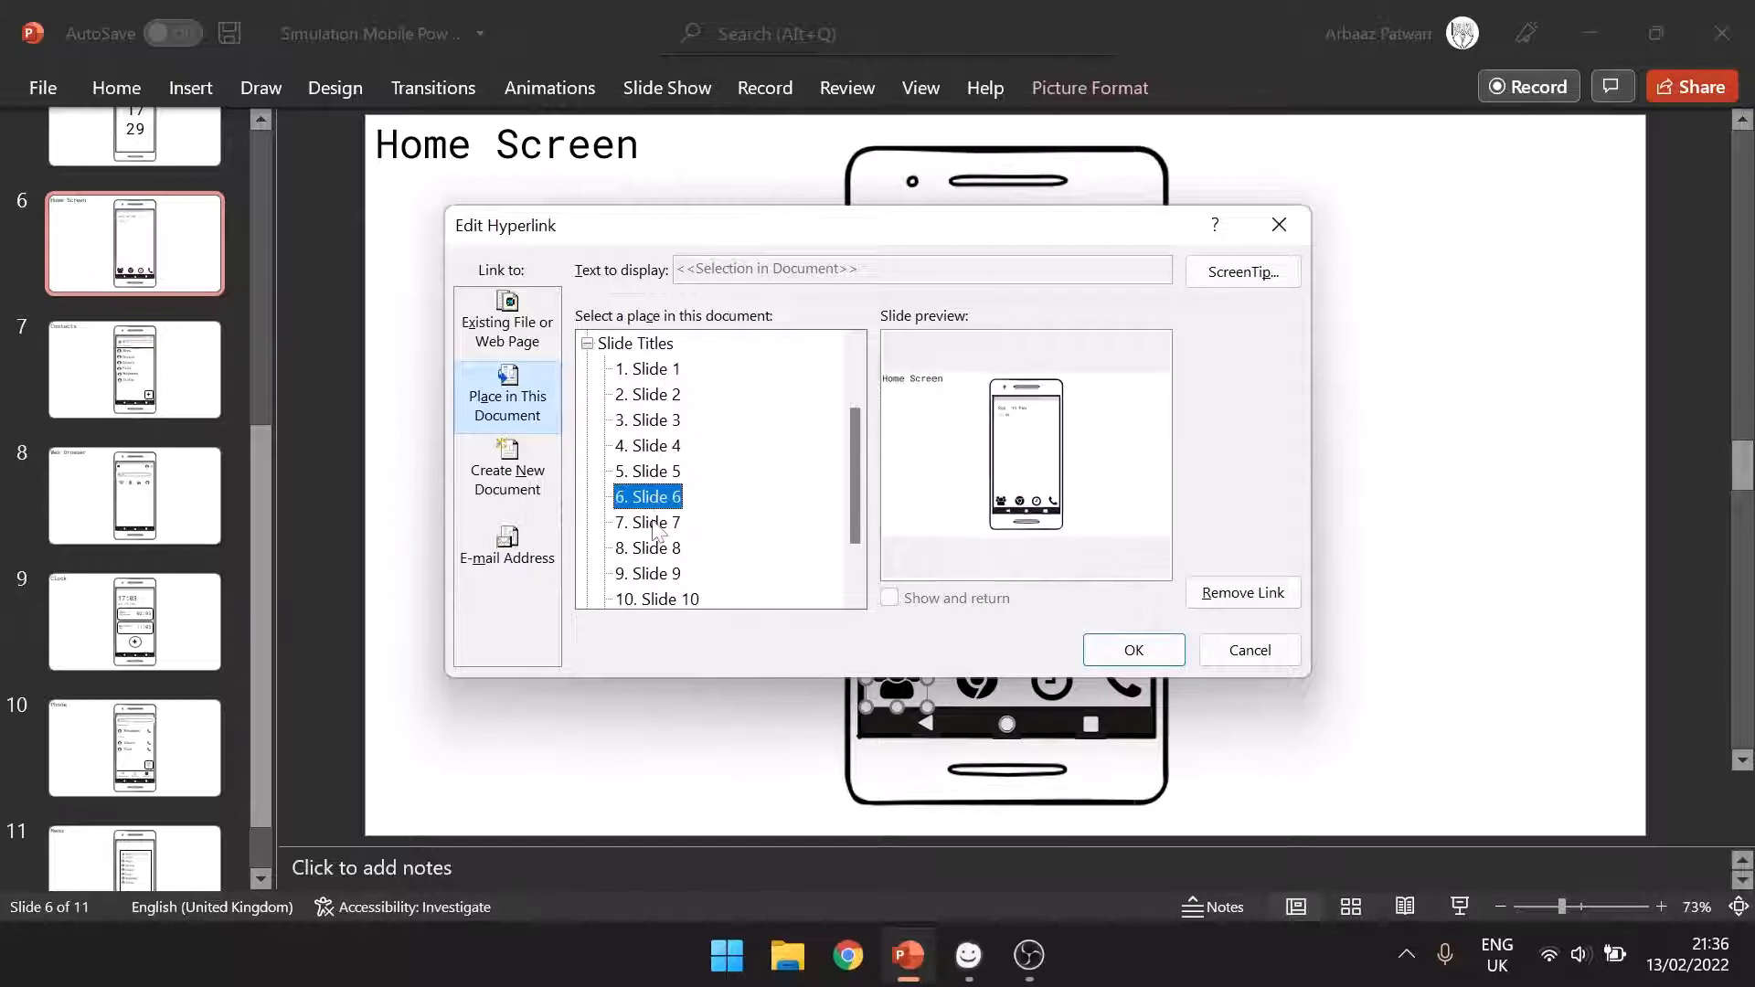
click(654, 523)
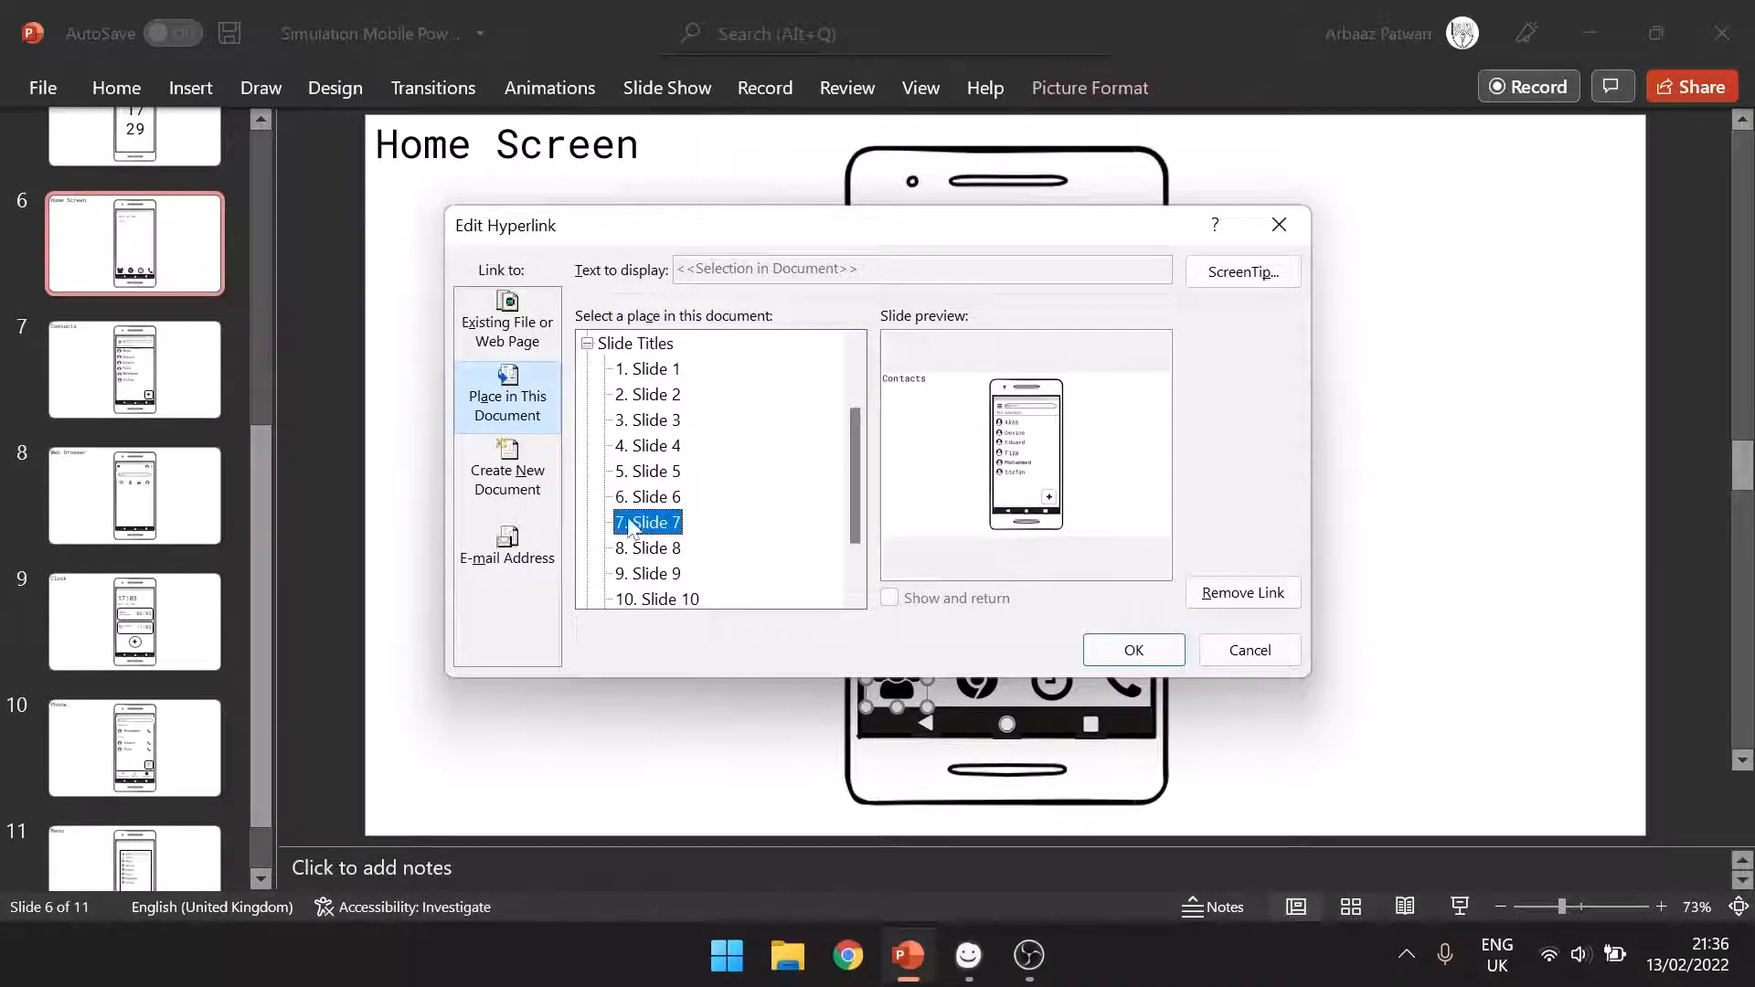
click(1131, 650)
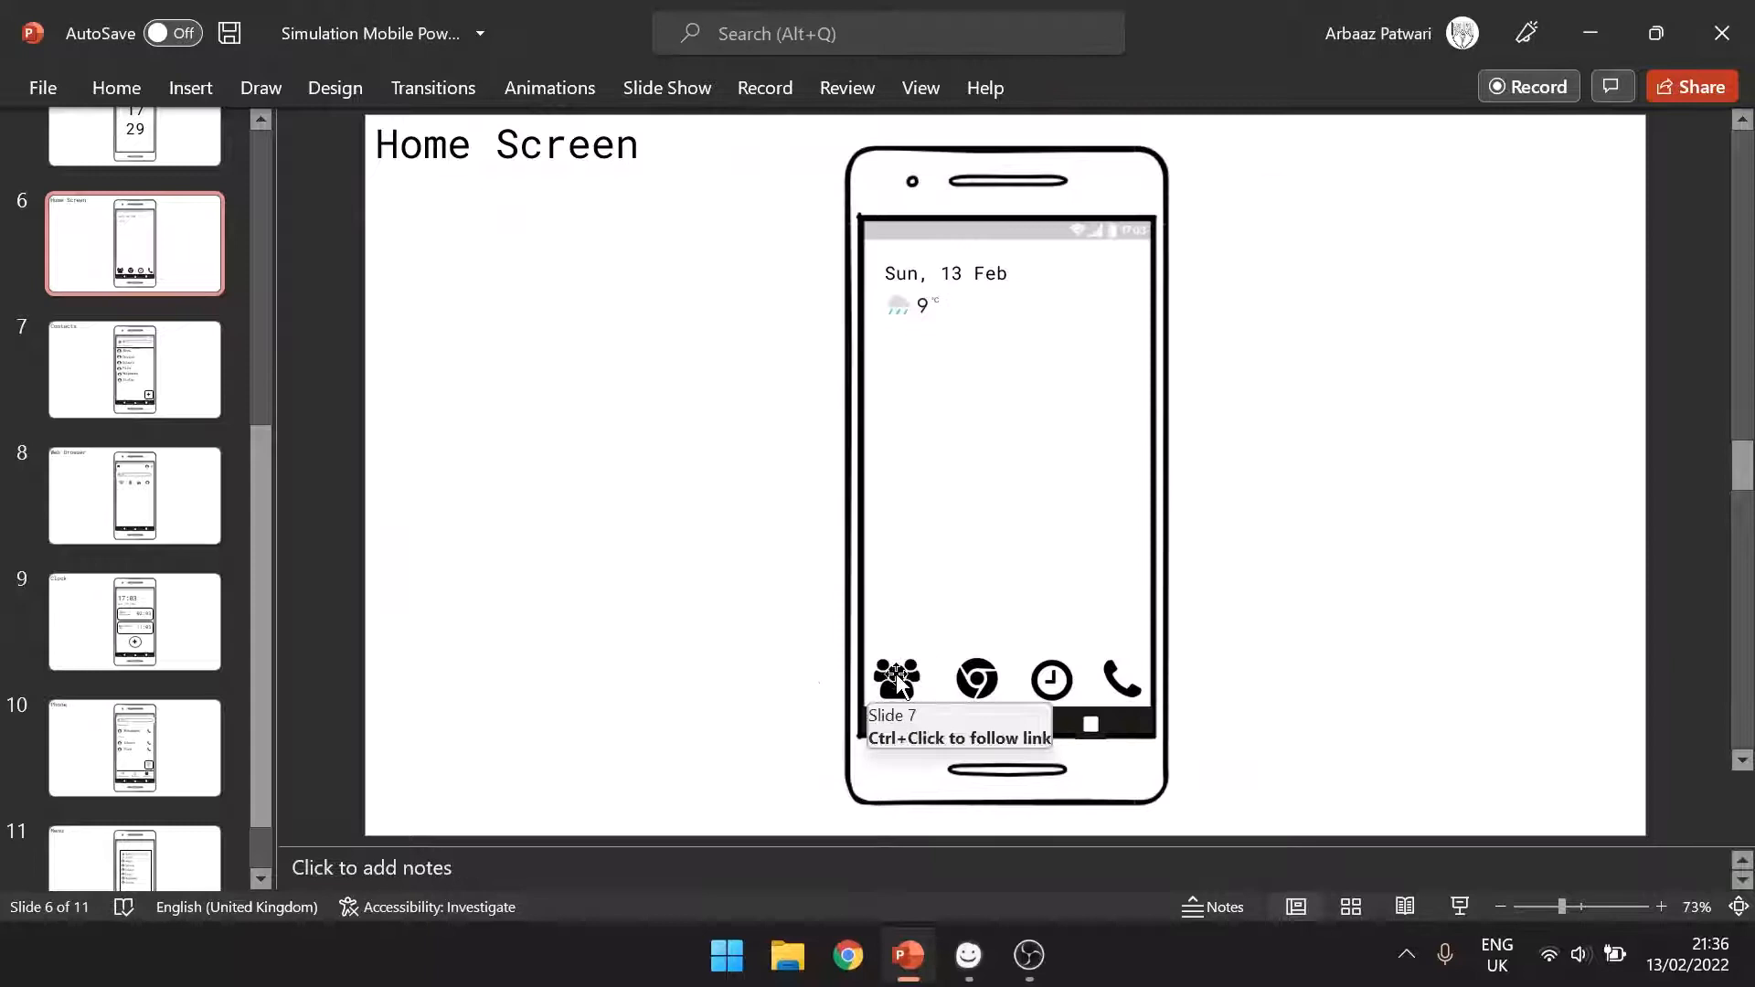
- Follow links from Contacts to Home Screen and the Menu screen's navigation button
click(135, 369)
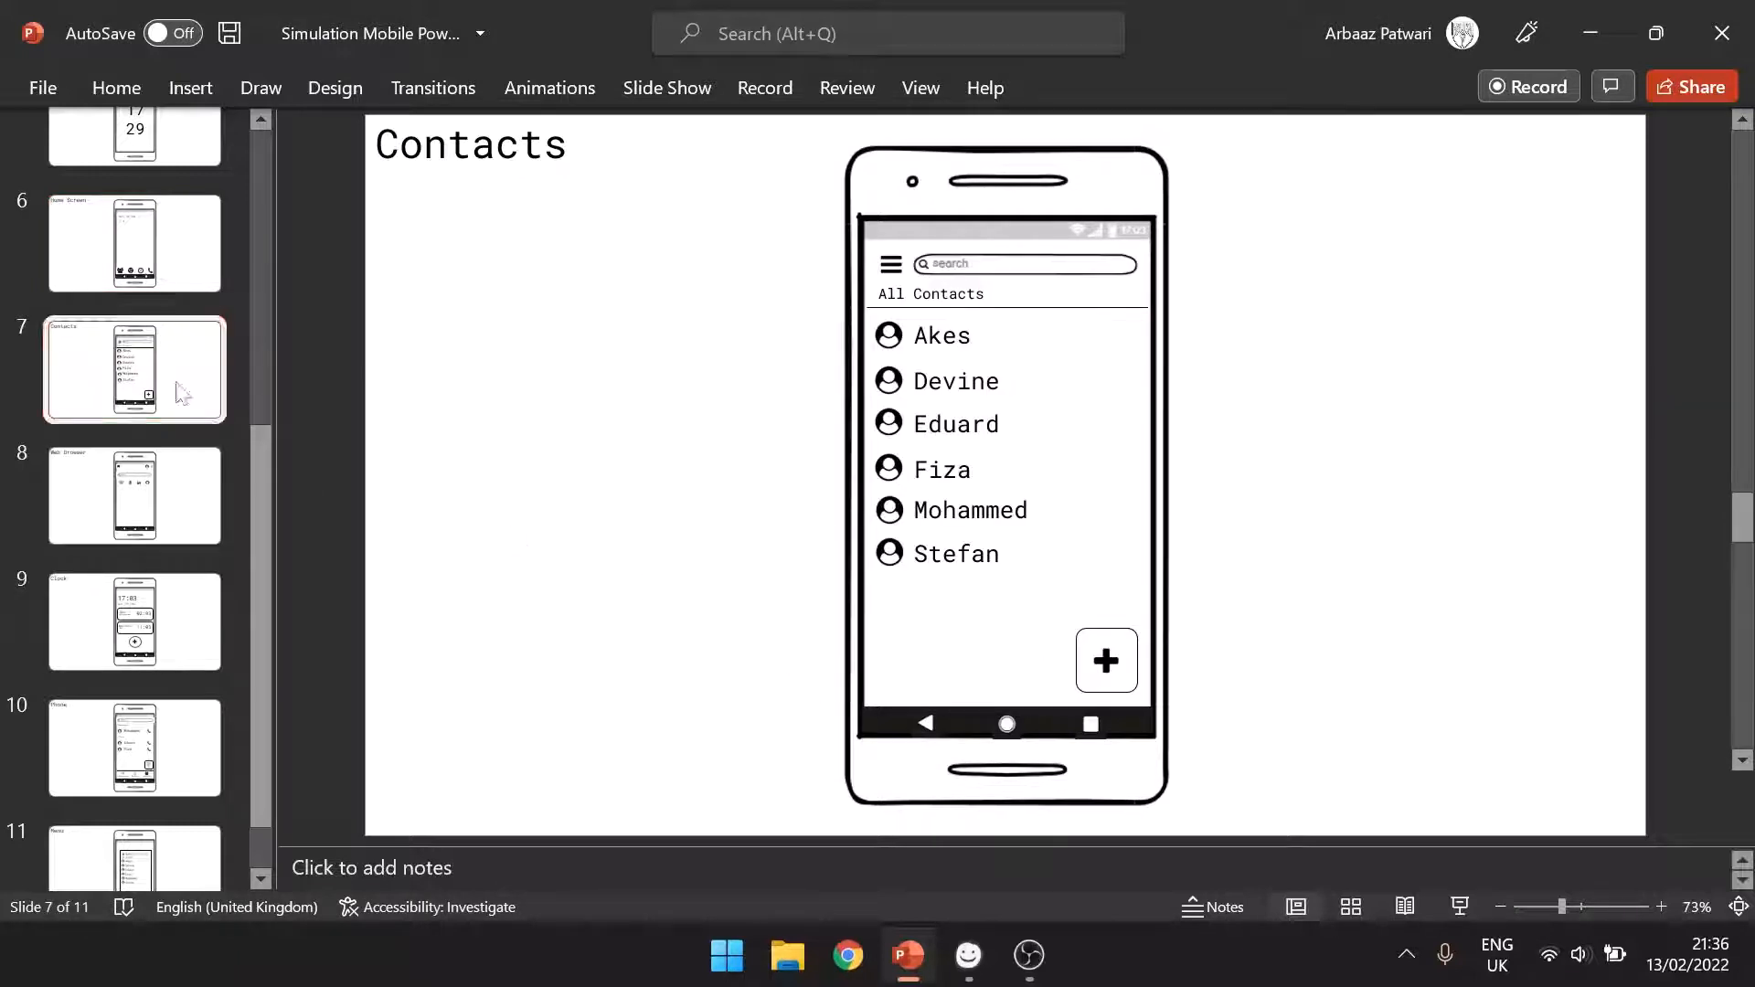
click(134, 243)
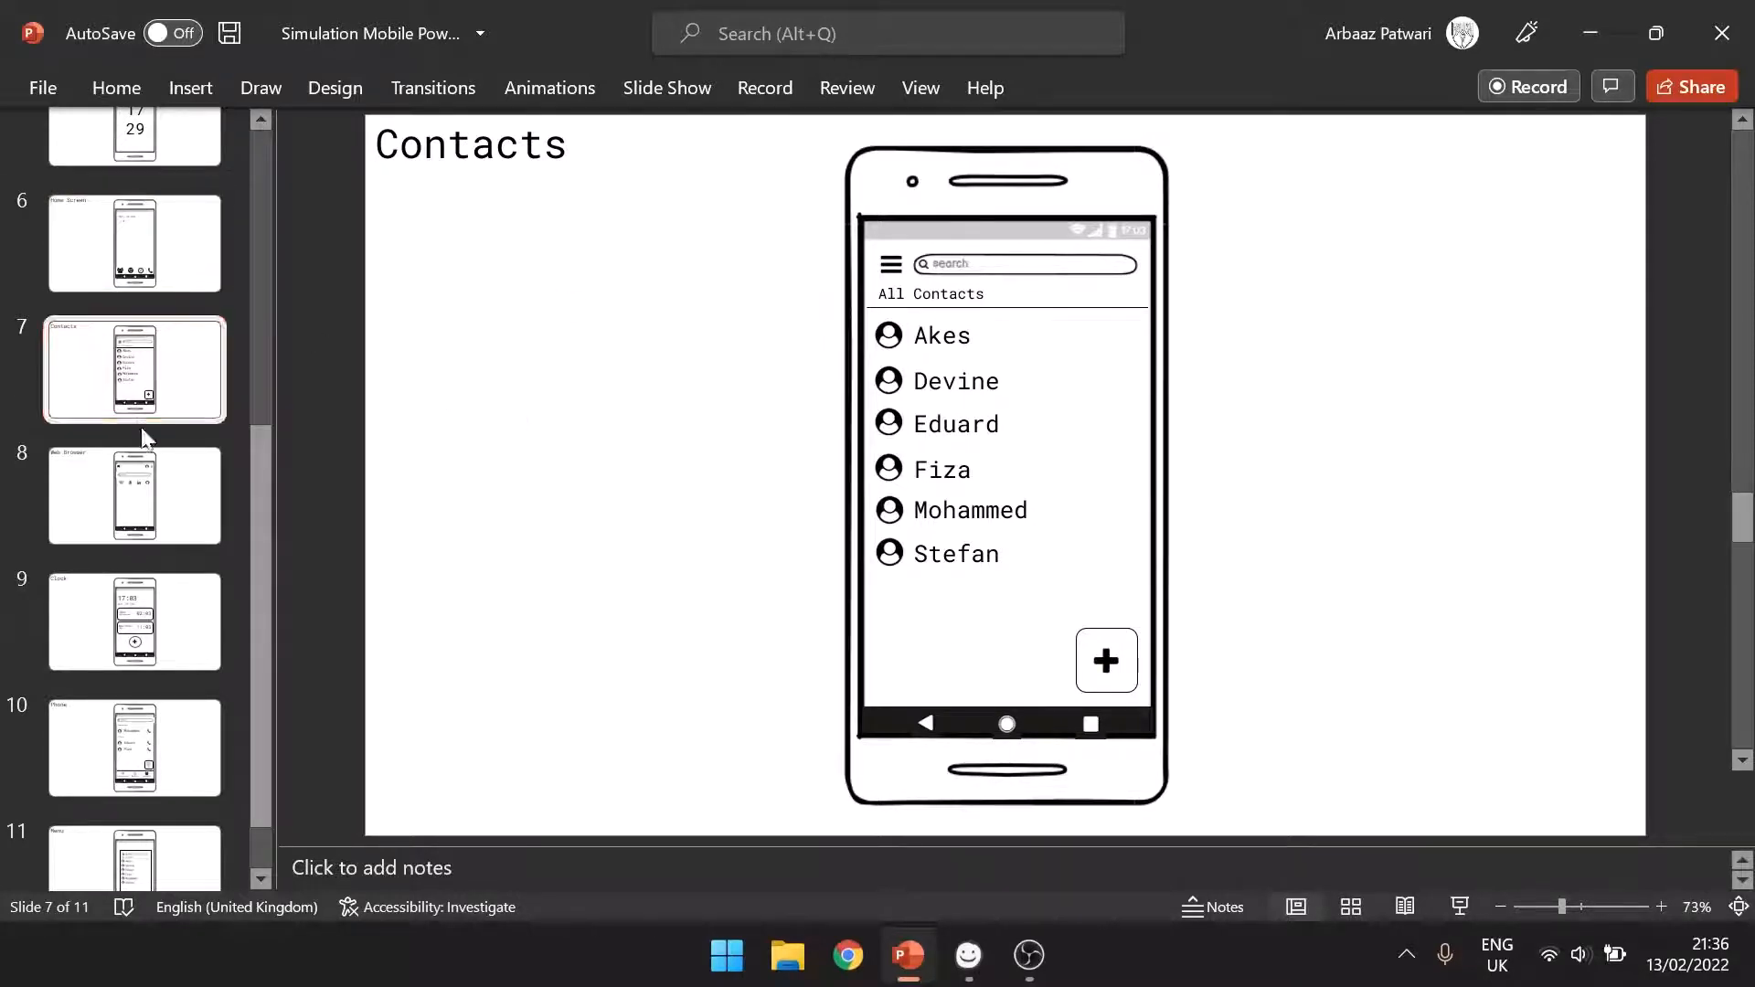
click(134, 622)
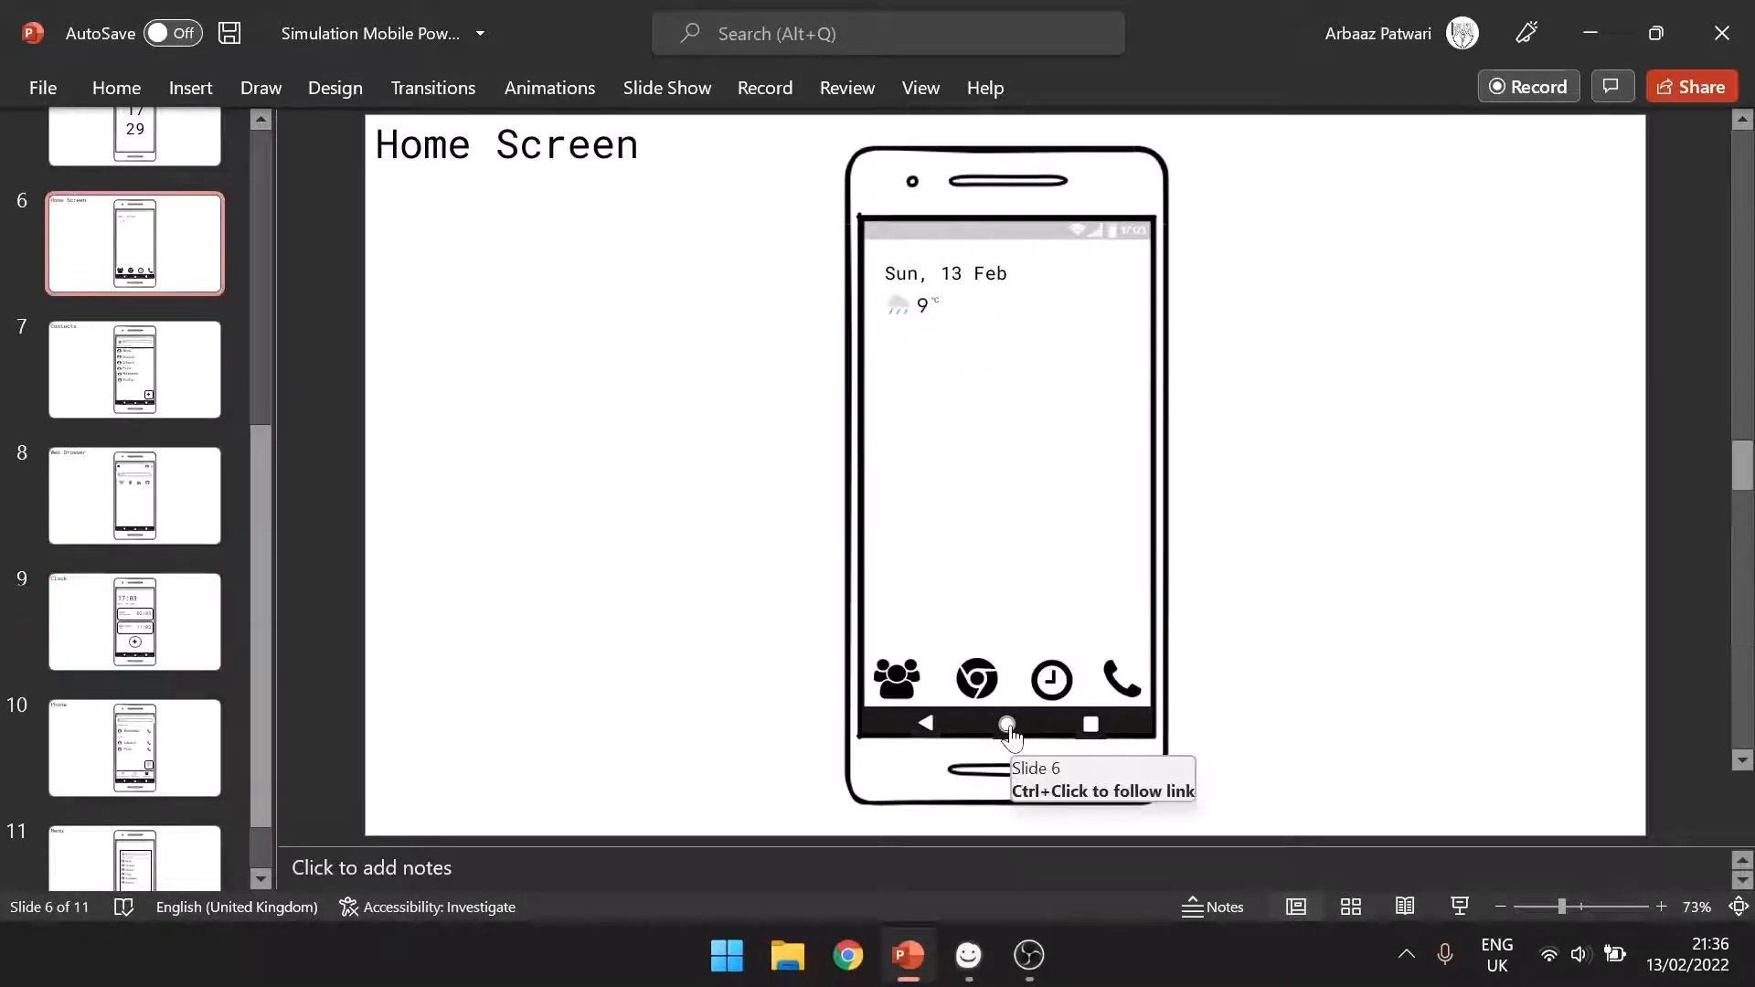
mouse_move(341, 678)
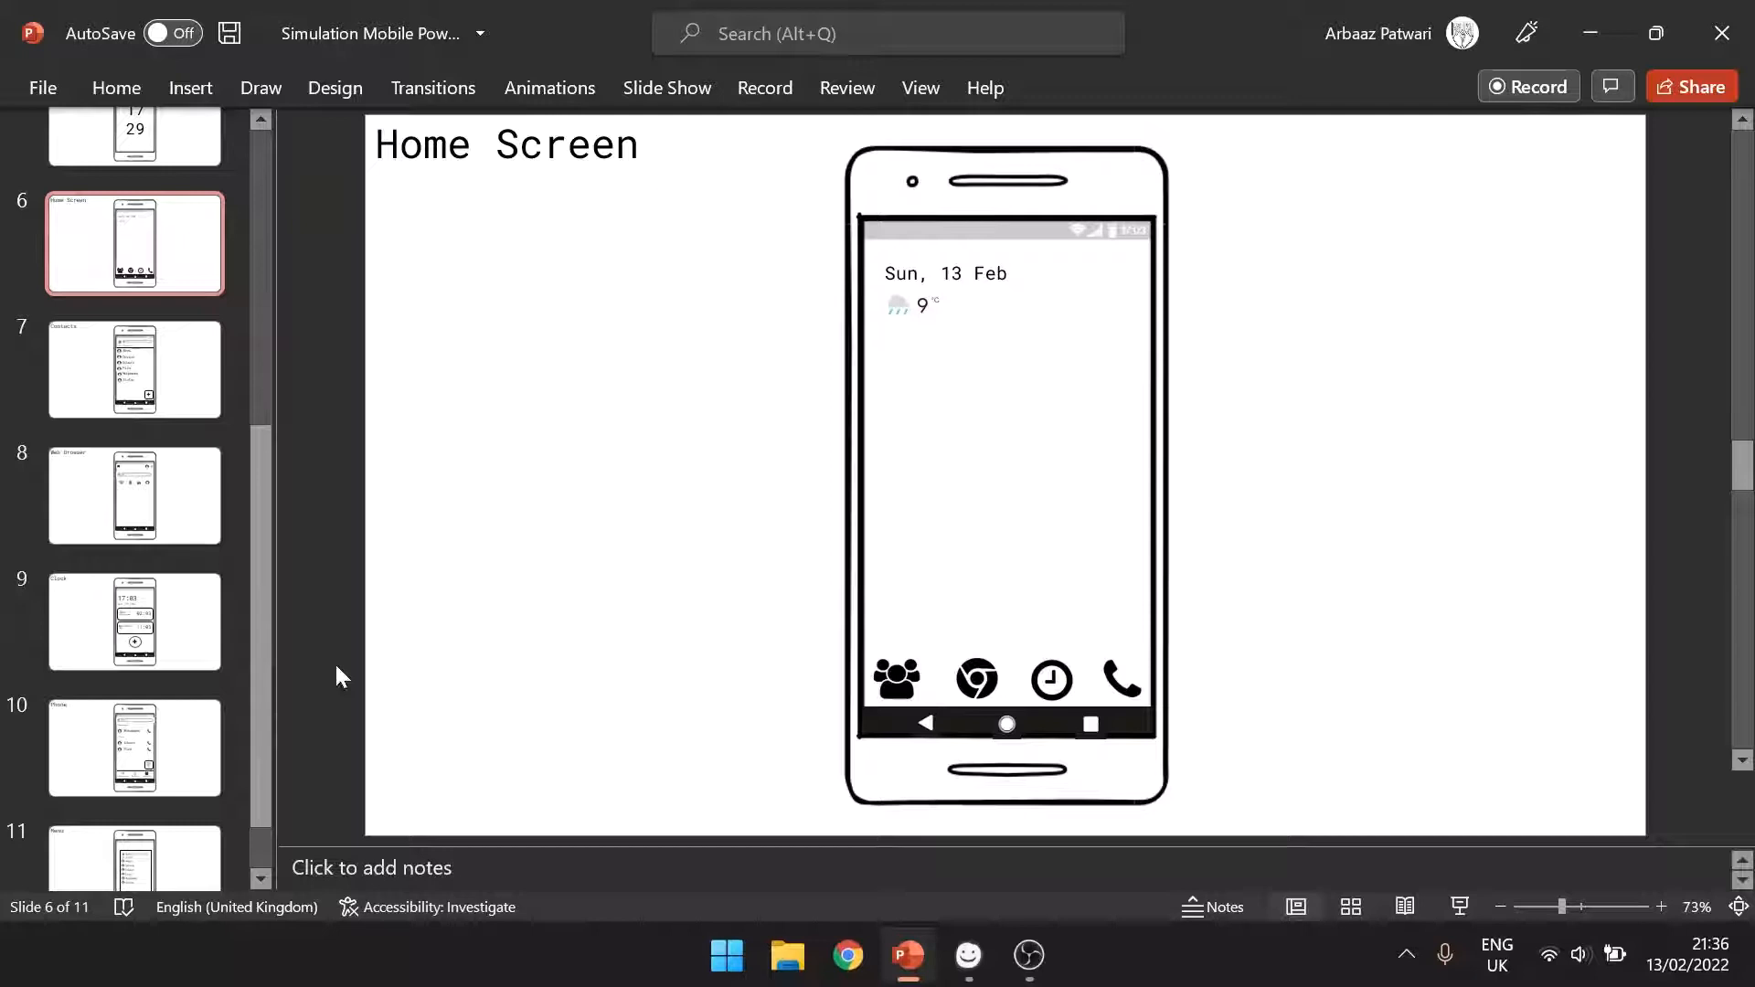
mouse_move(1088, 725)
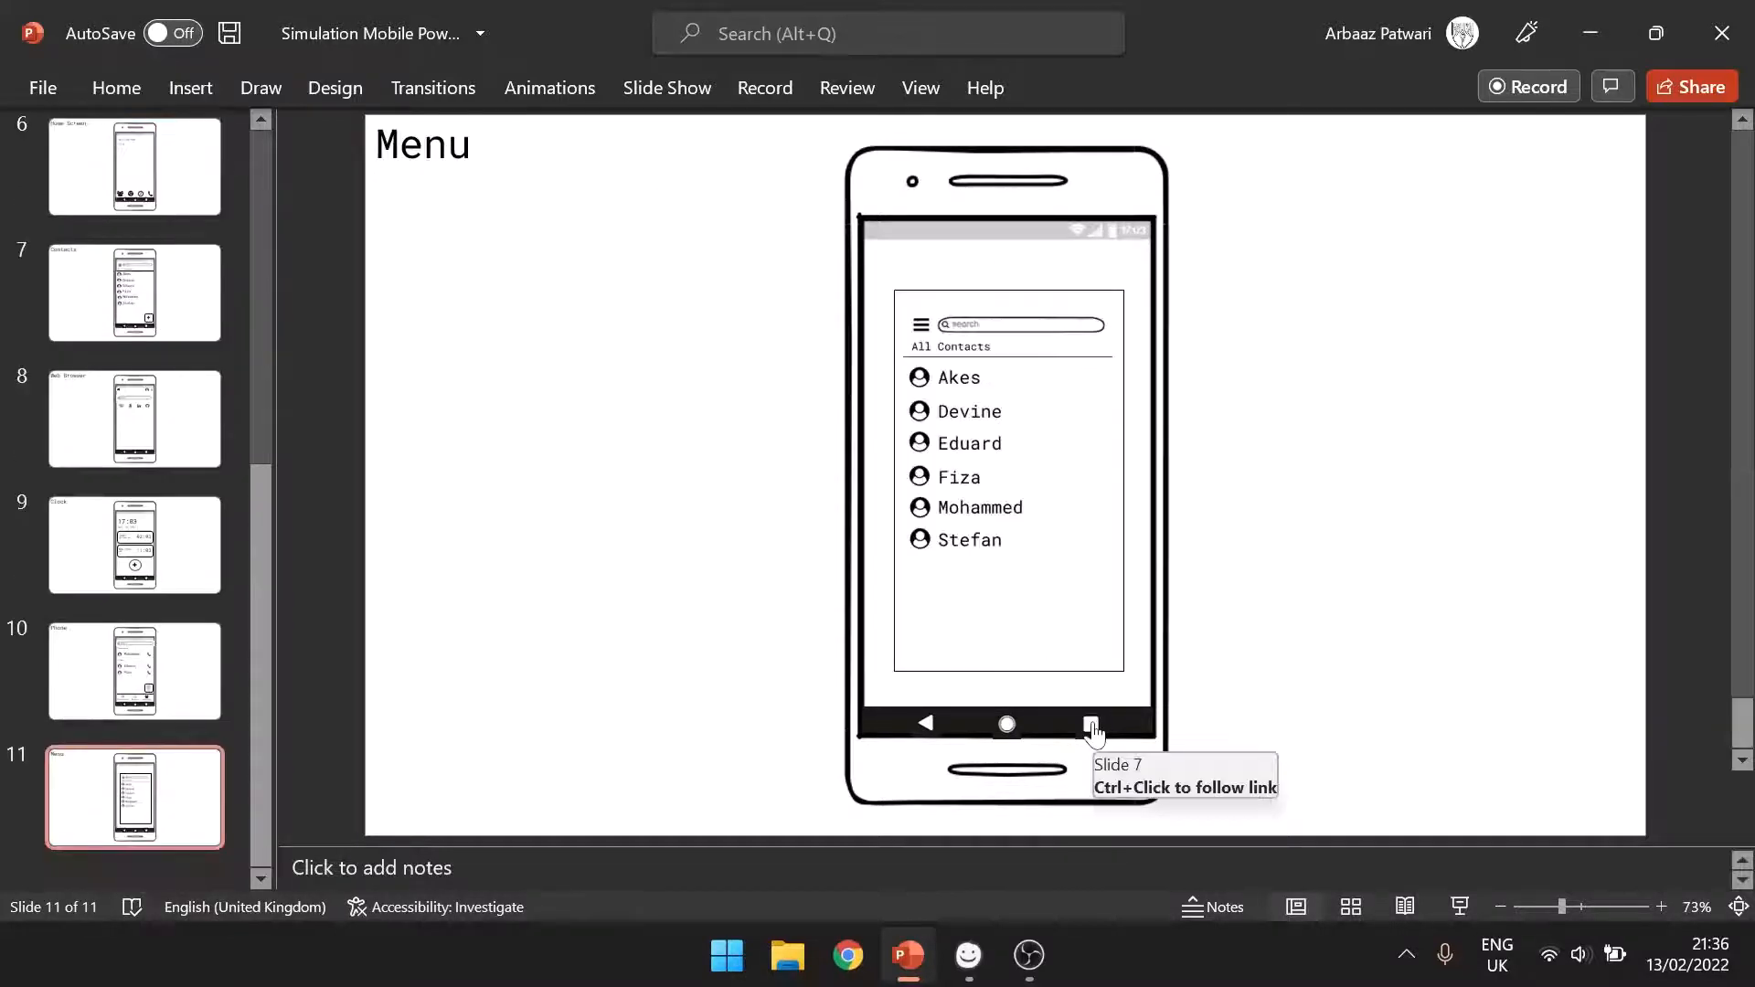
mouse_move(504, 228)
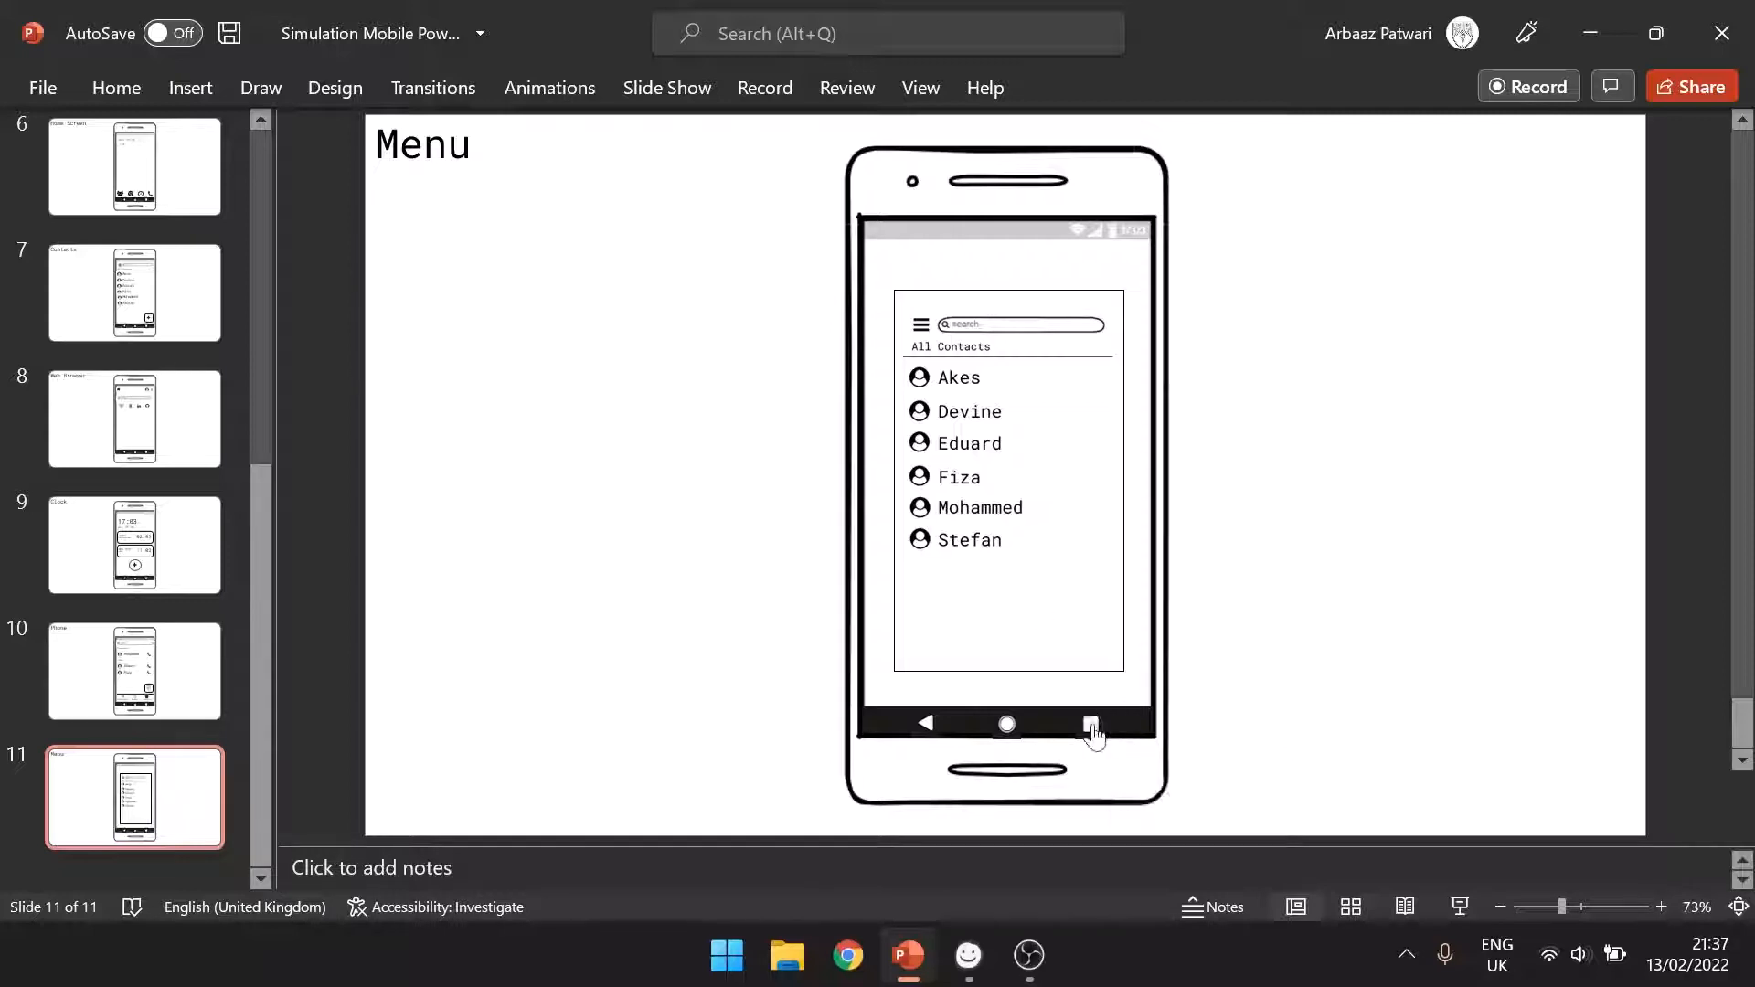
mouse_move(1092, 733)
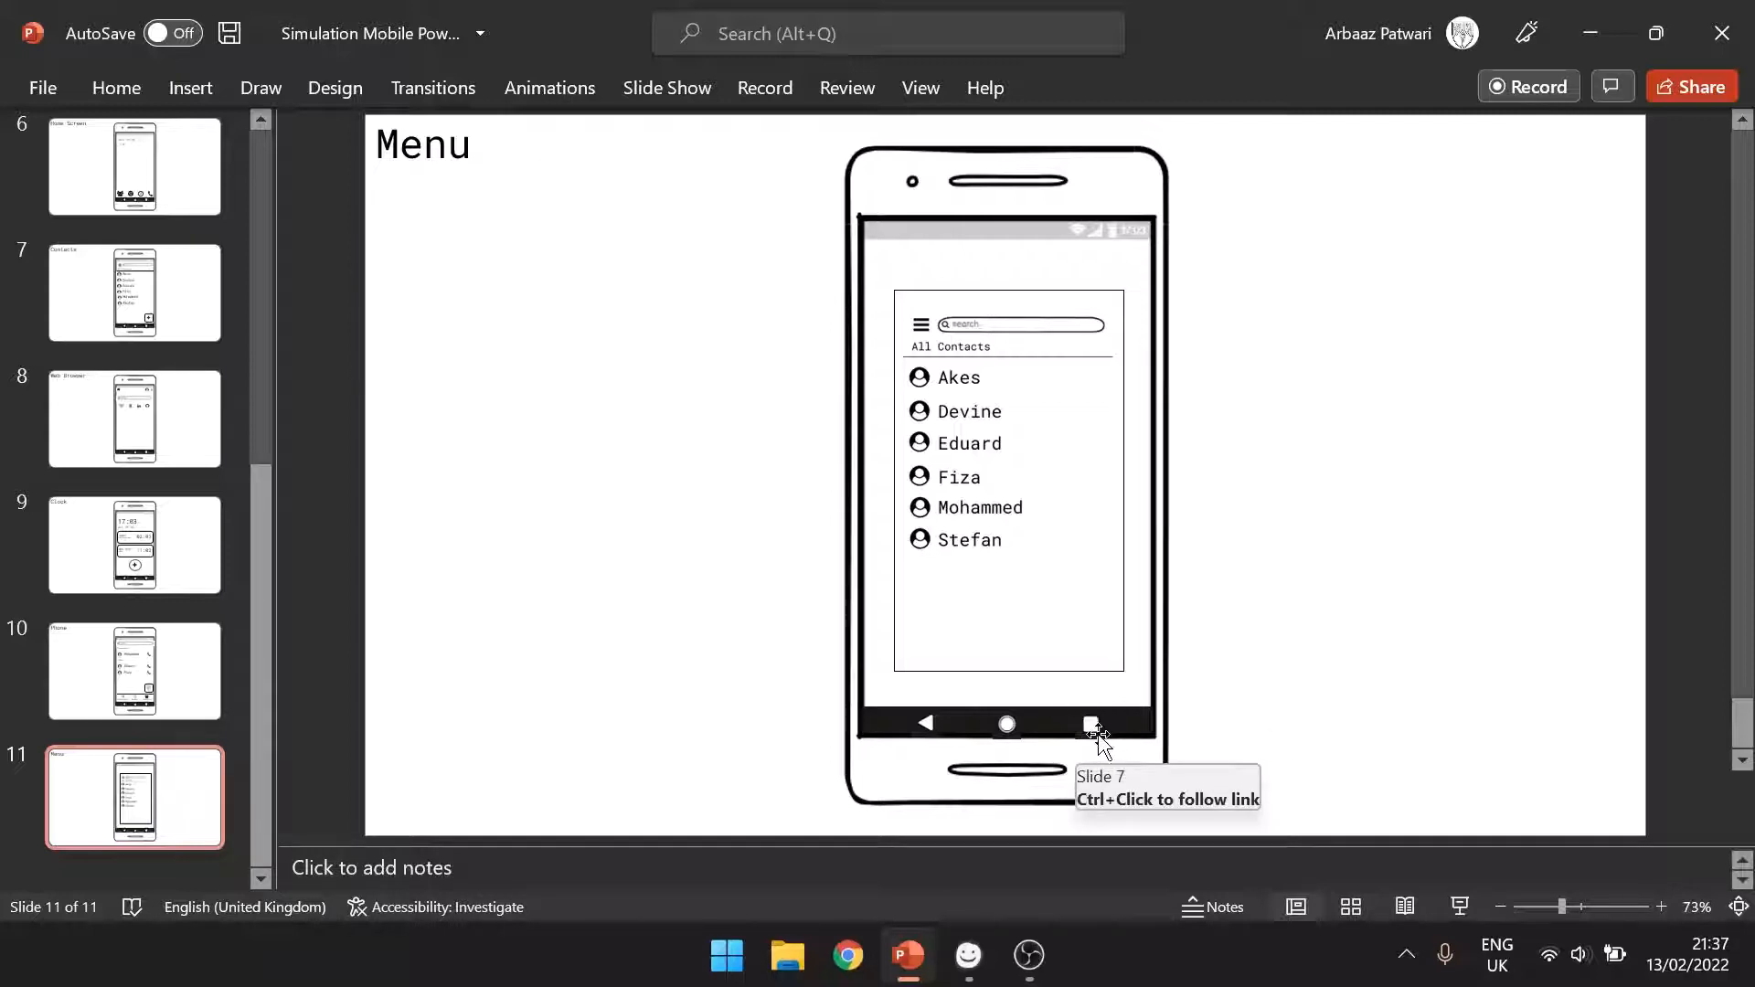
click(1092, 723)
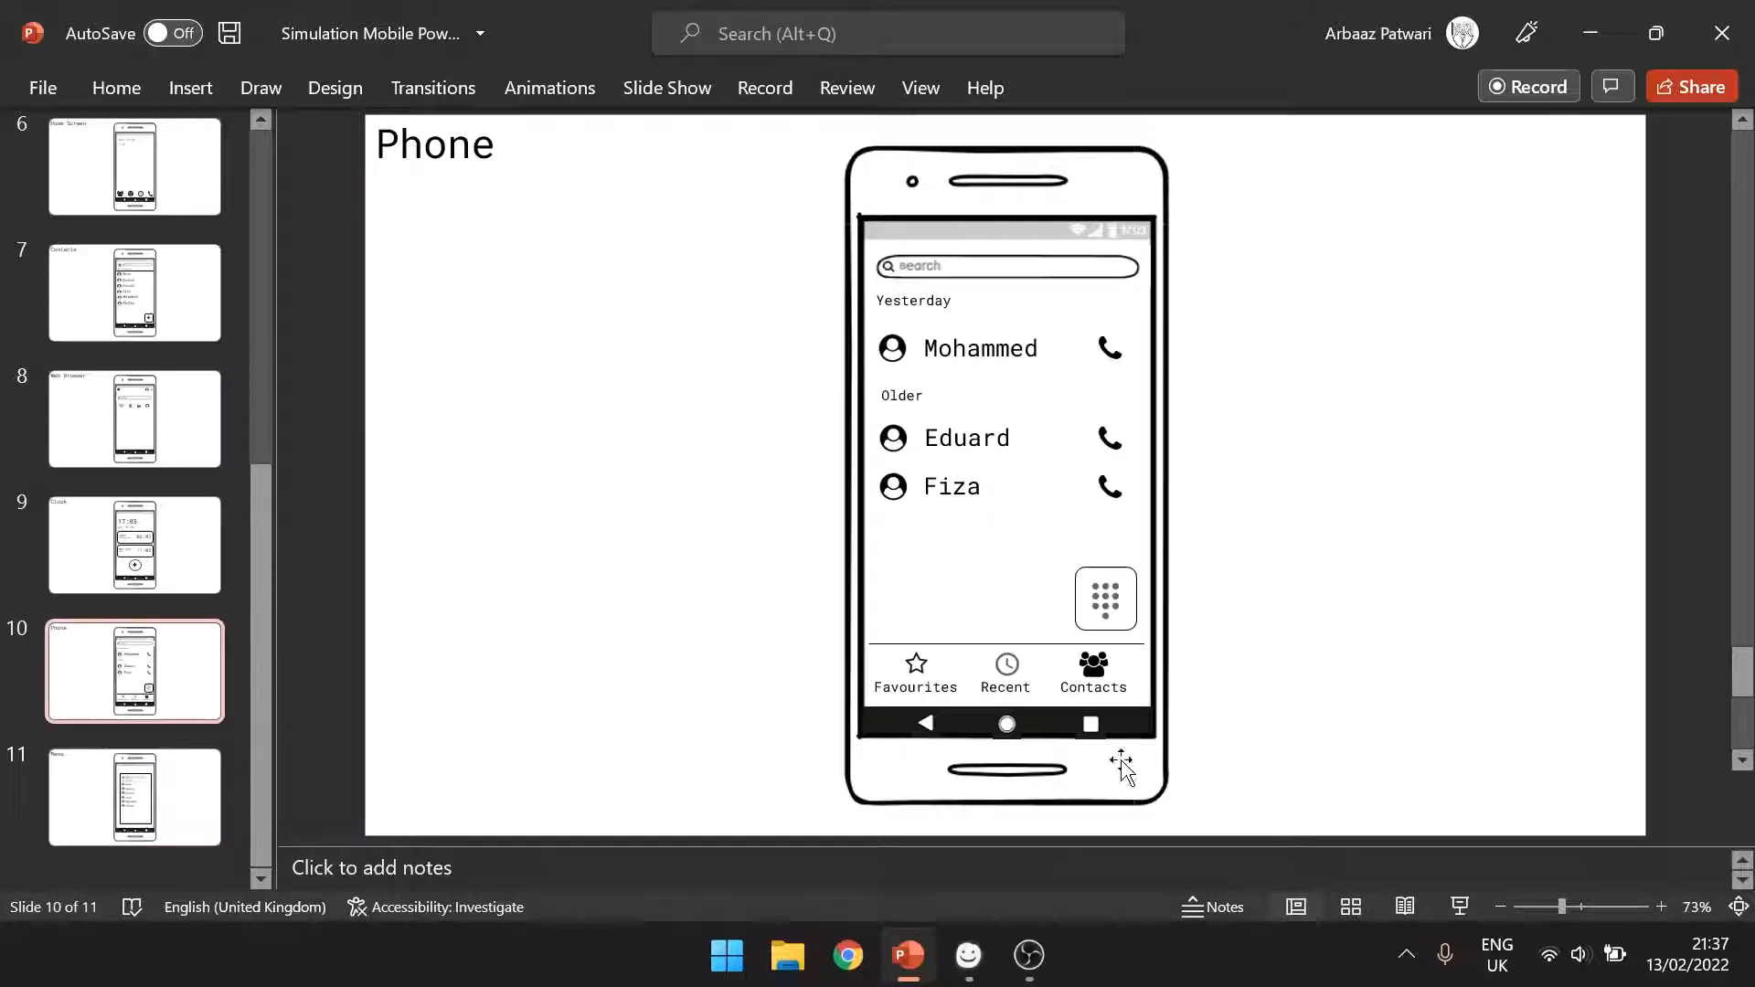
click(134, 797)
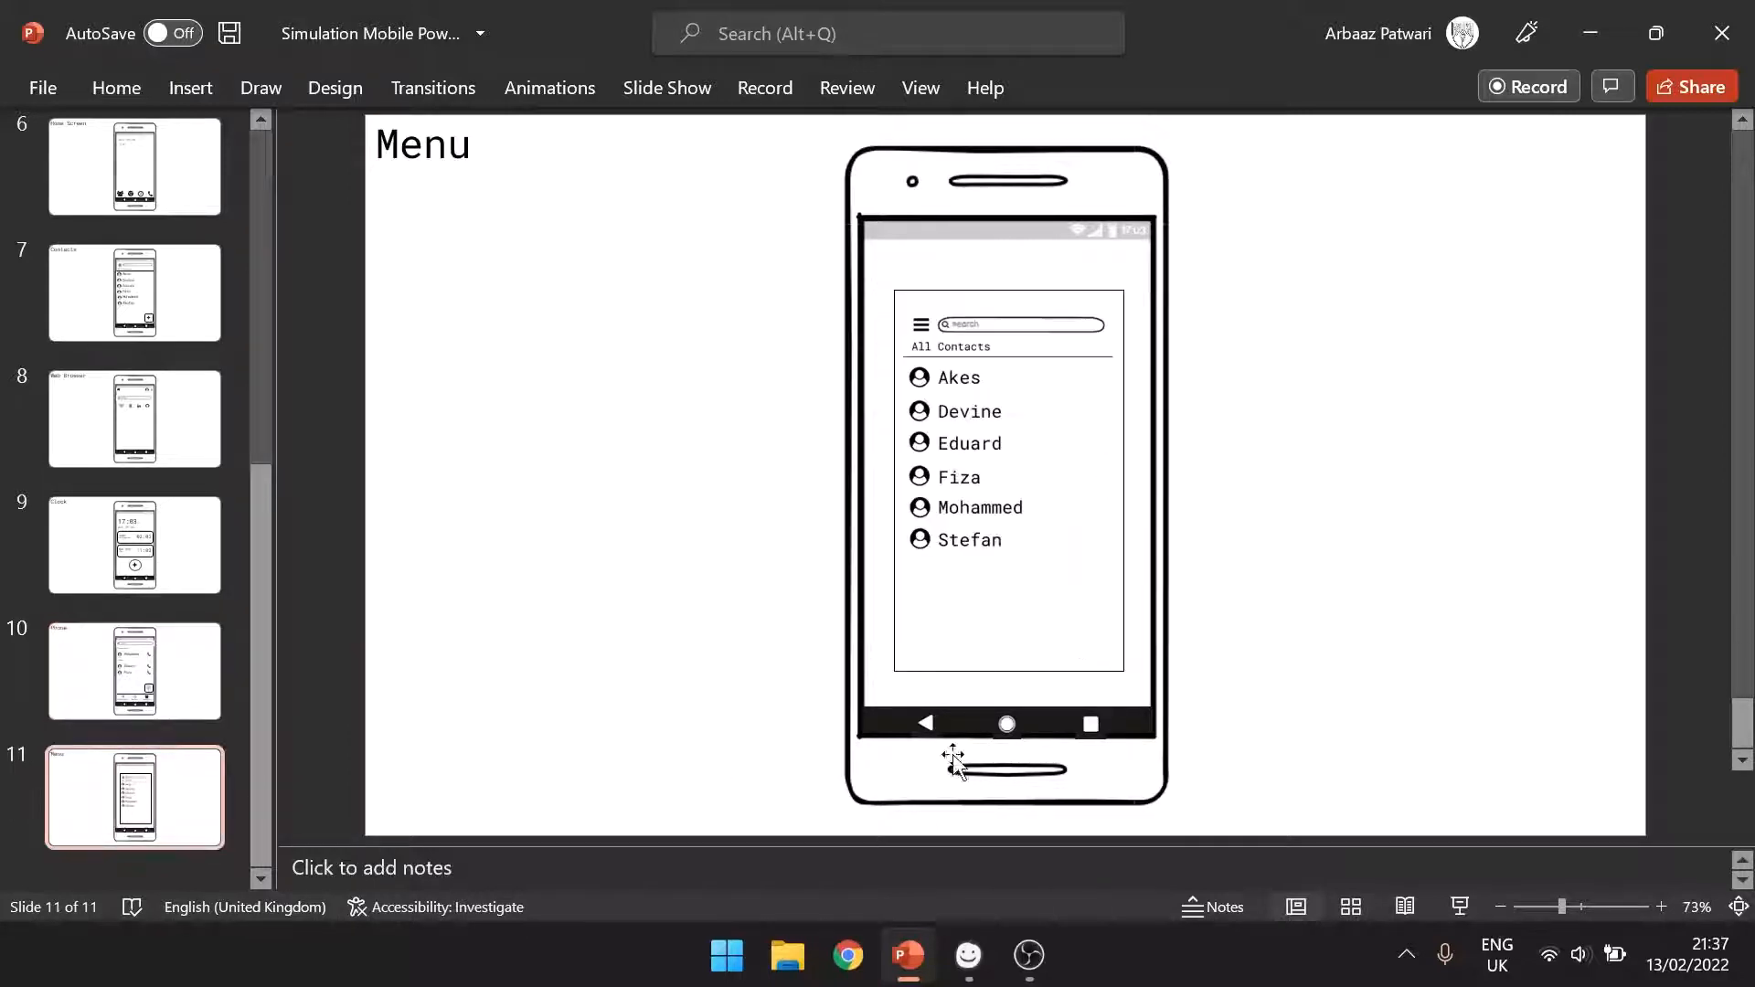
- Jump through the Contacts, Clock, Home Screen and Phone links, then open slide 8
click(133, 292)
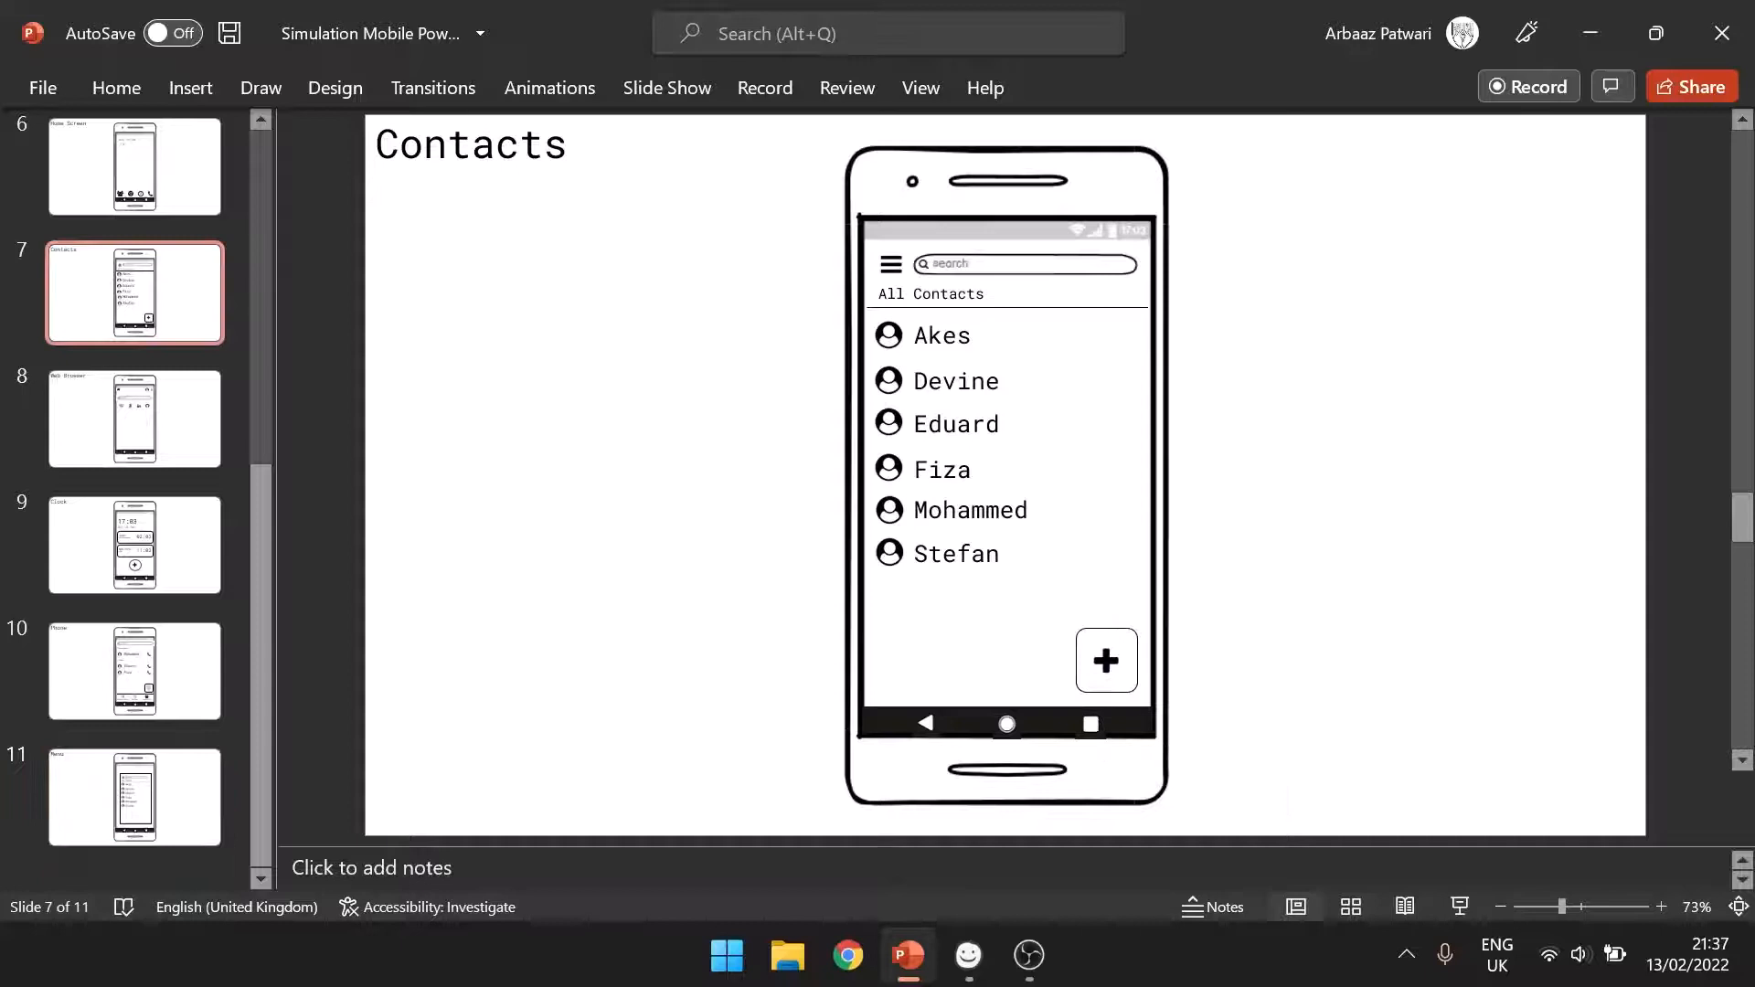
mouse_move(64, 289)
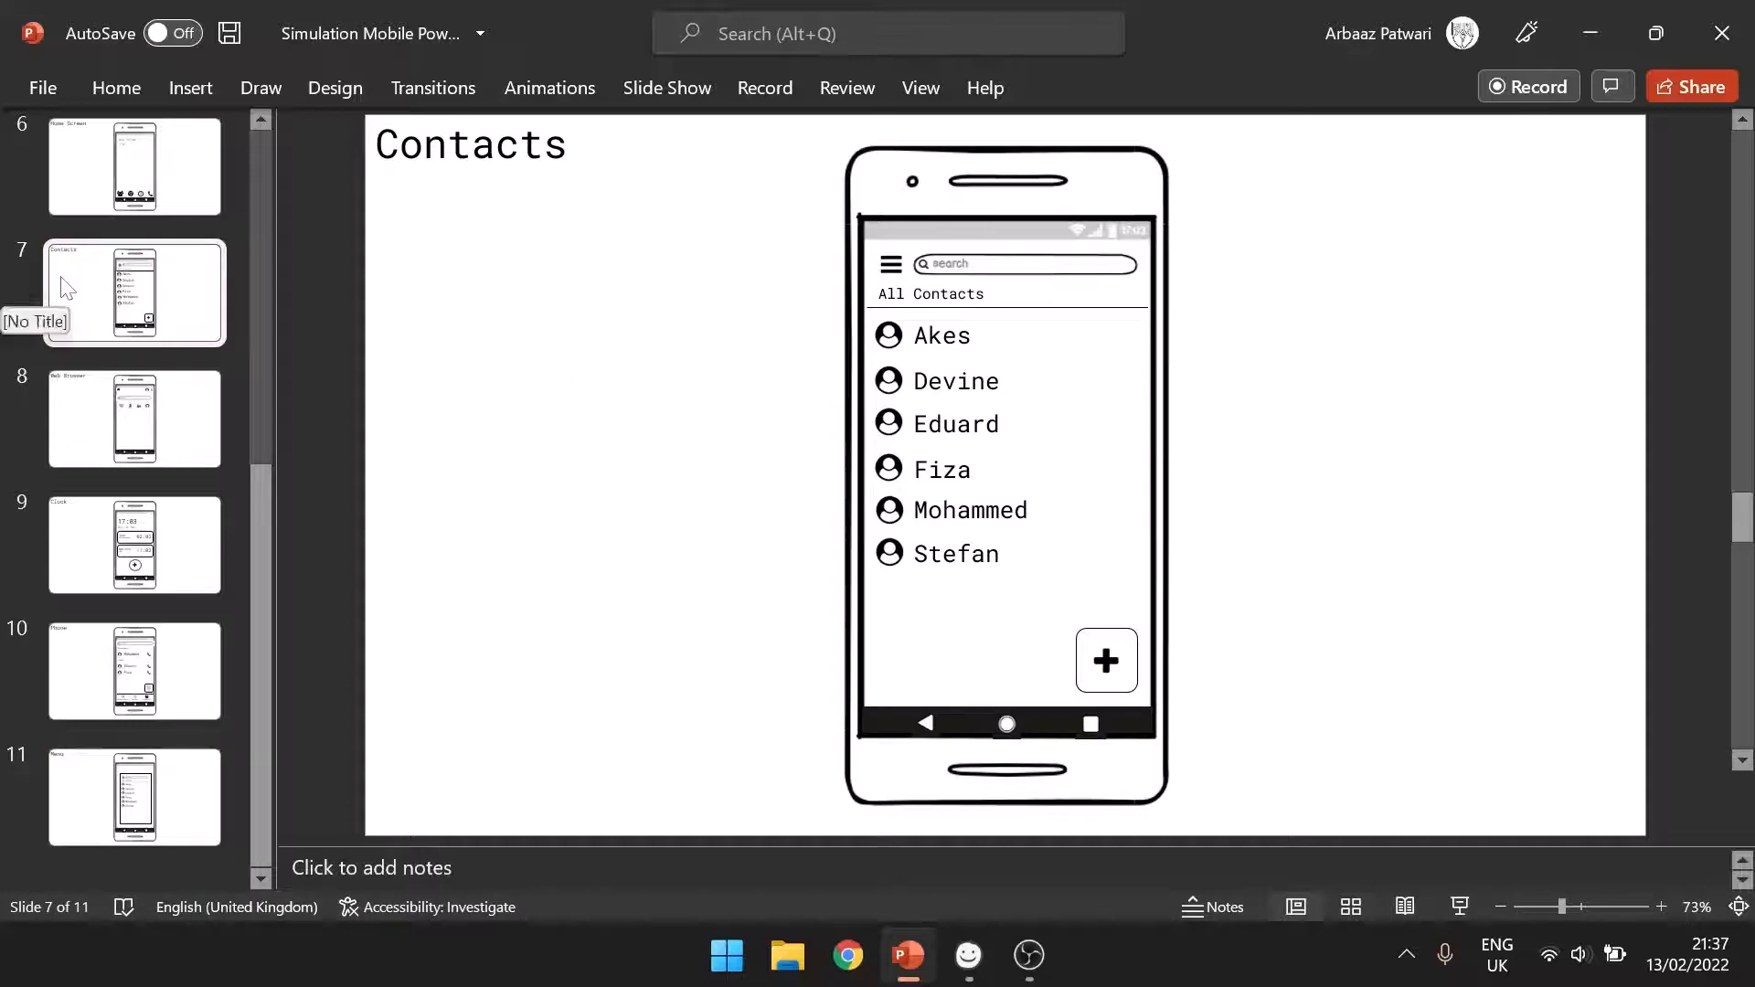
click(135, 545)
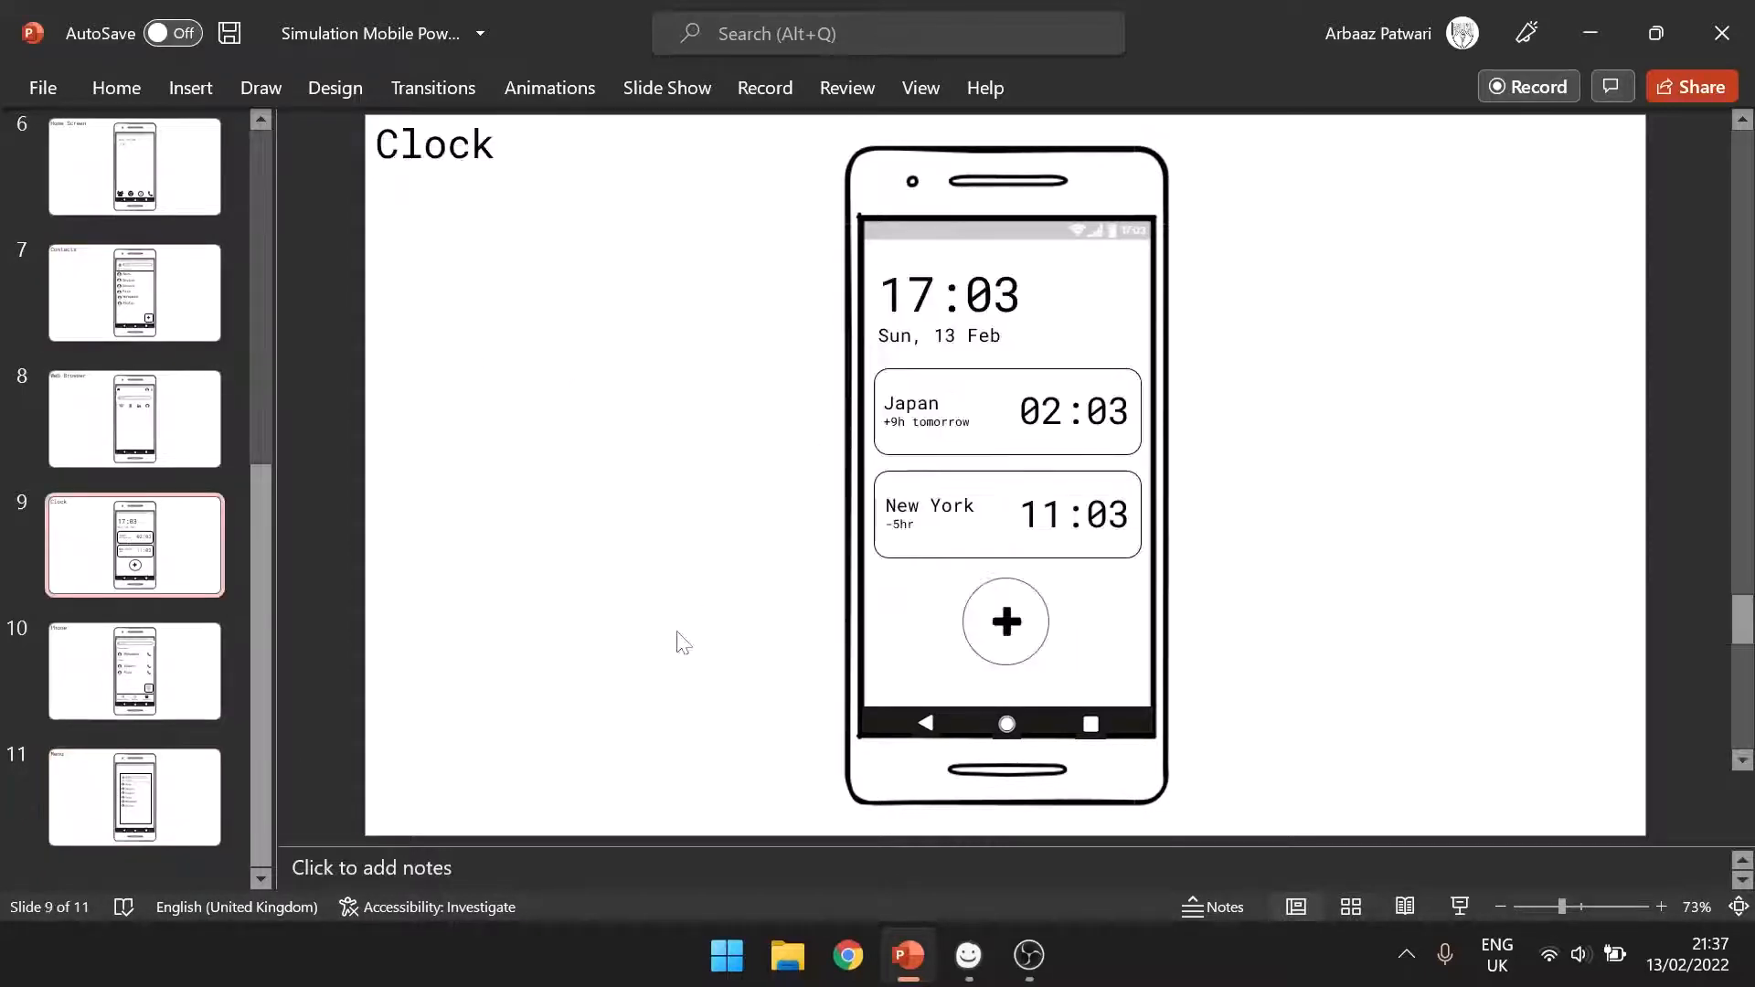
click(134, 181)
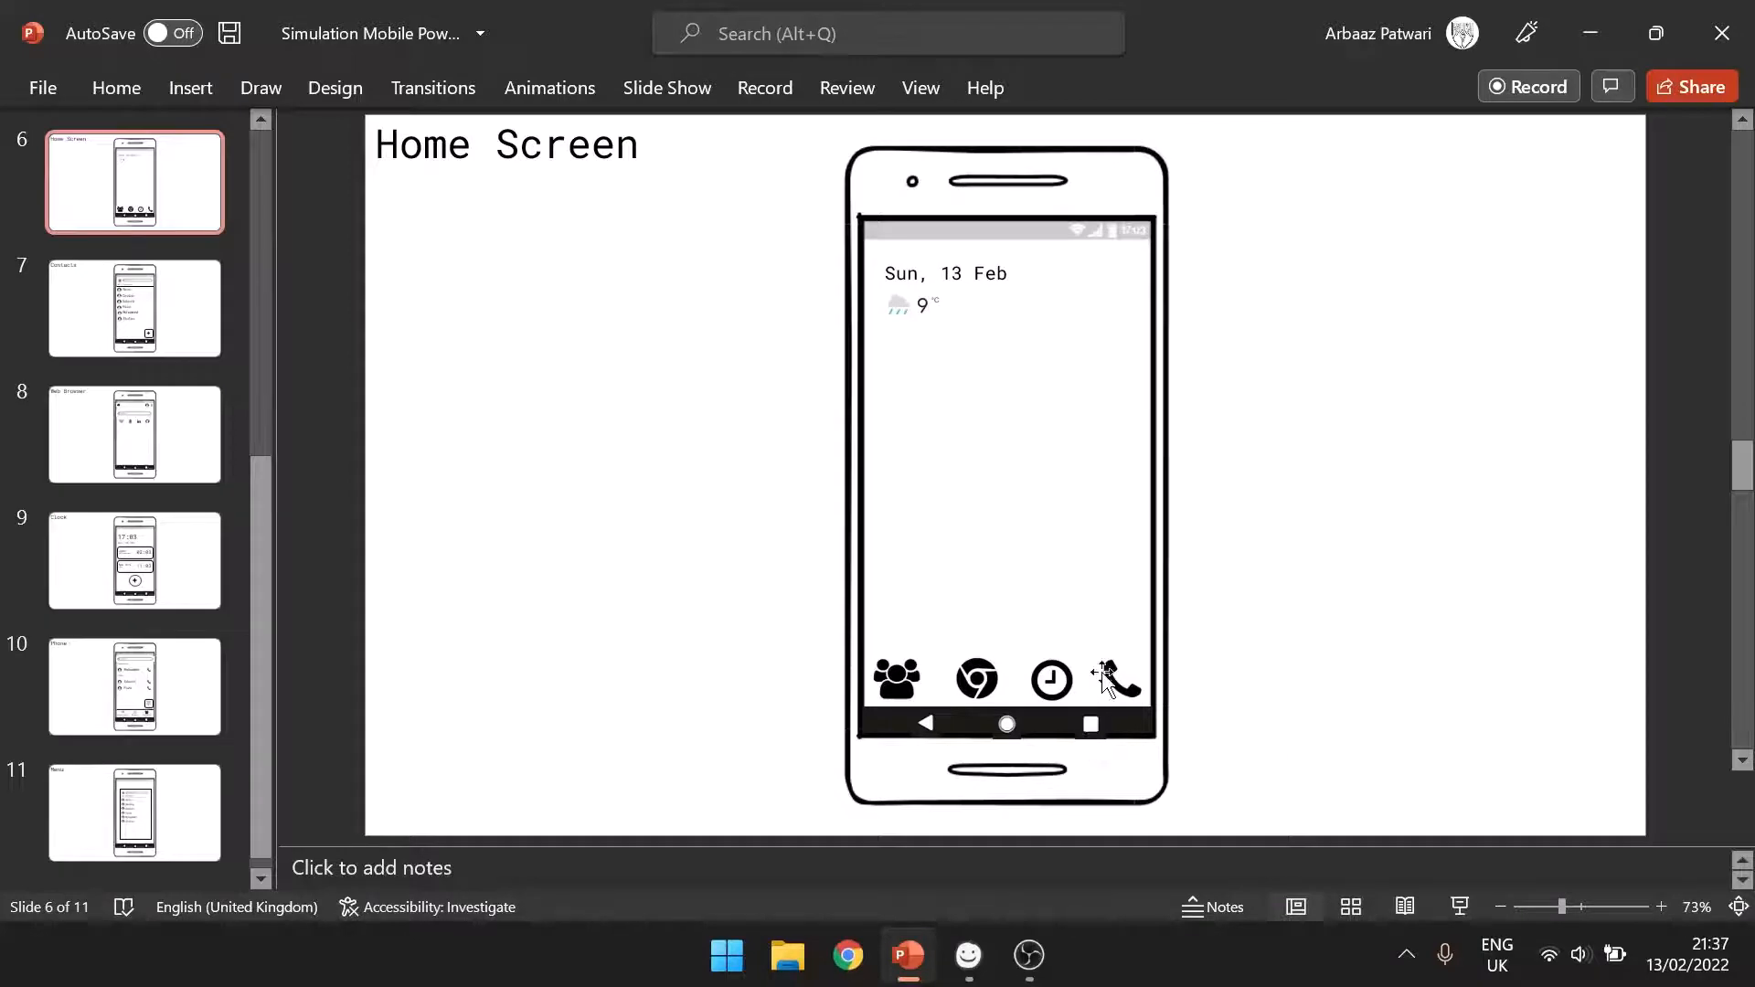
click(135, 688)
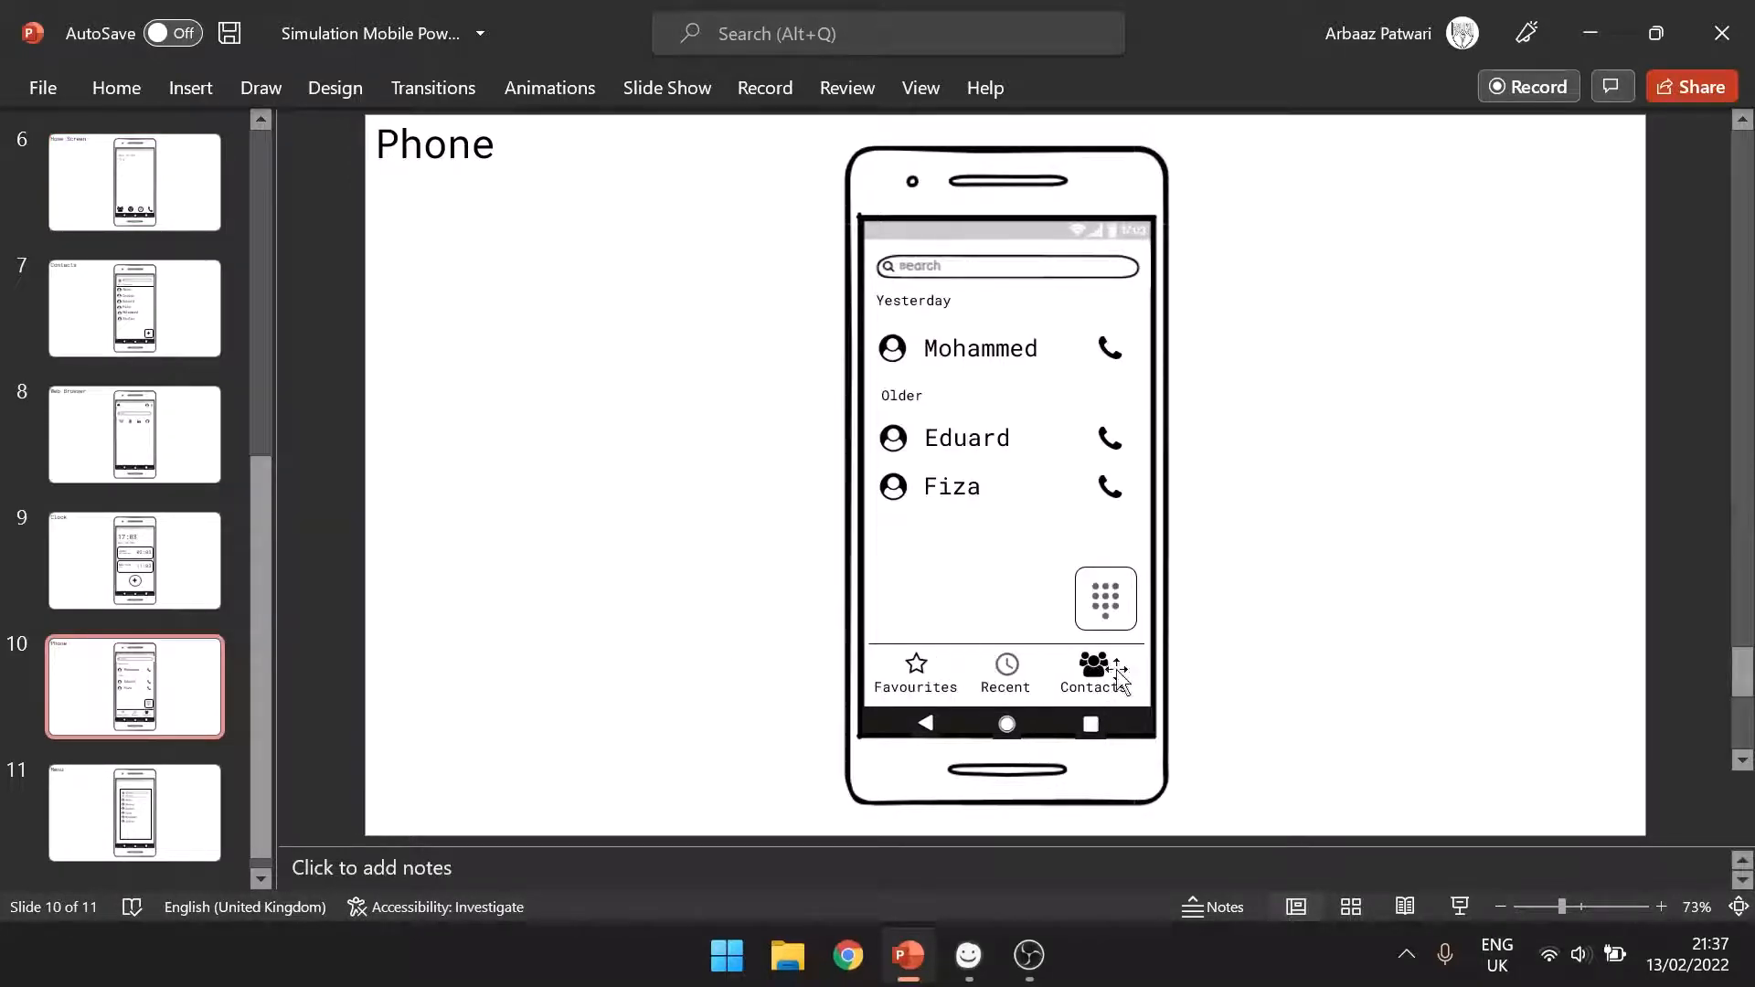
mouse_move(1097, 672)
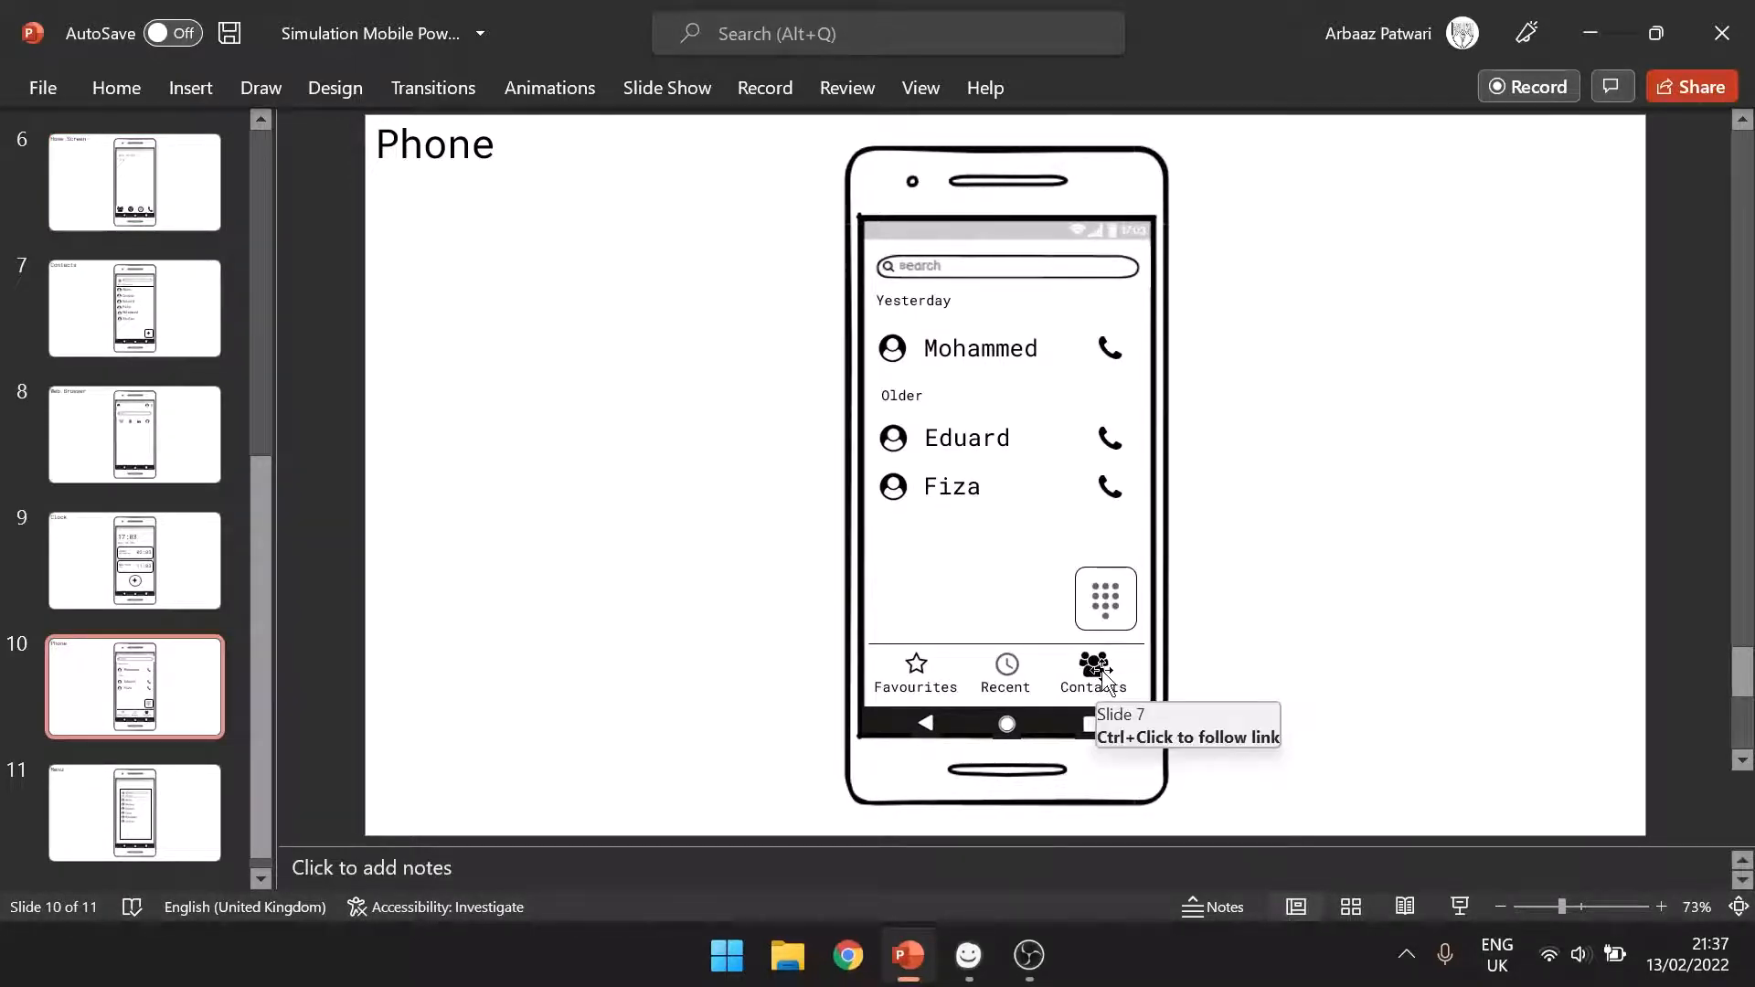
click(1092, 672)
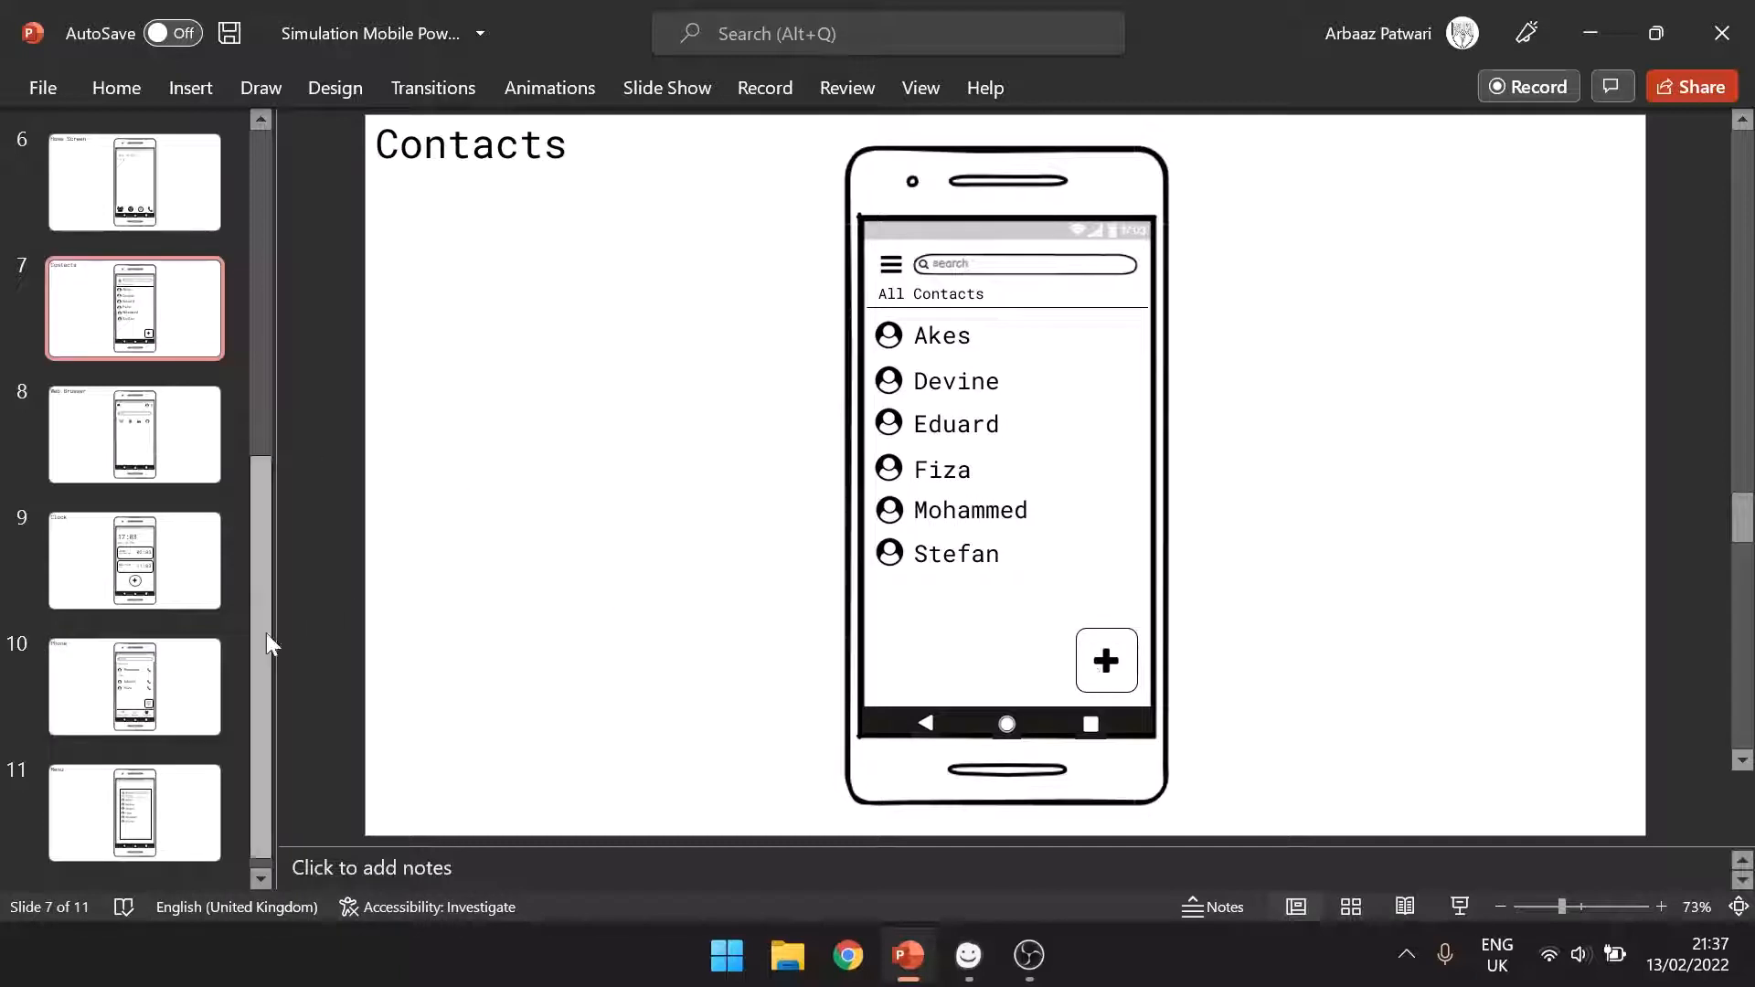
mouse_move(1091, 724)
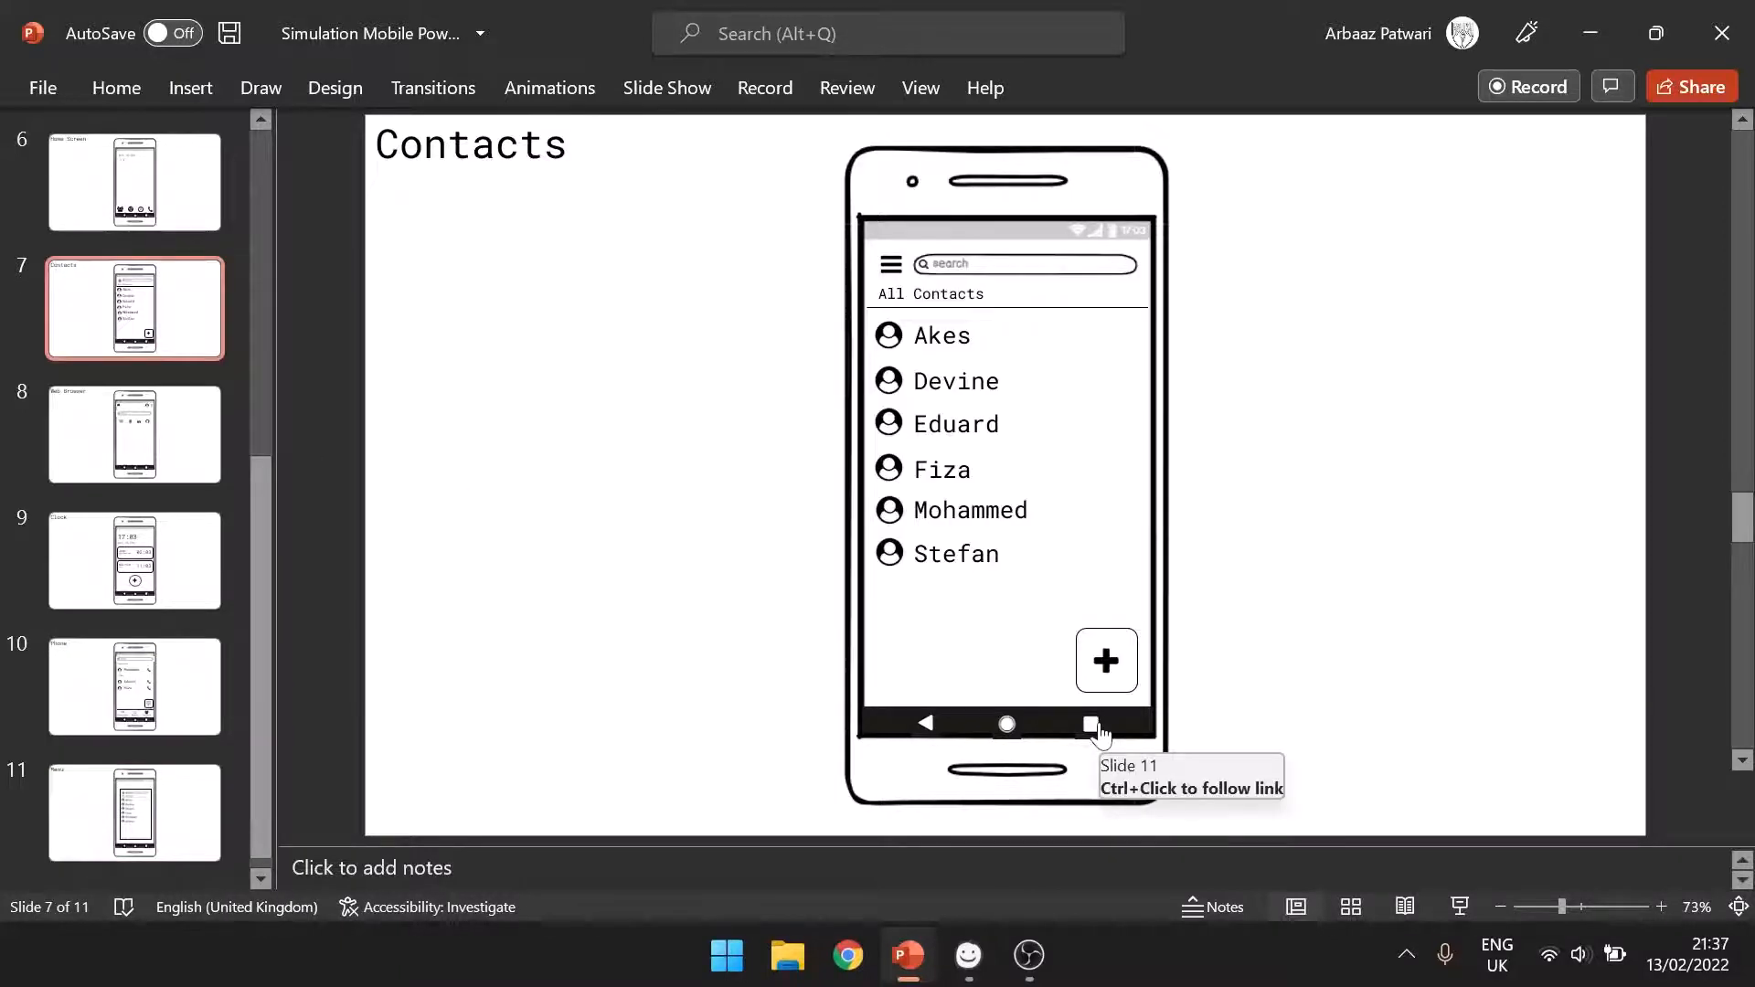
click(135, 687)
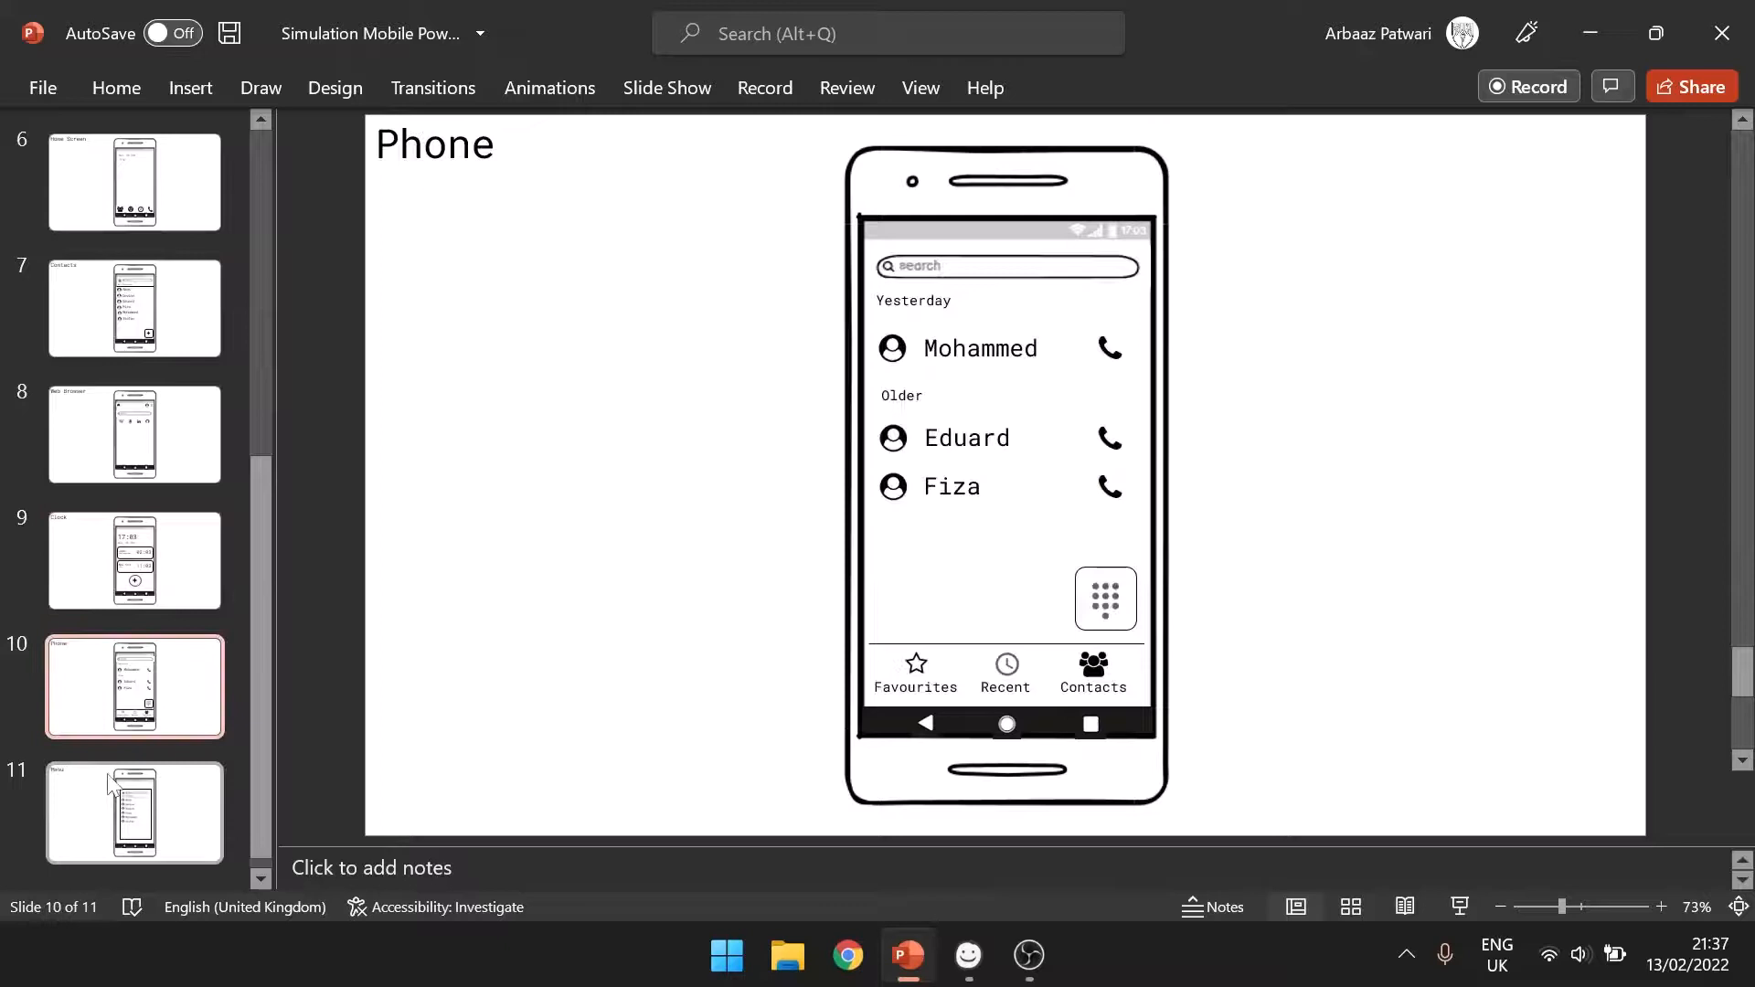
mouse_move(112, 787)
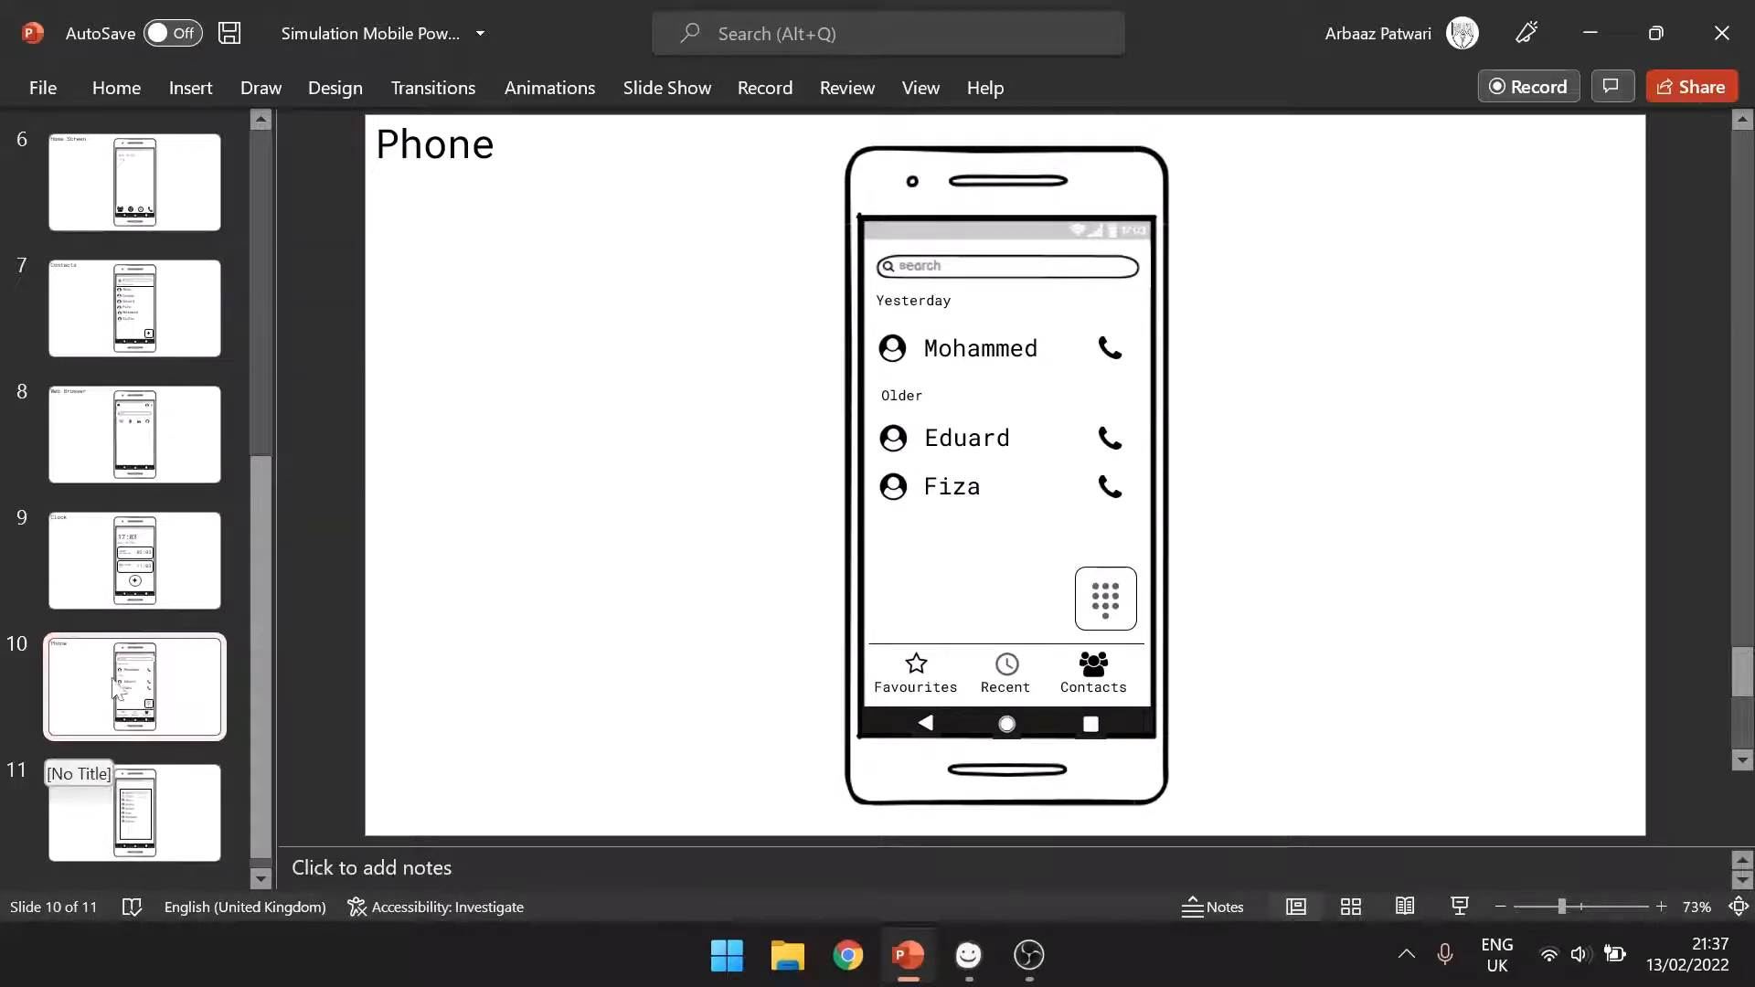
scroll(up, 3)
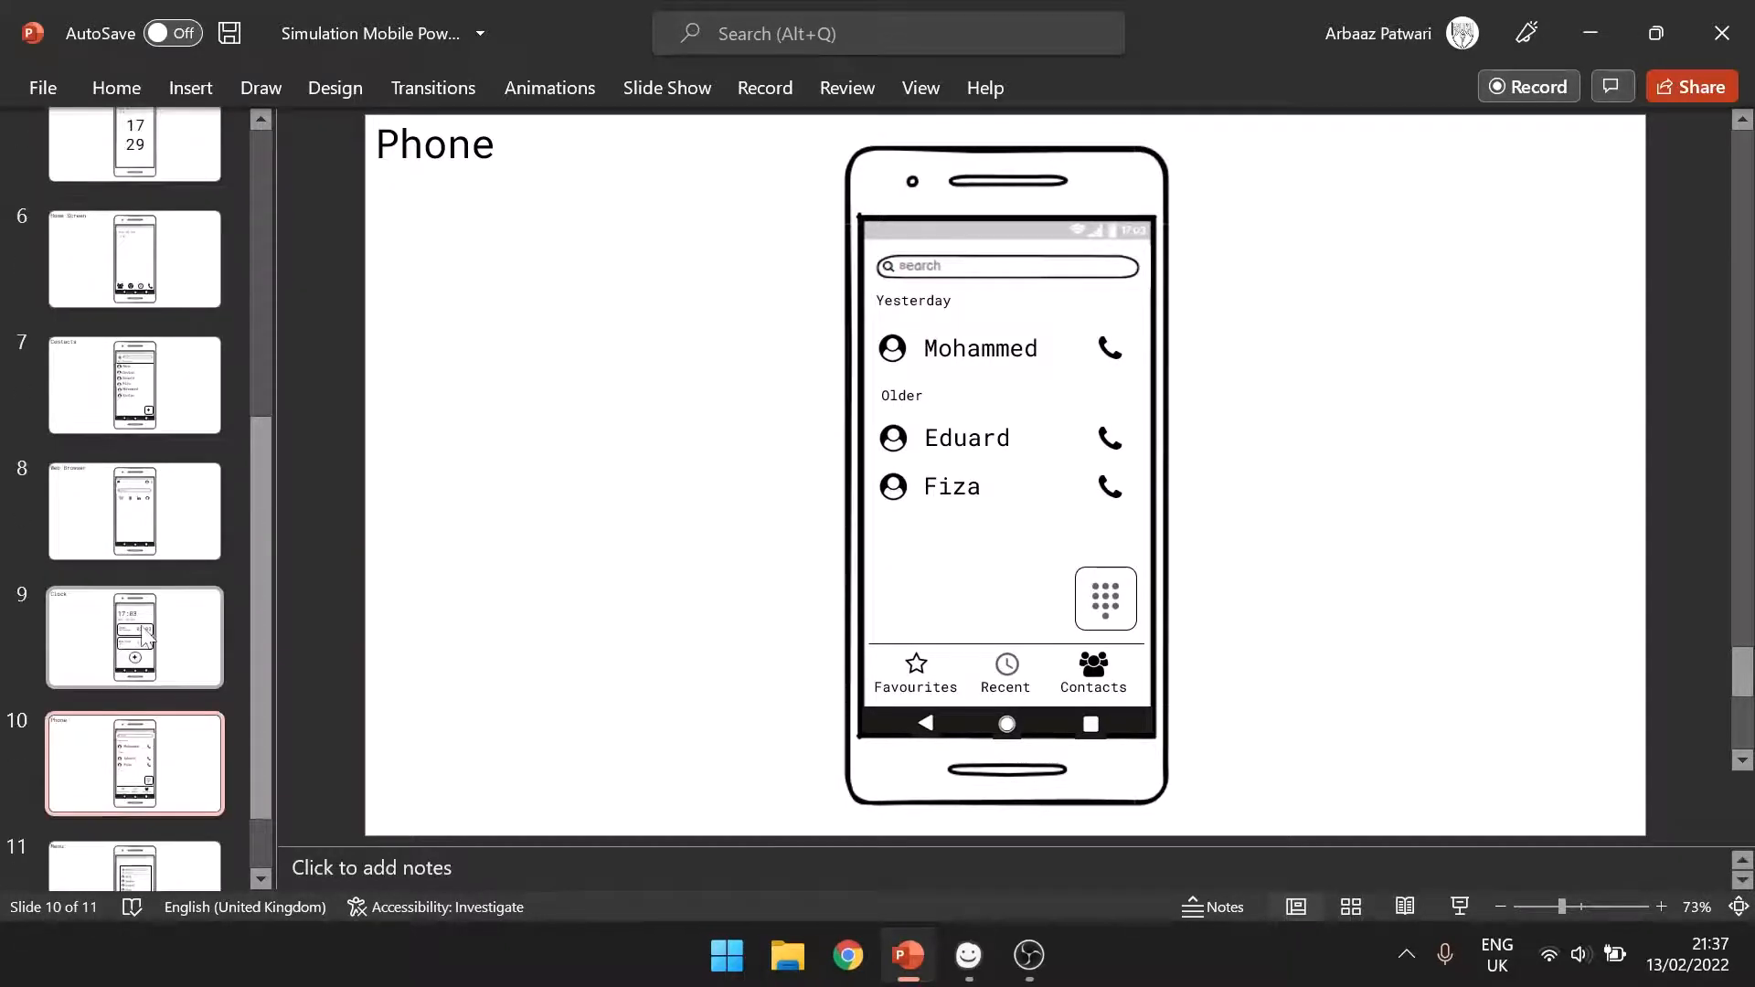
click(133, 510)
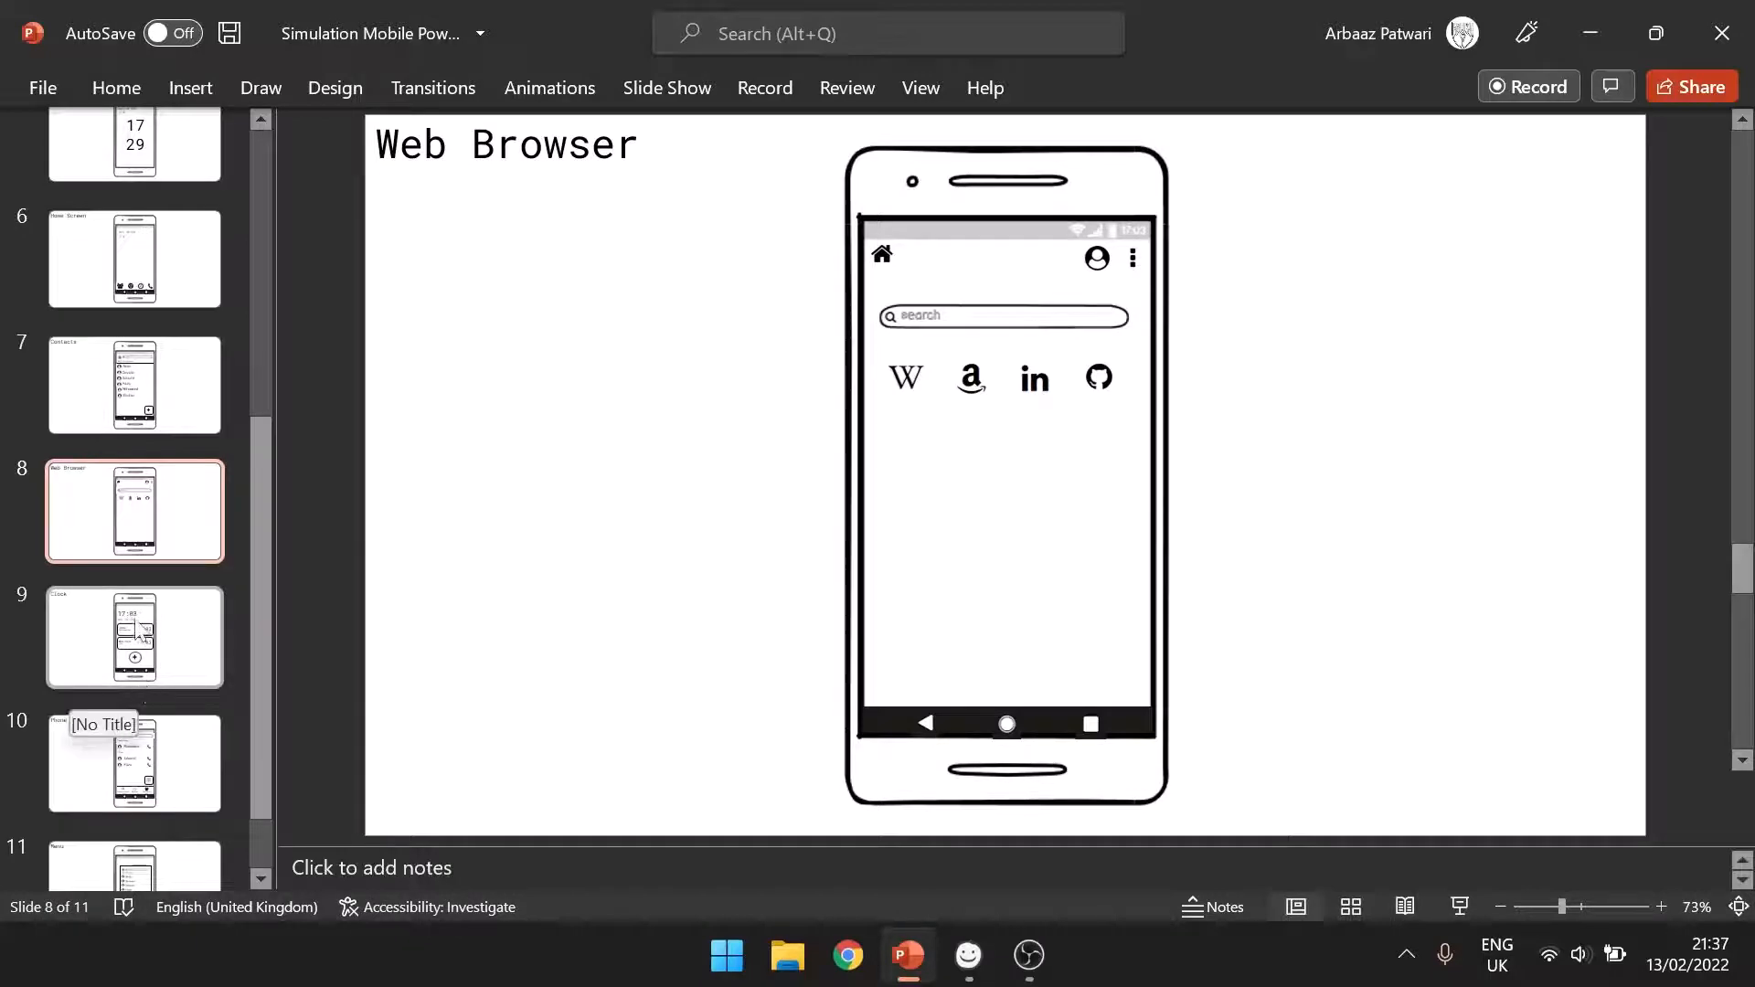
mouse_move(580, 540)
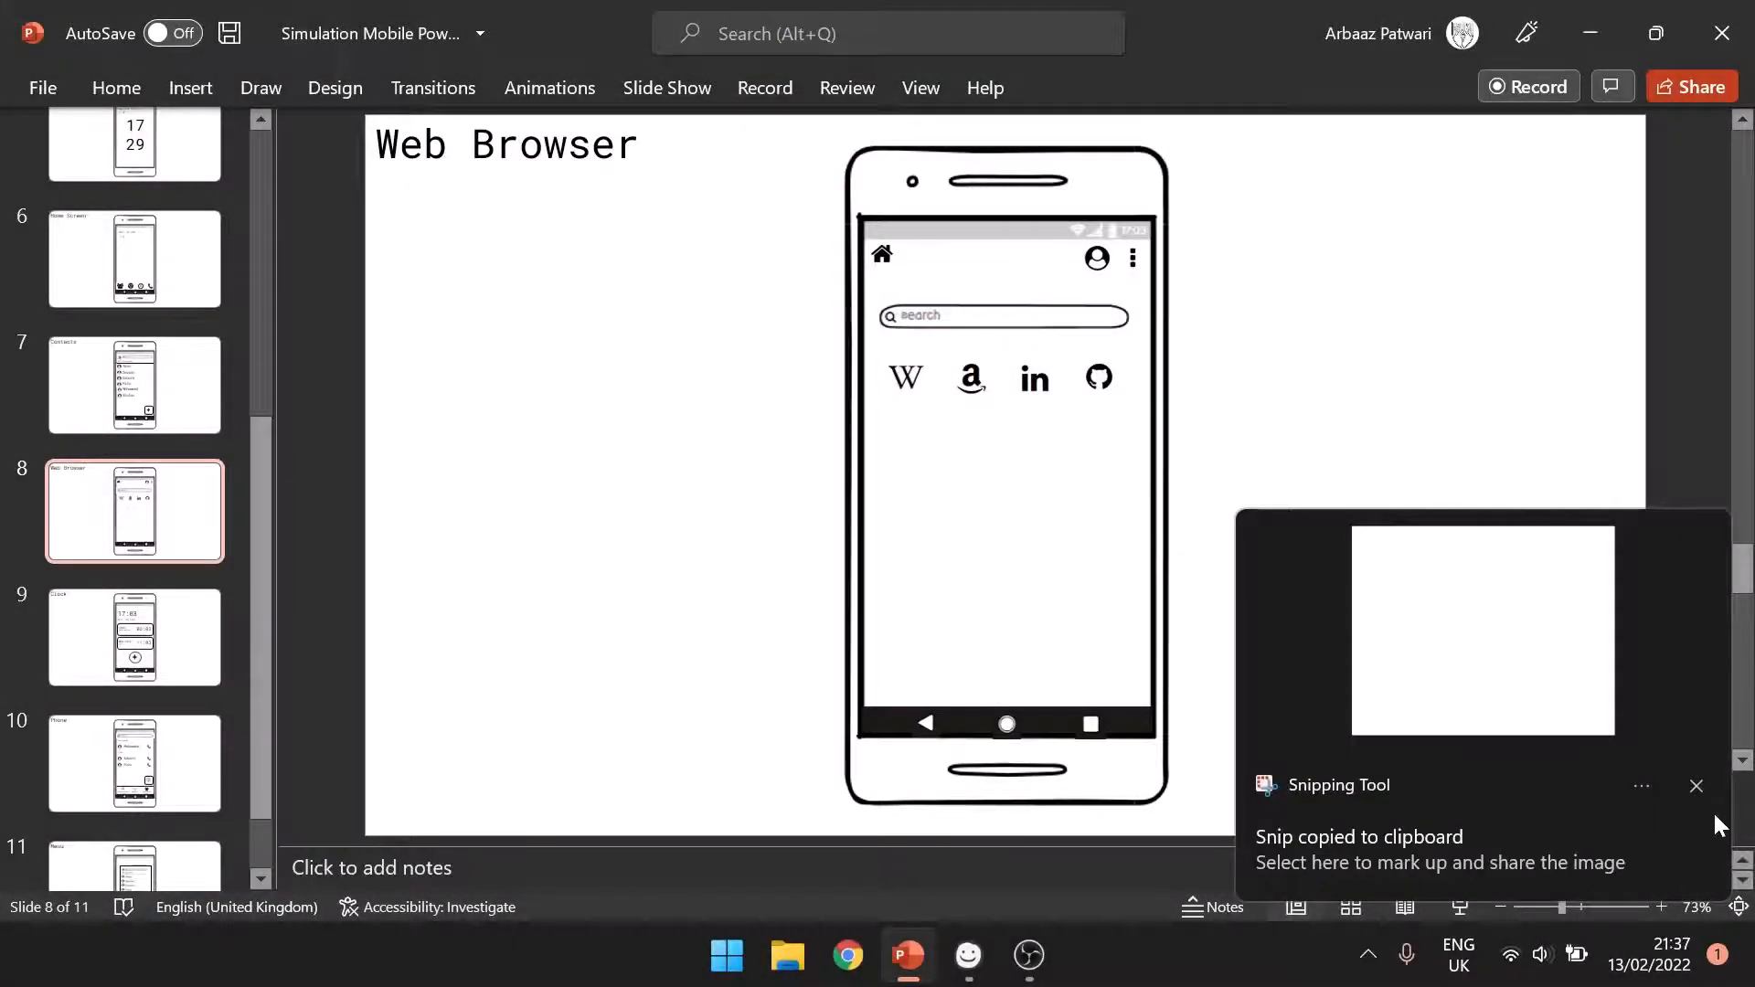
- Dismiss the Snipping Tool notification and open the Home Screen slide
click(1697, 784)
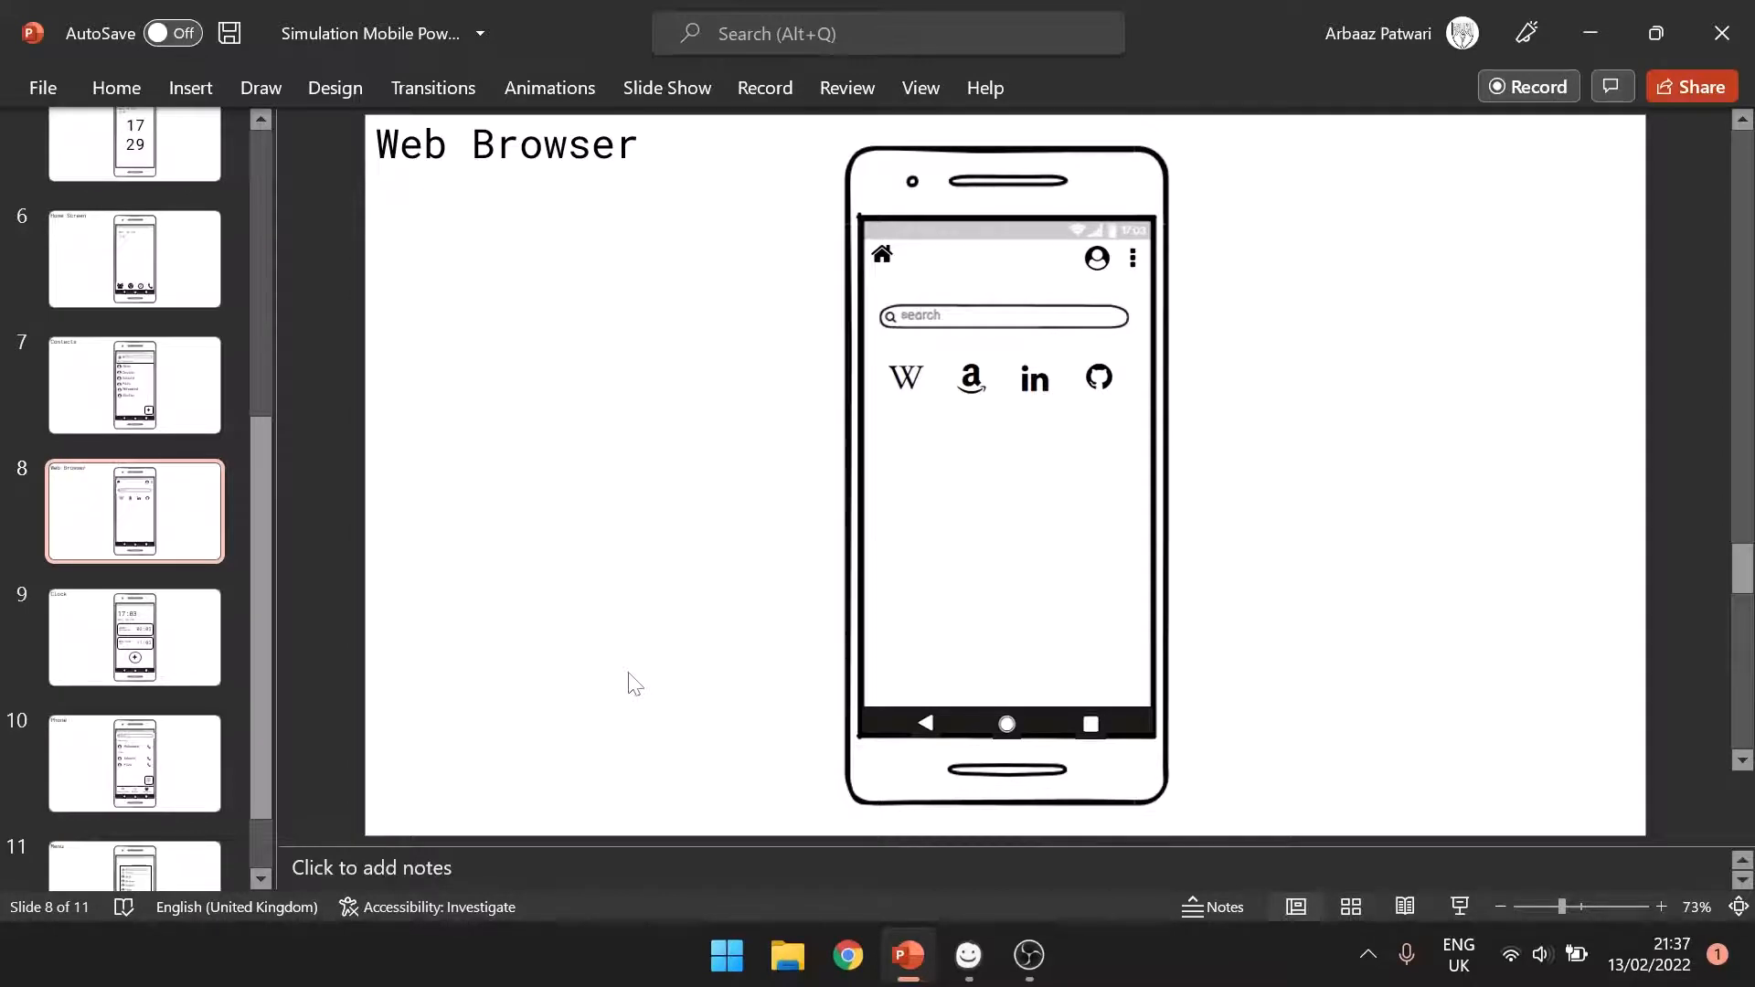
mouse_move(906, 400)
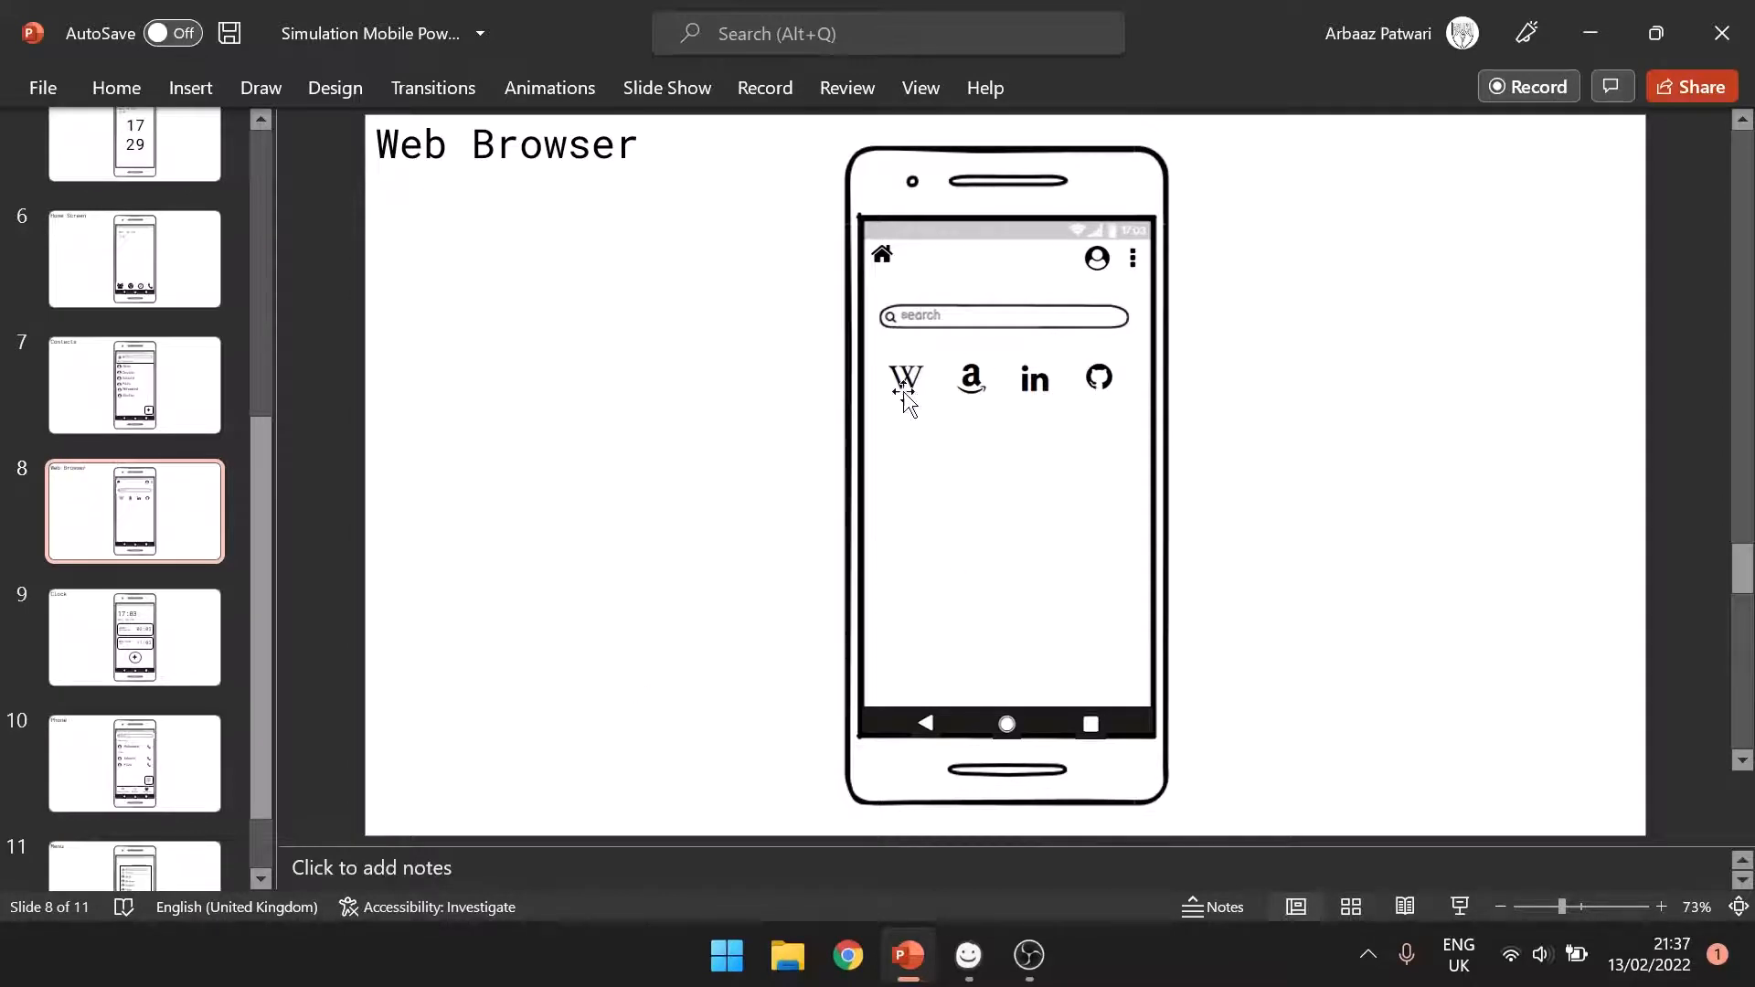
mouse_move(966, 958)
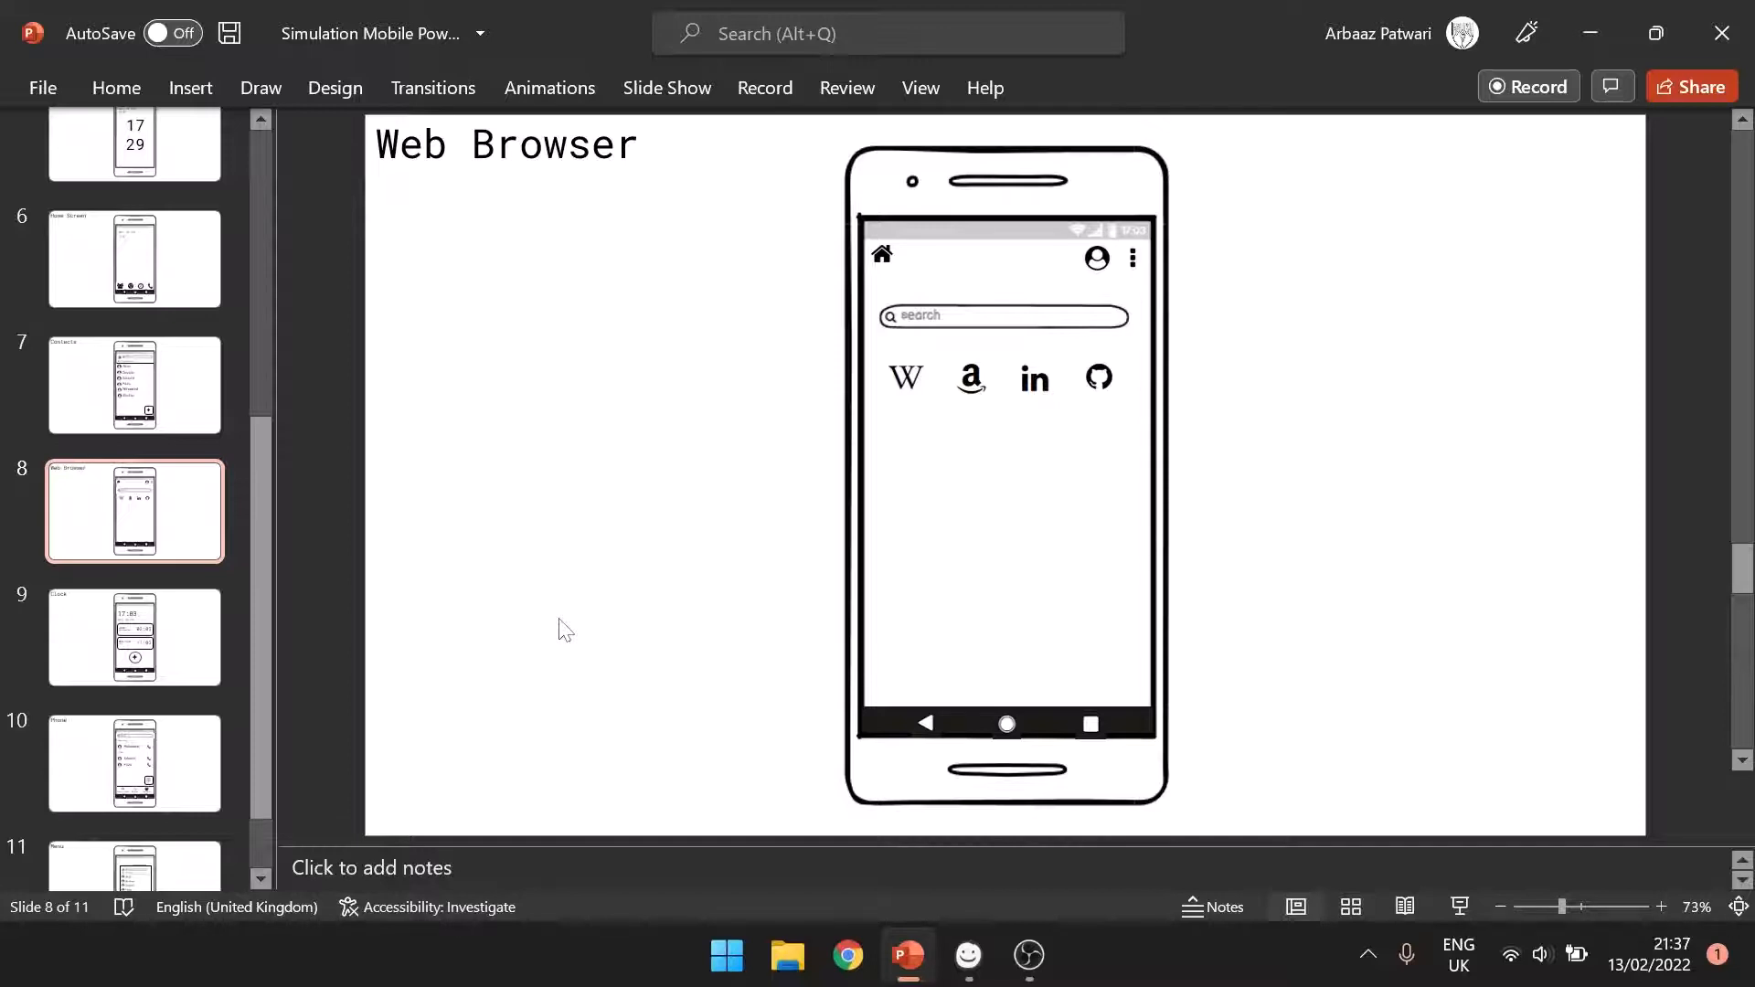
mouse_move(887, 353)
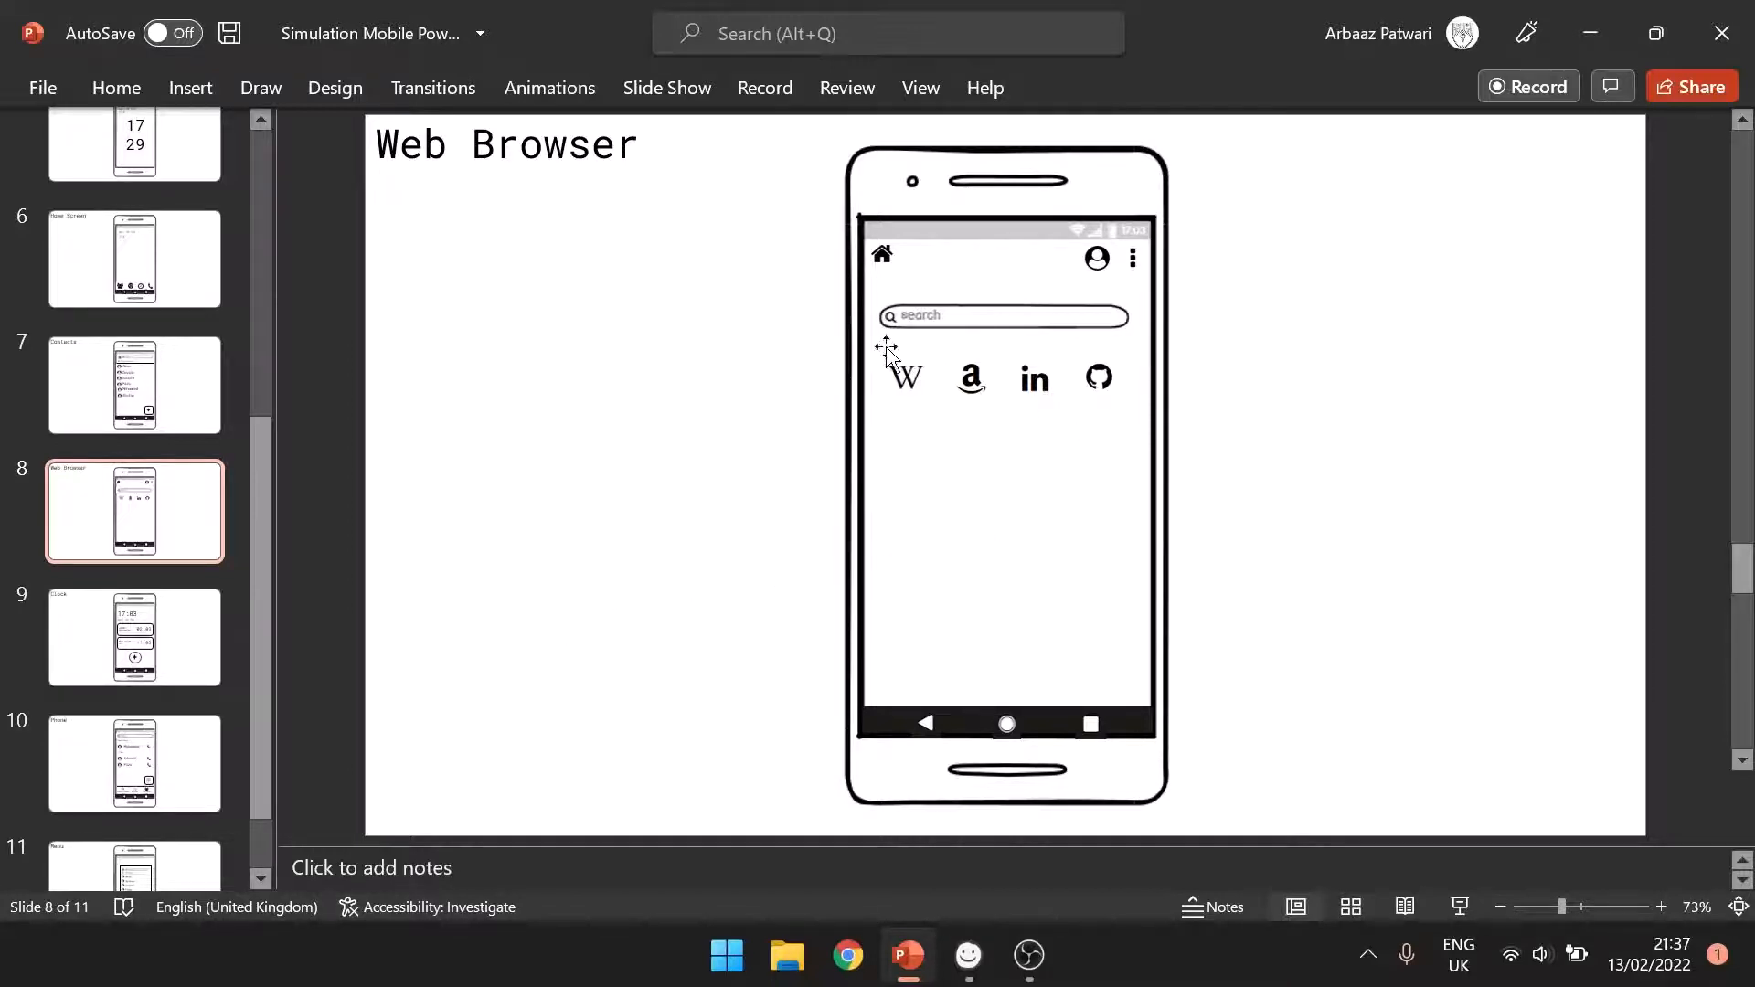
click(134, 257)
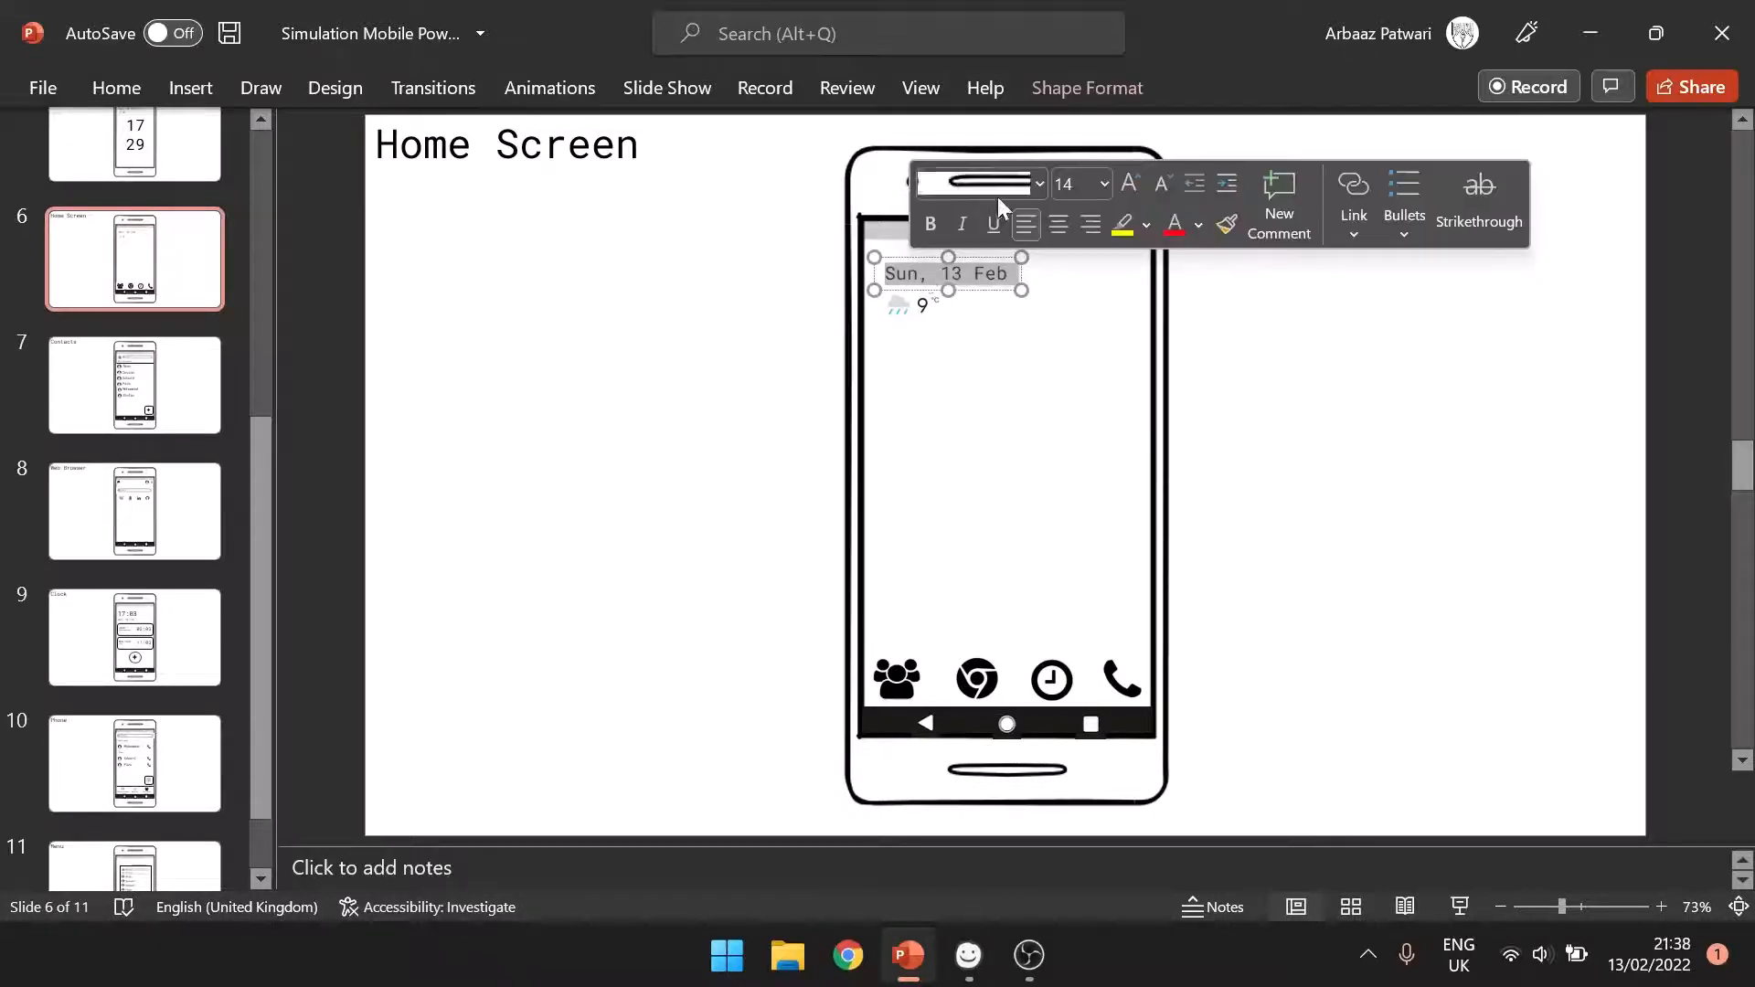
- Select the date text, phone picture and weather icon on the Home Screen
click(116, 87)
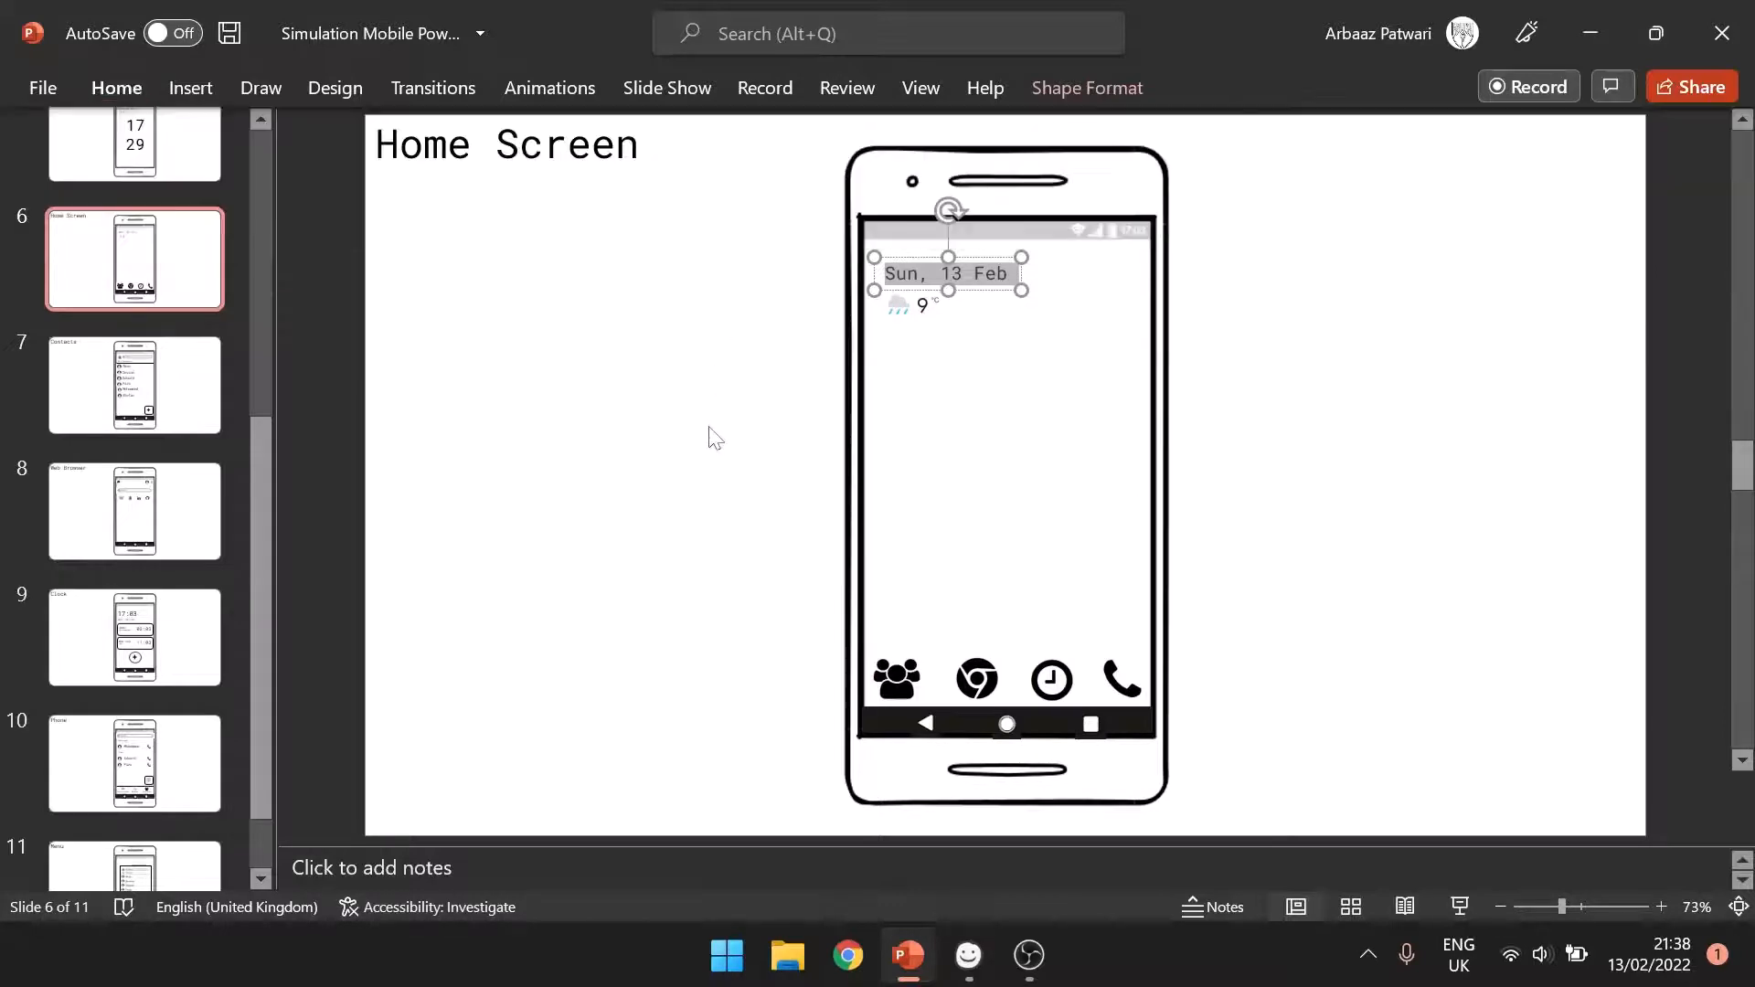
click(931, 560)
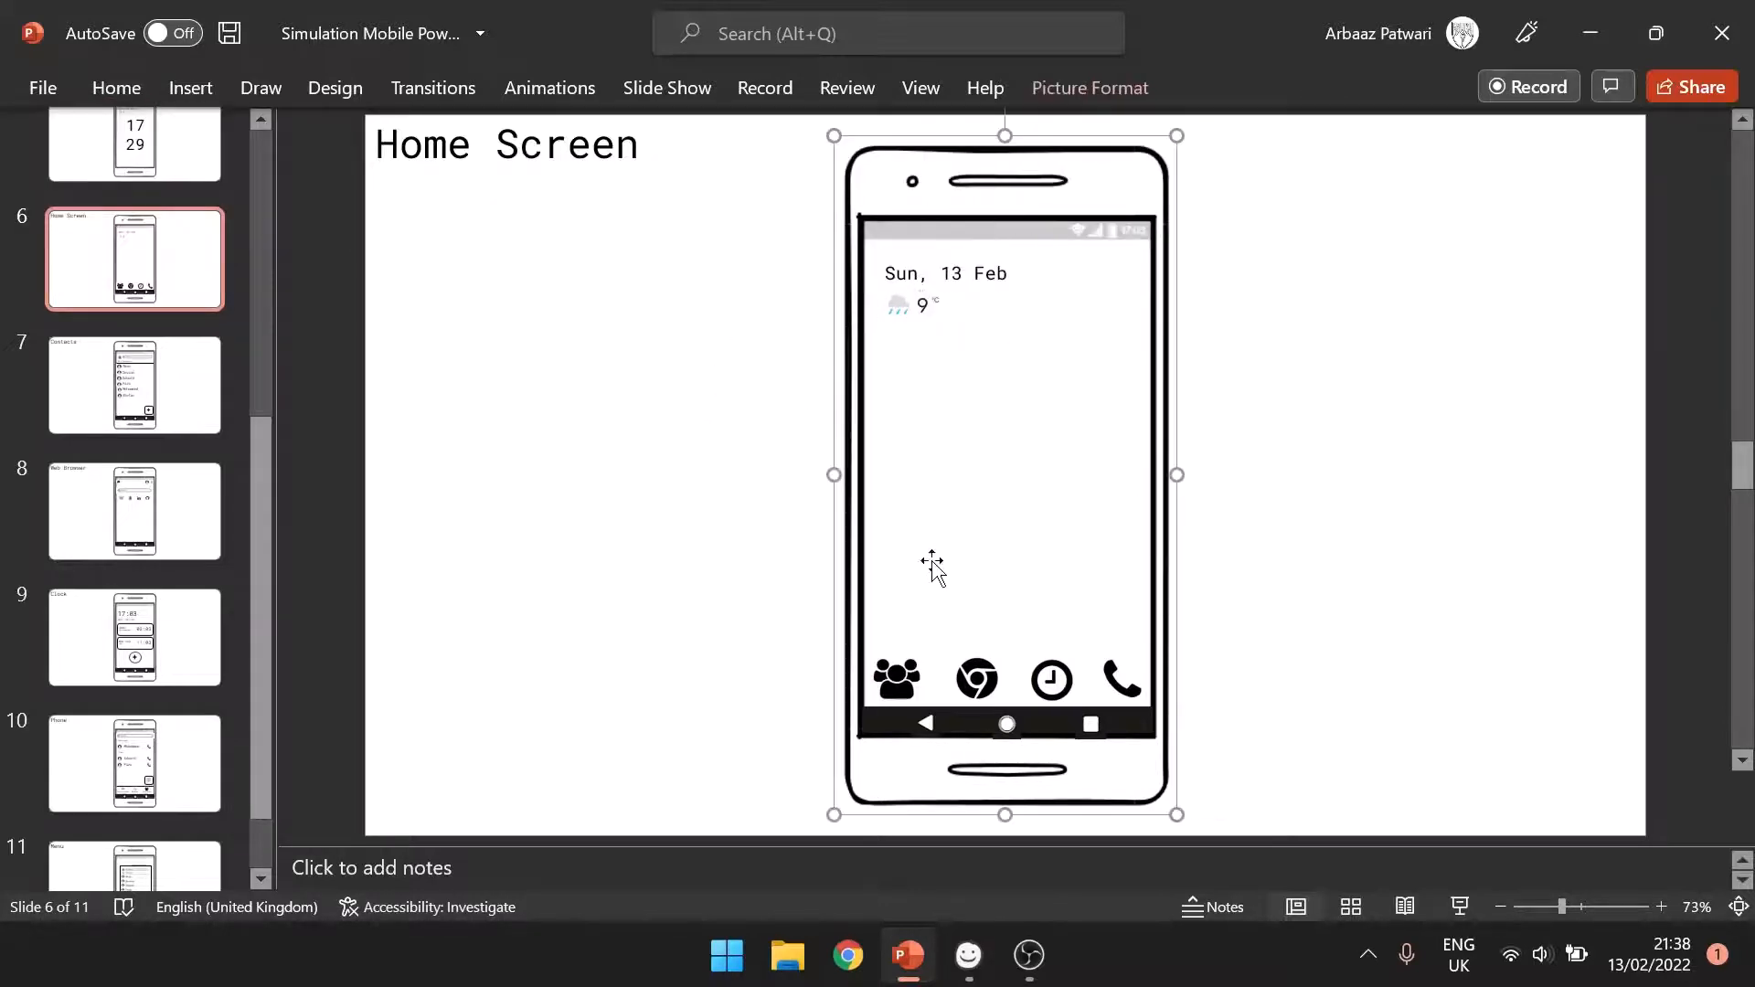
click(901, 305)
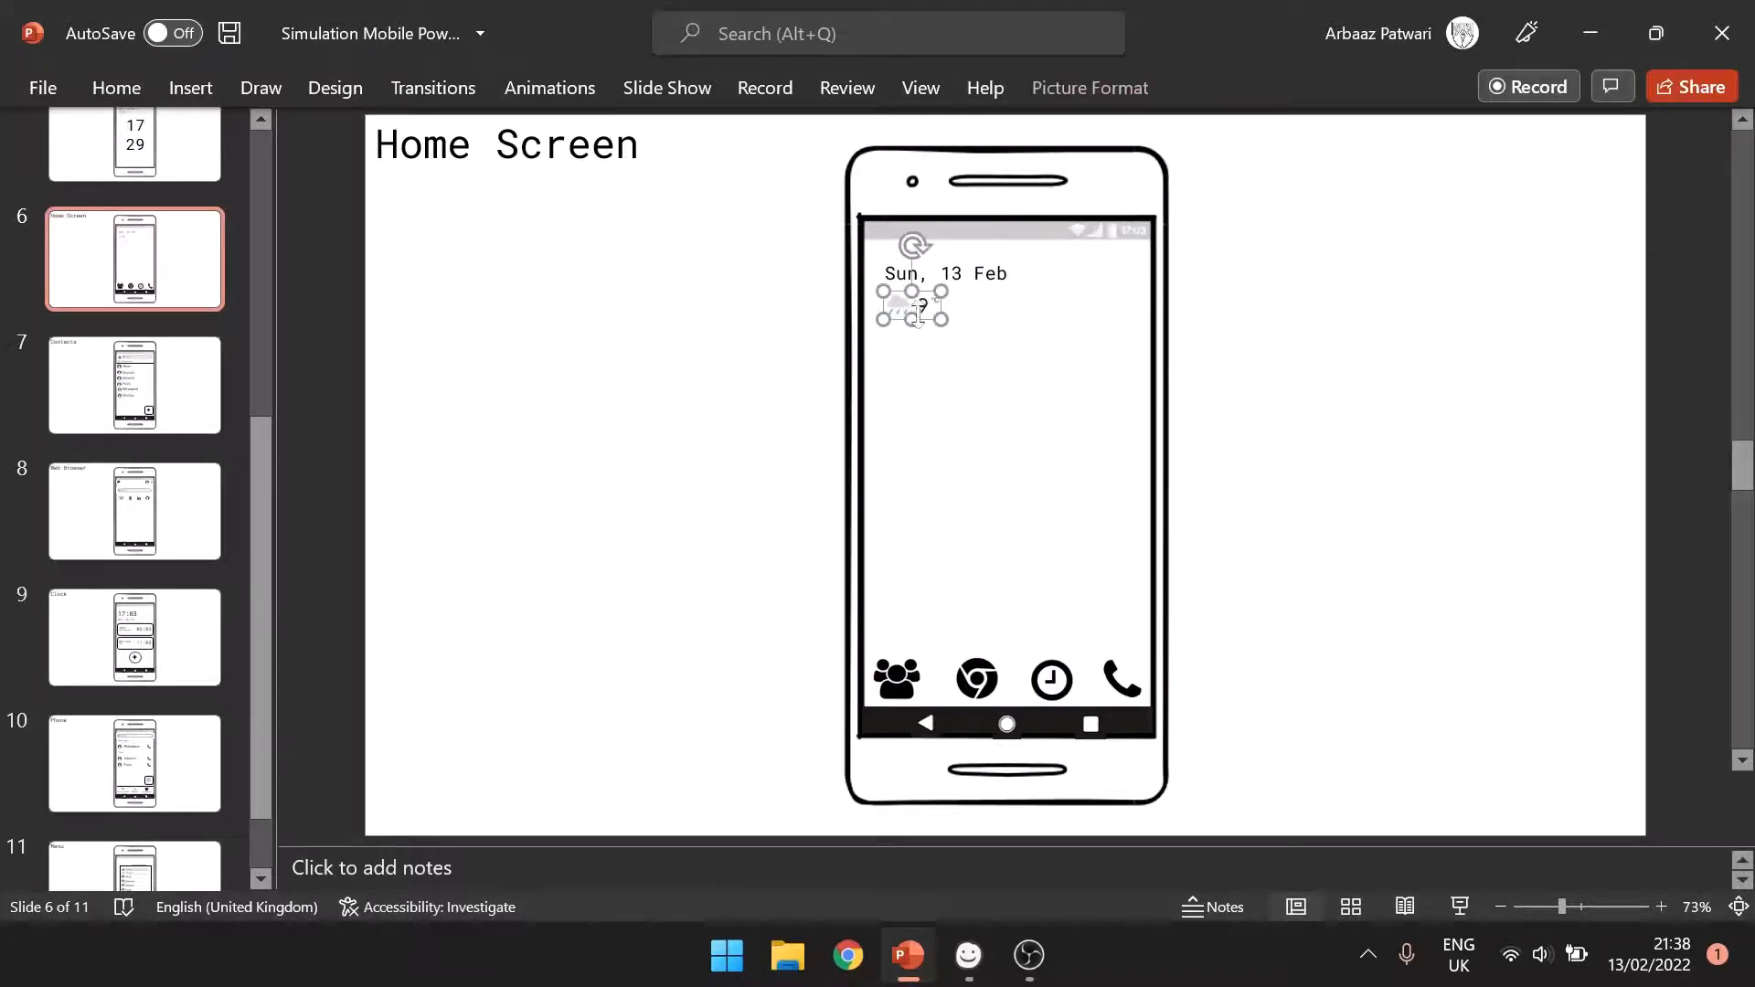
- Switch among the Contacts, Home Screen and Web Browser slides, settling on Contacts
click(134, 385)
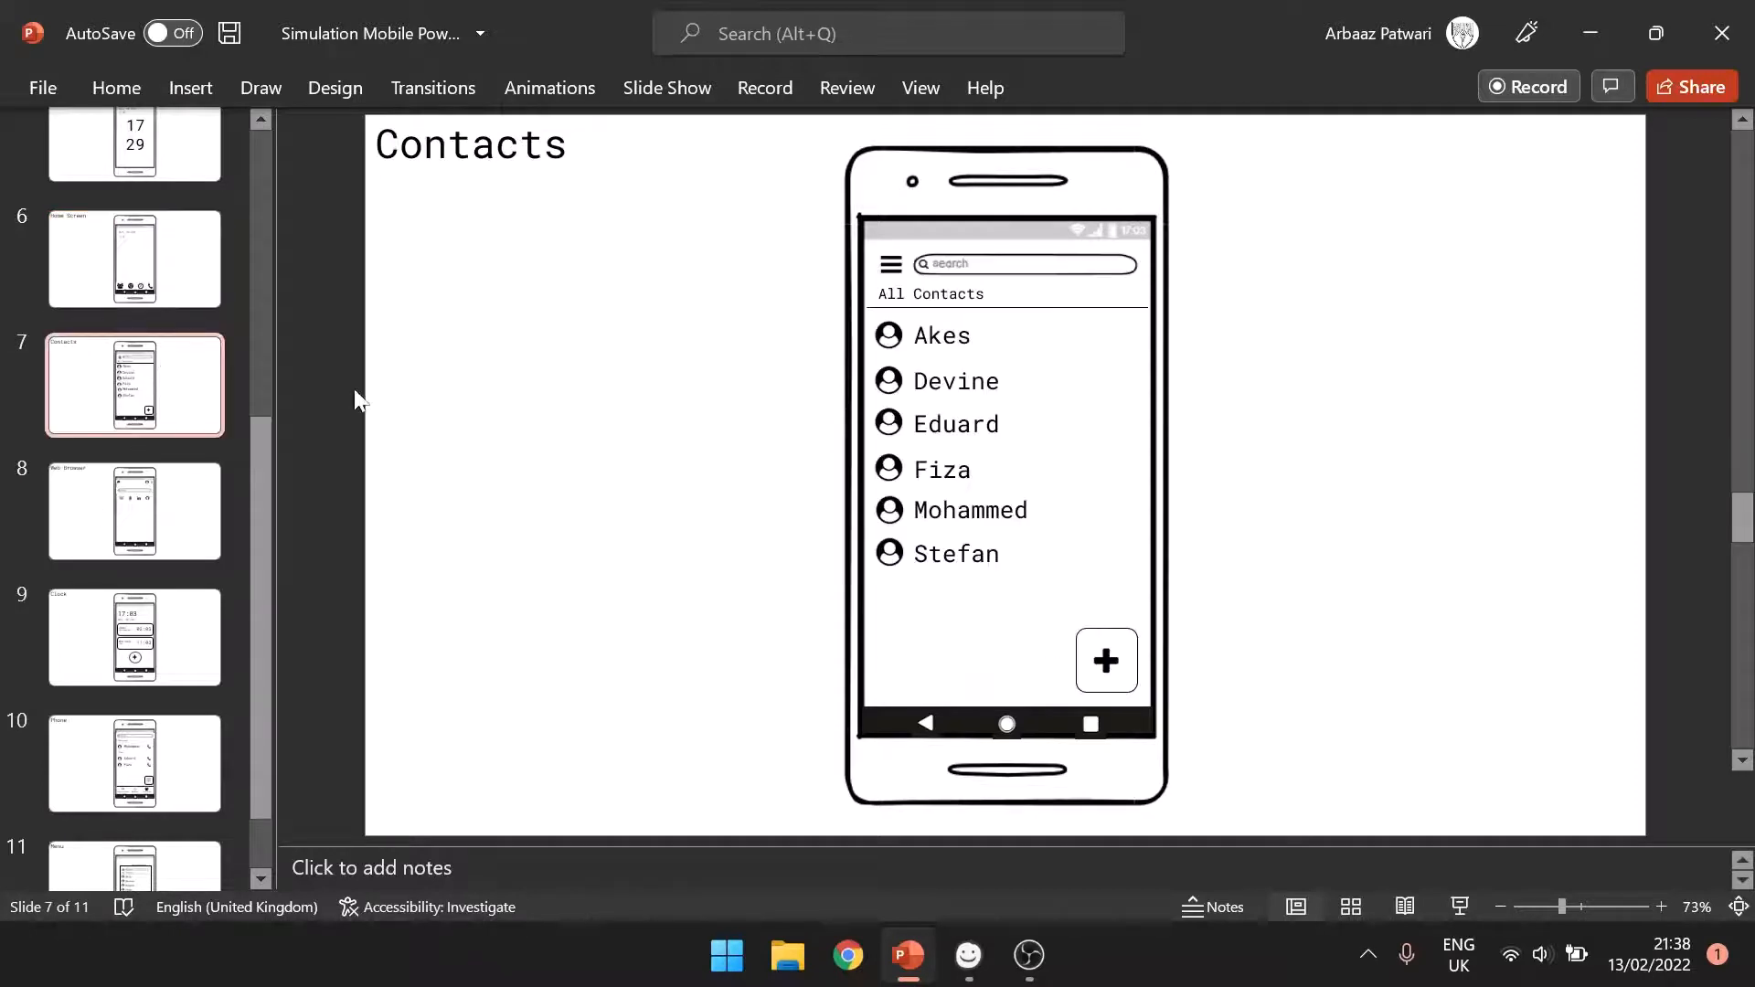
click(134, 258)
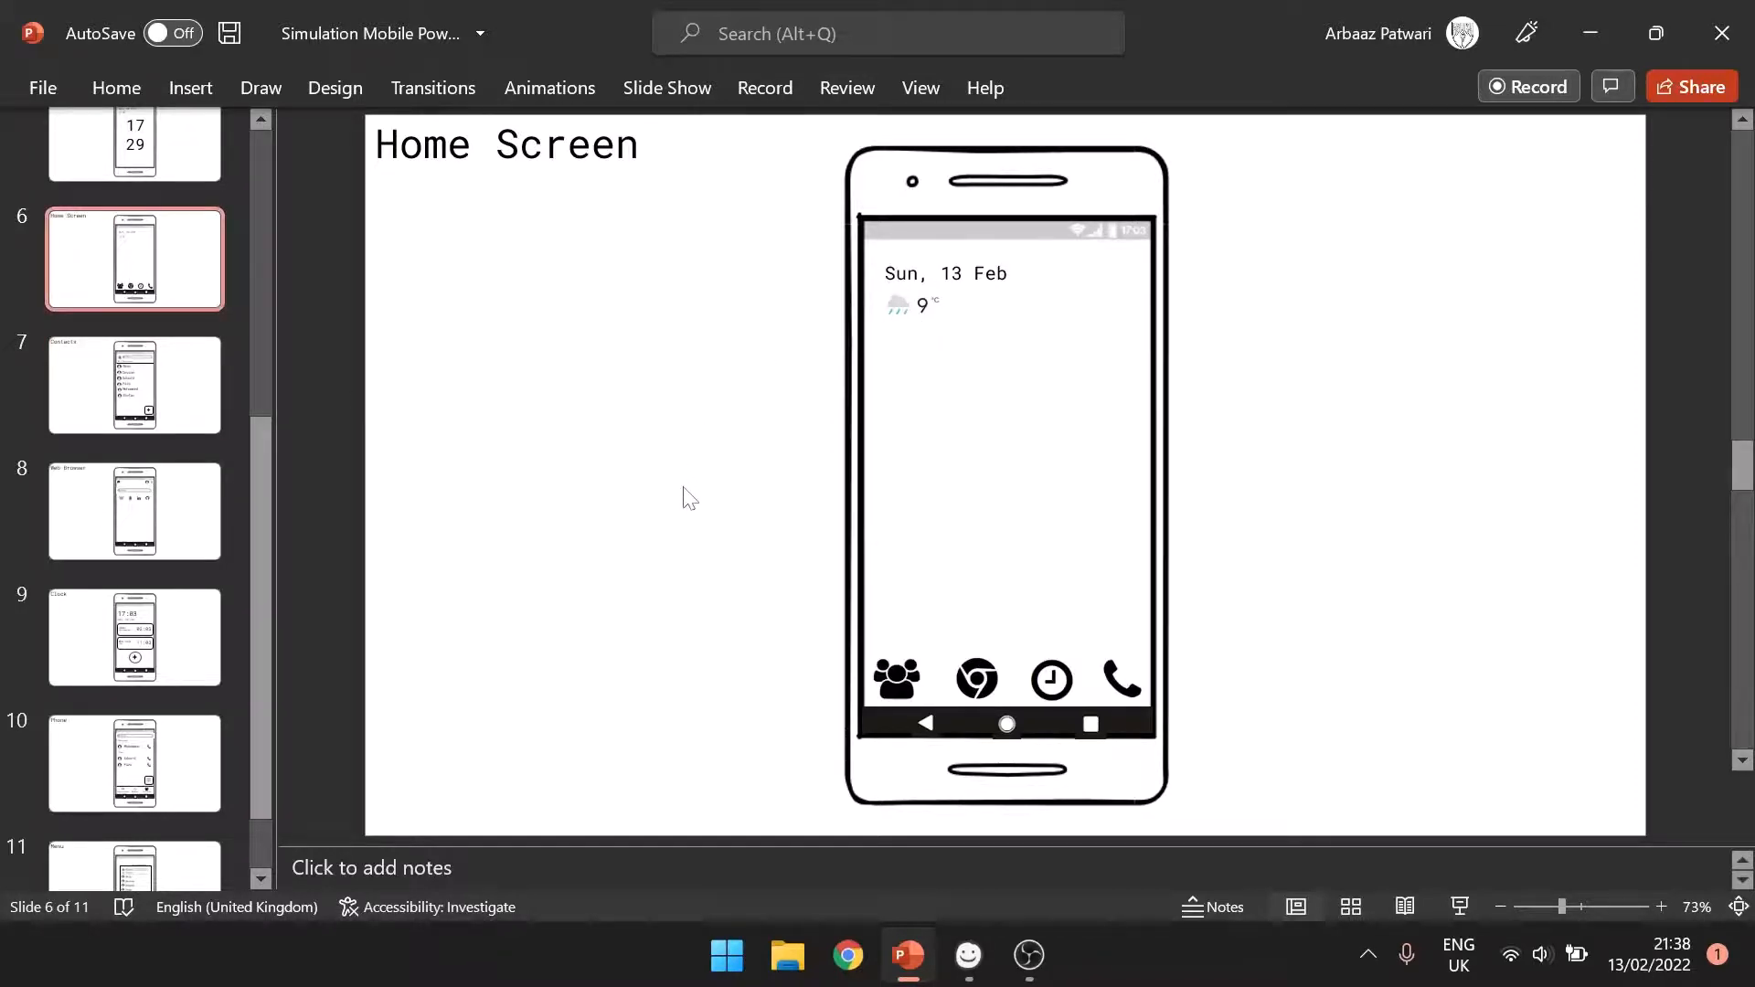
click(134, 512)
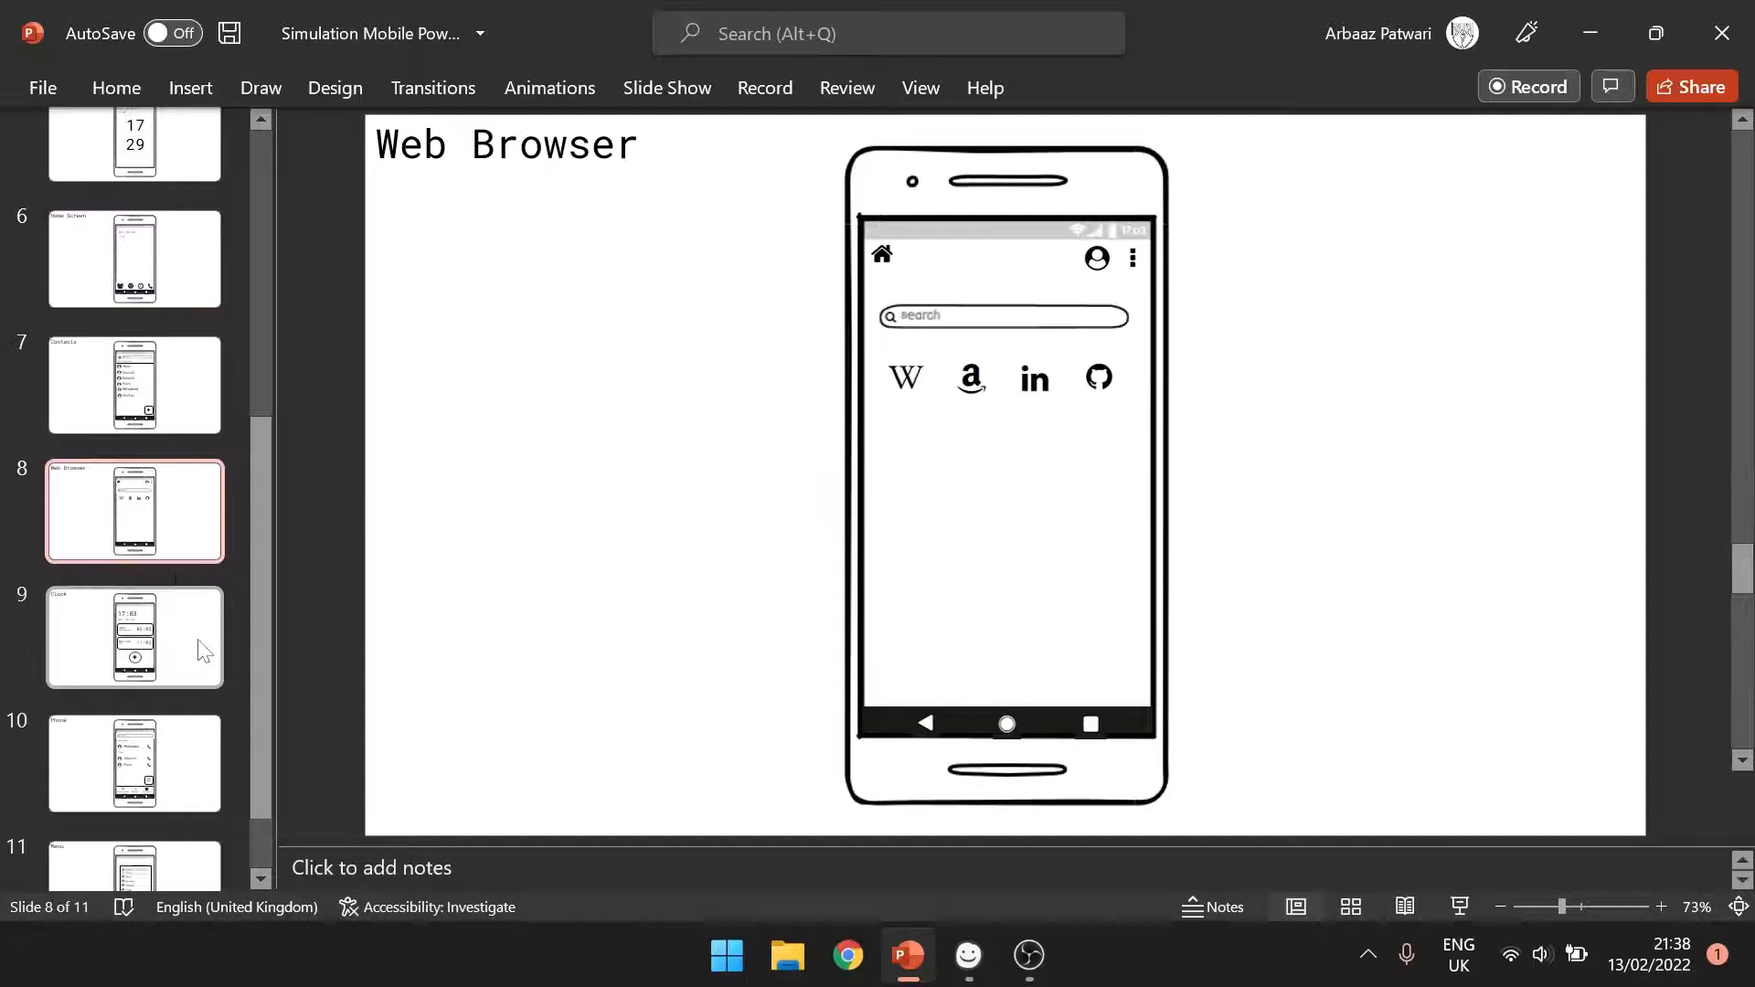
click(135, 384)
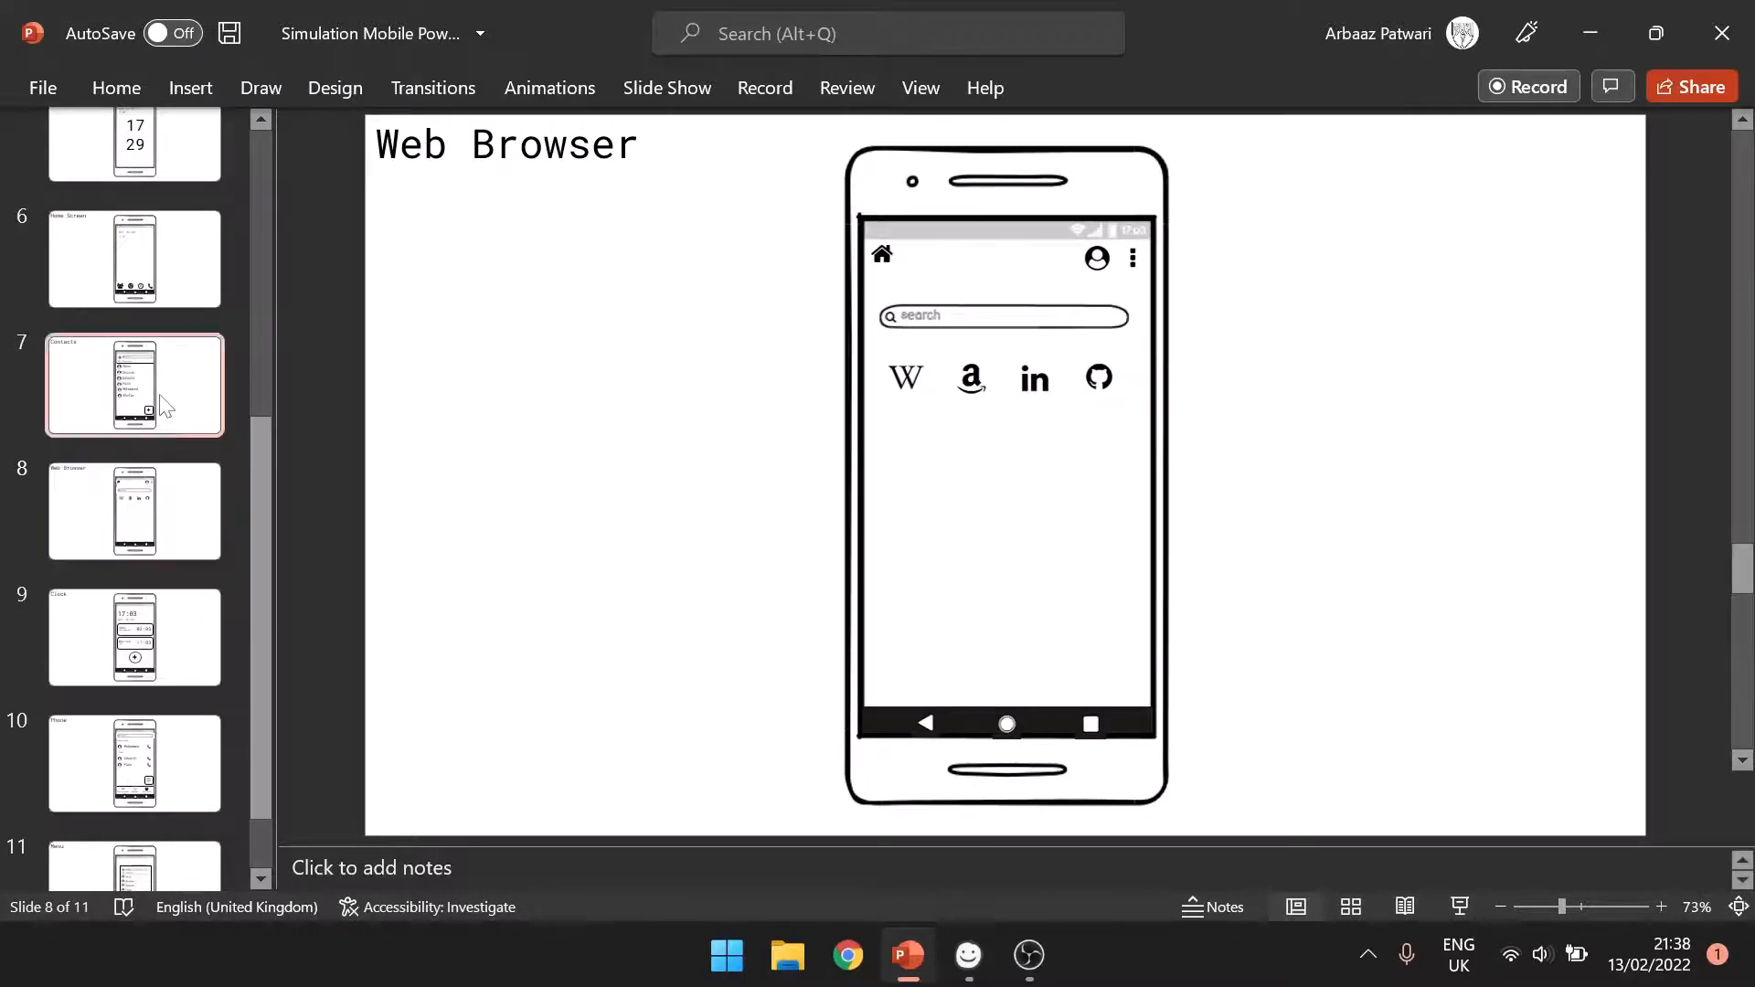
click(135, 385)
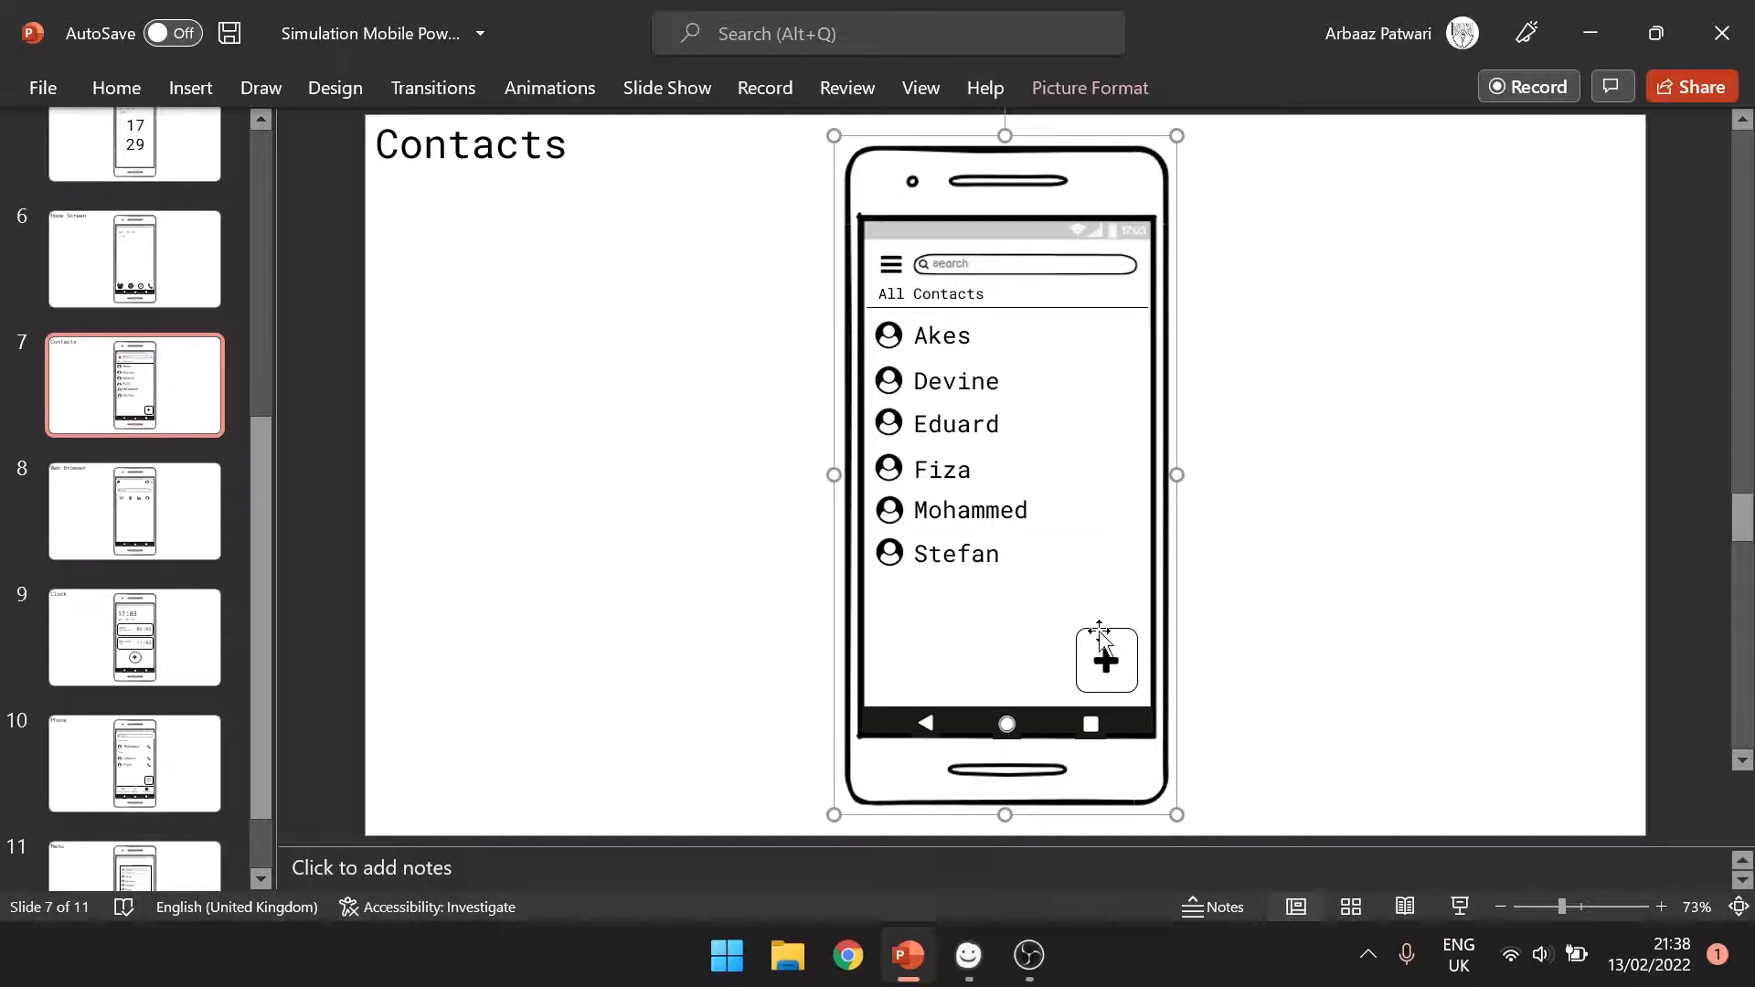
click(1106, 660)
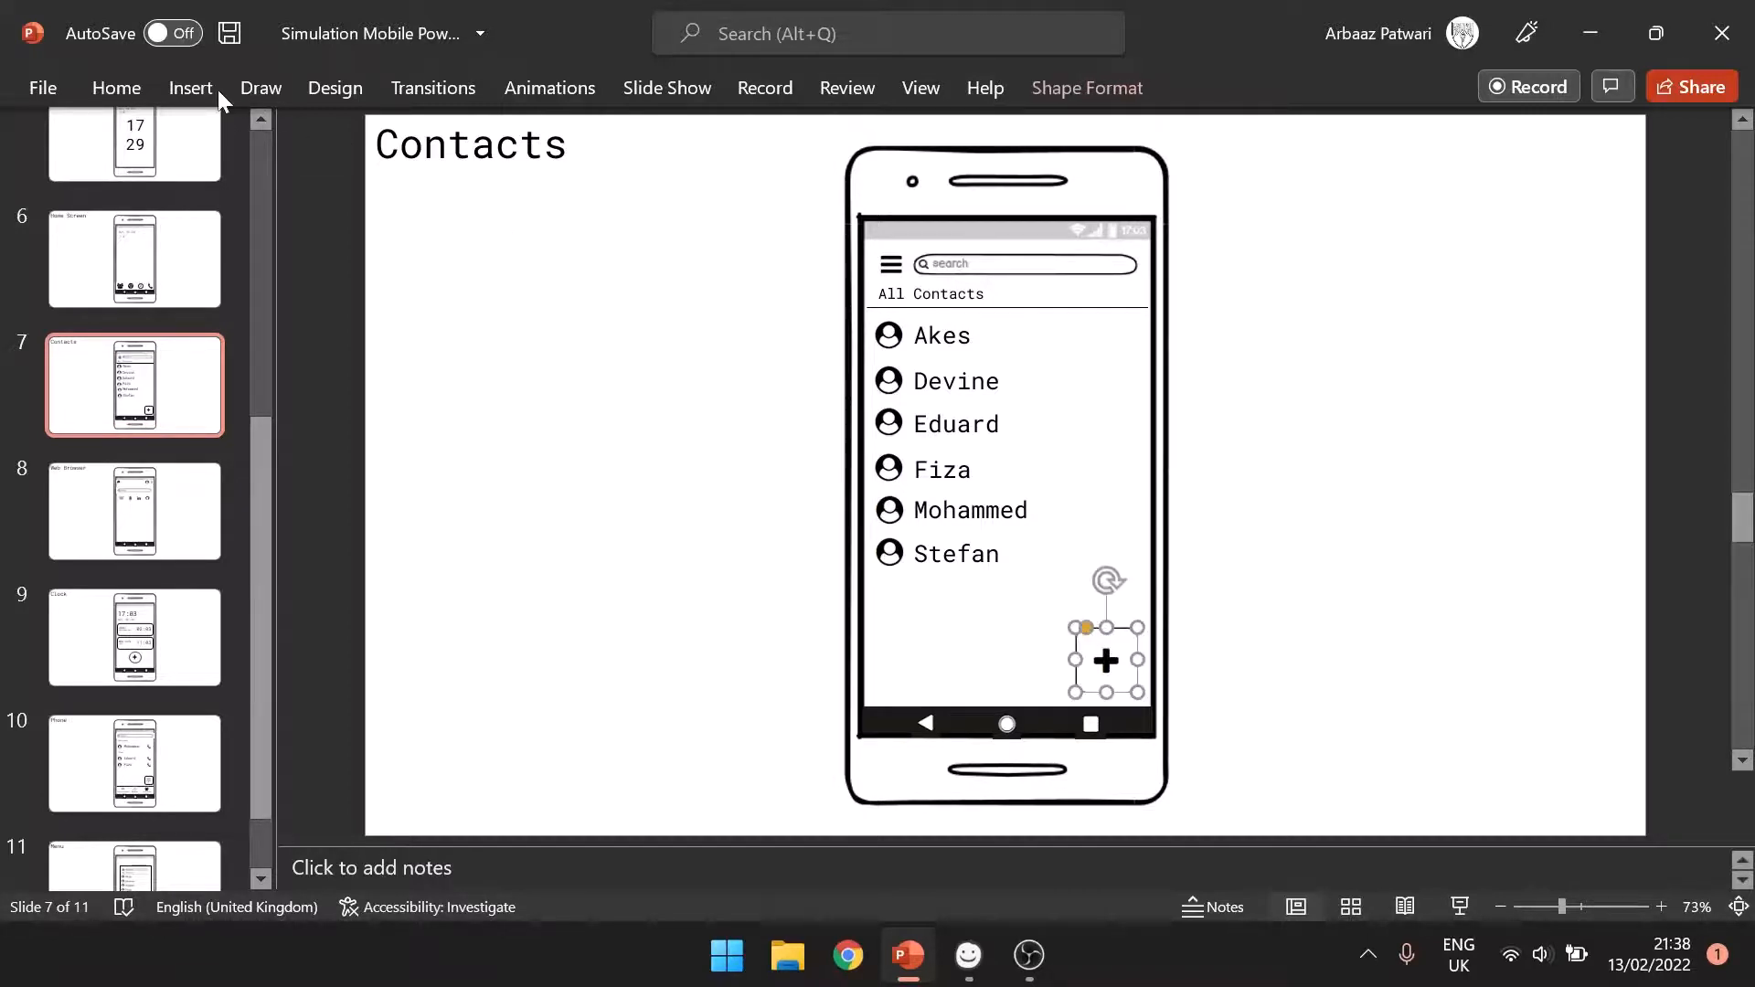
click(190, 87)
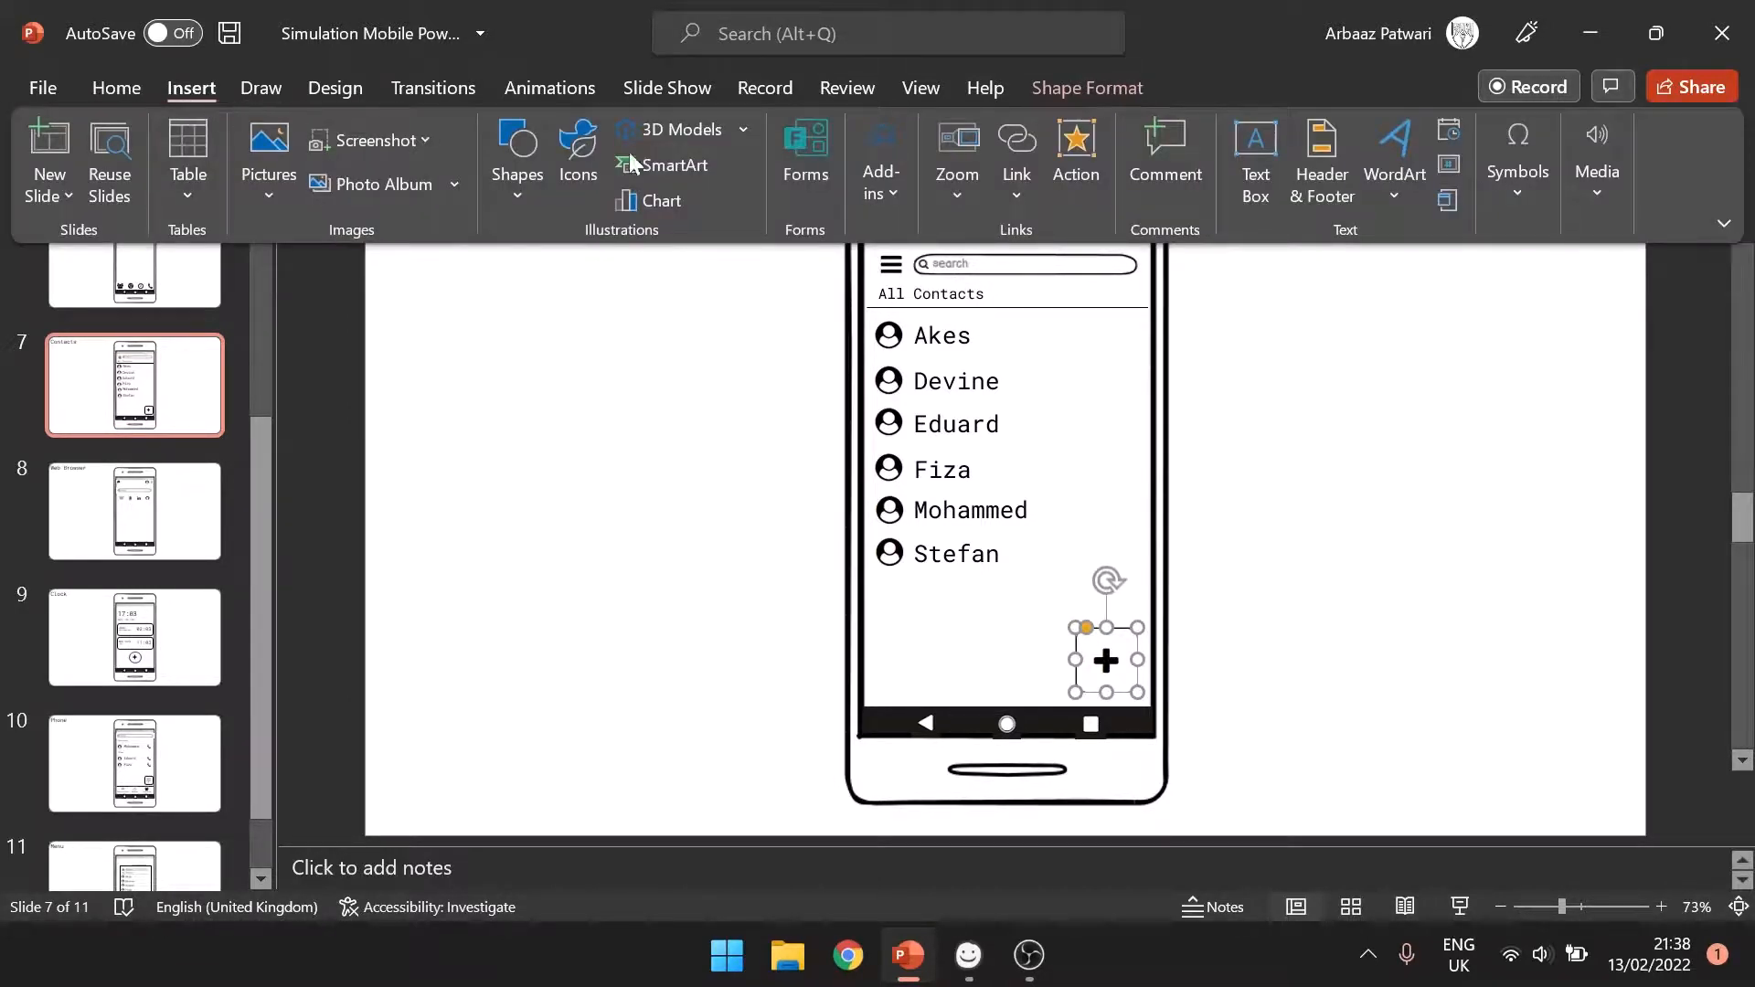
click(115, 88)
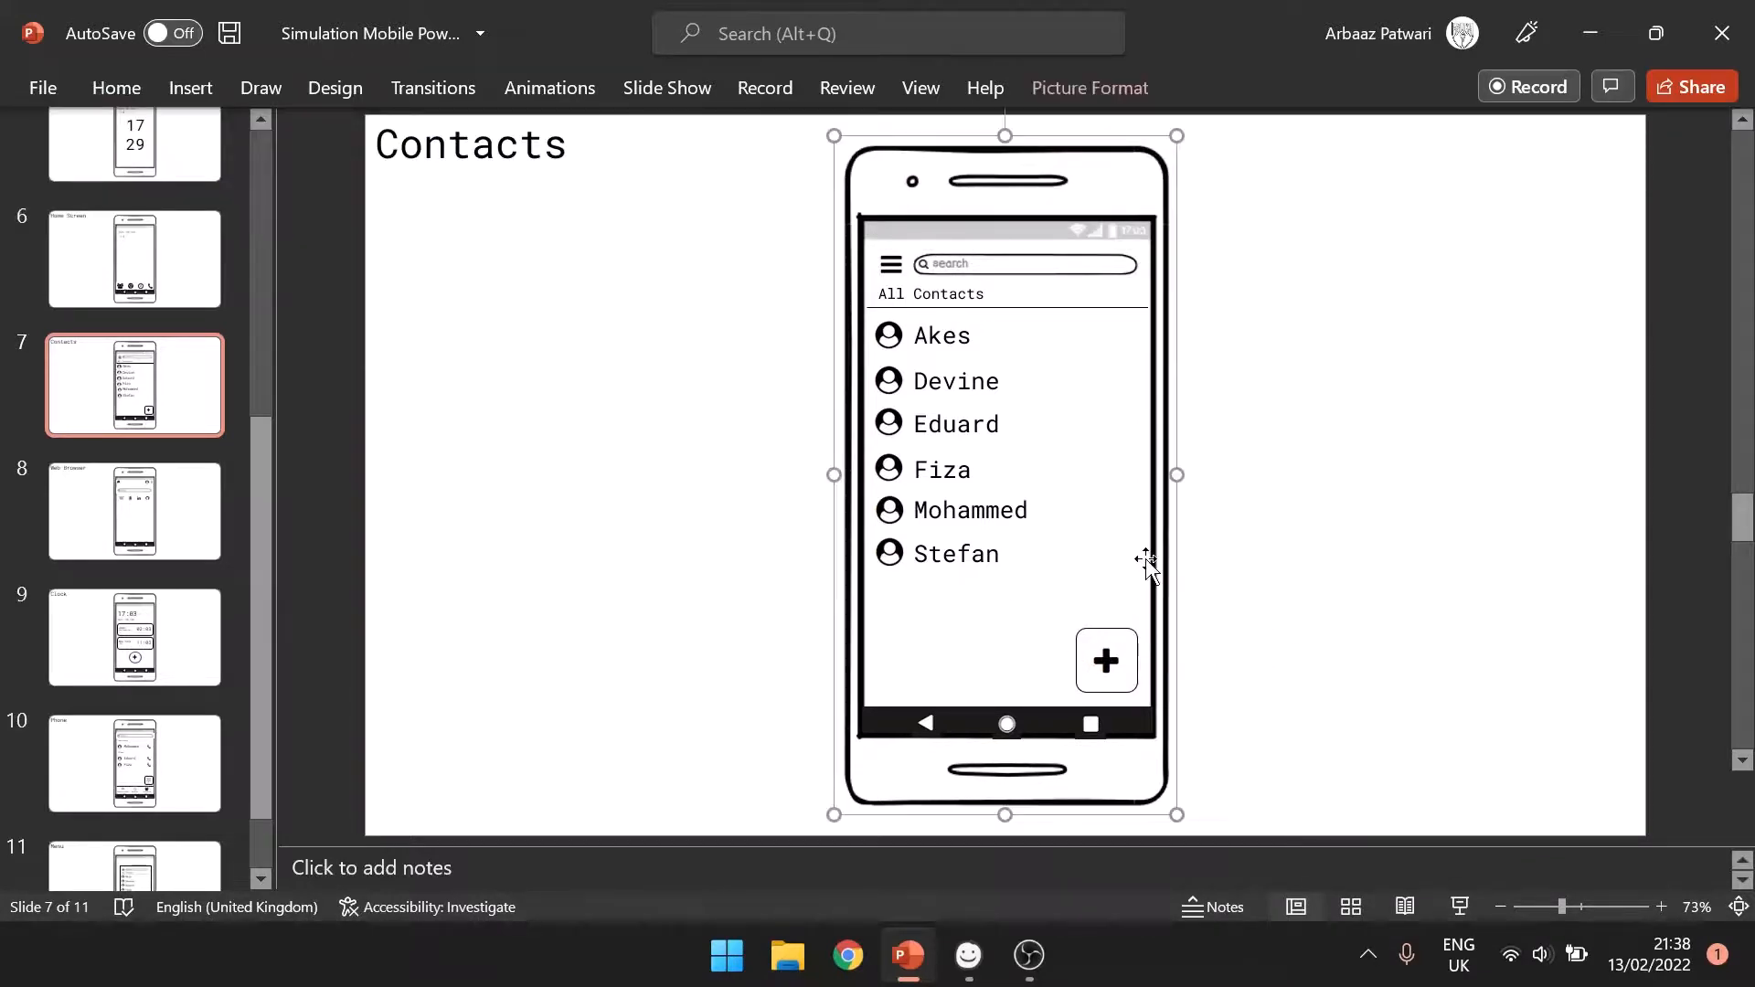
right_click(1146, 560)
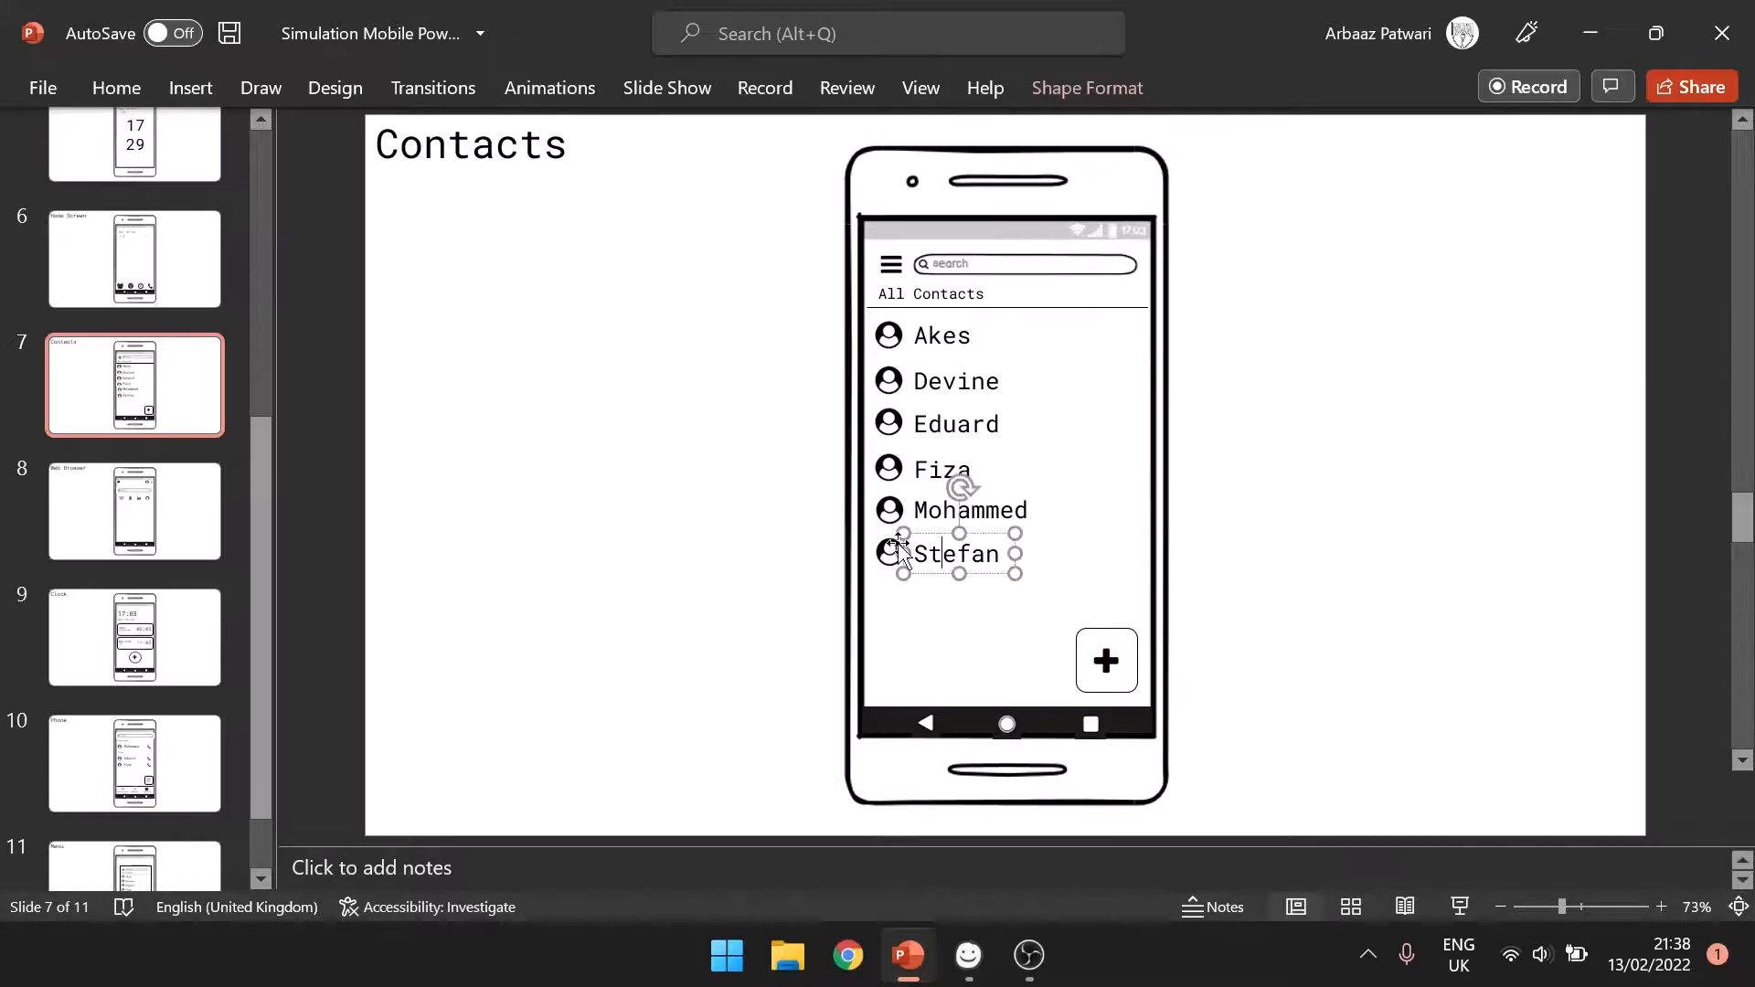
click(887, 509)
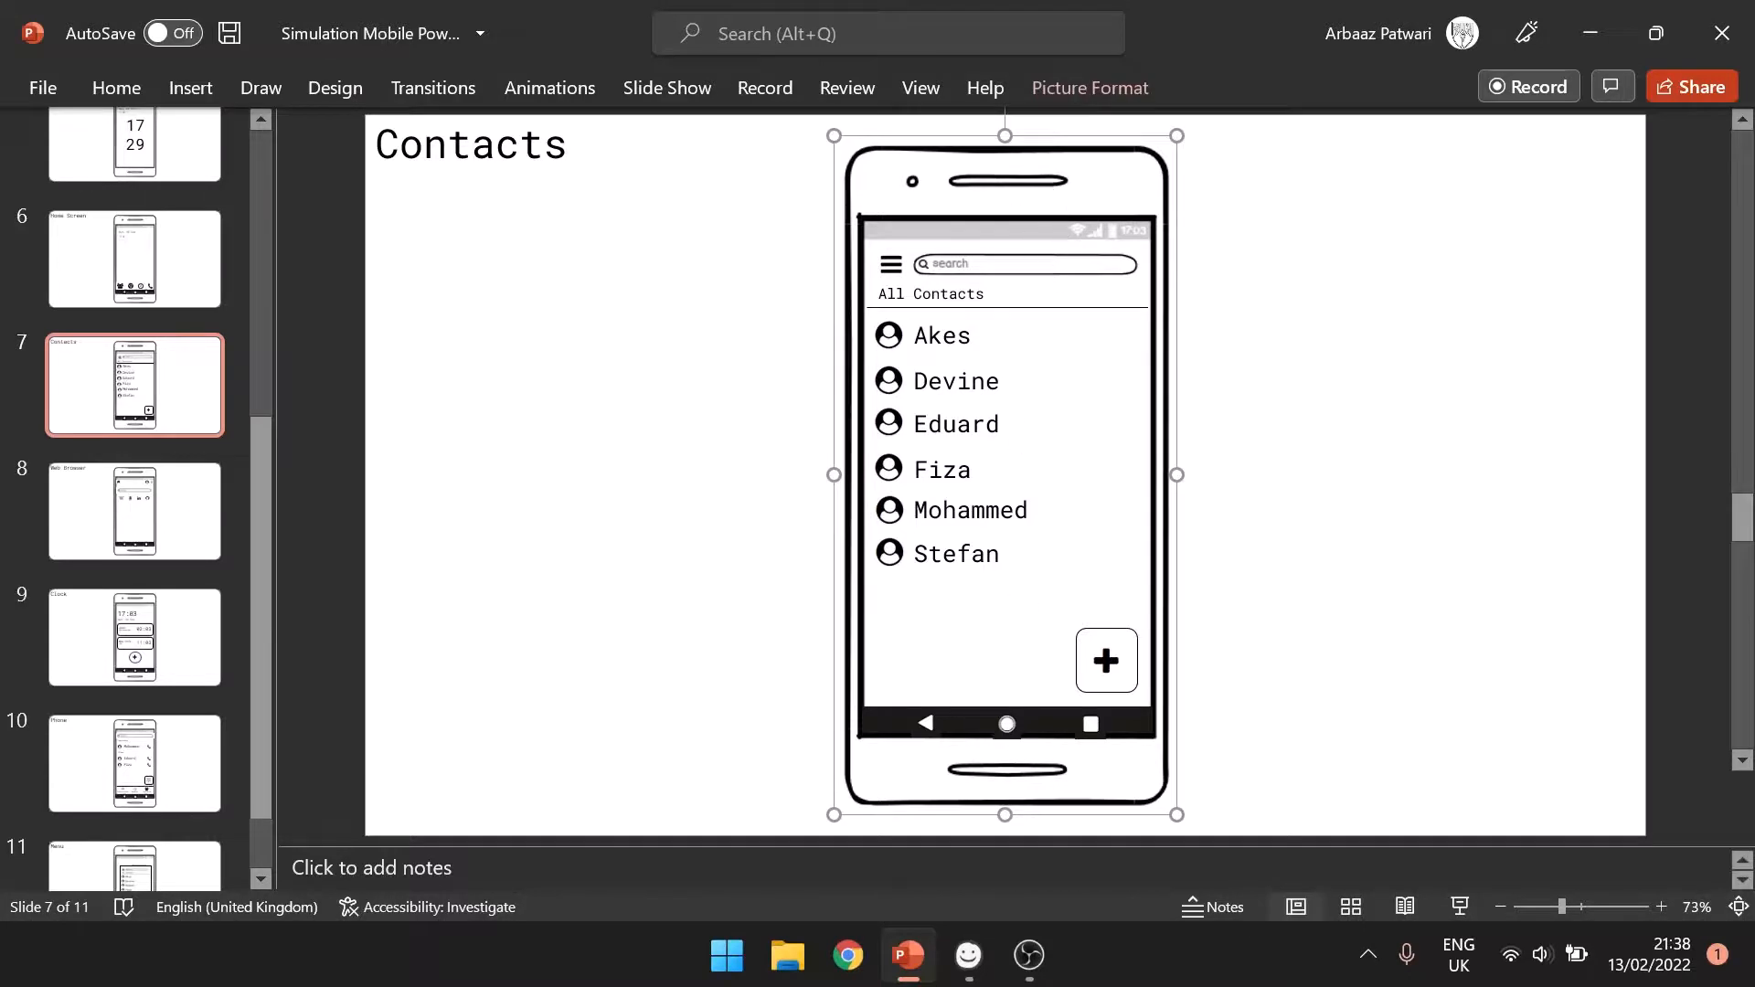
click(1106, 660)
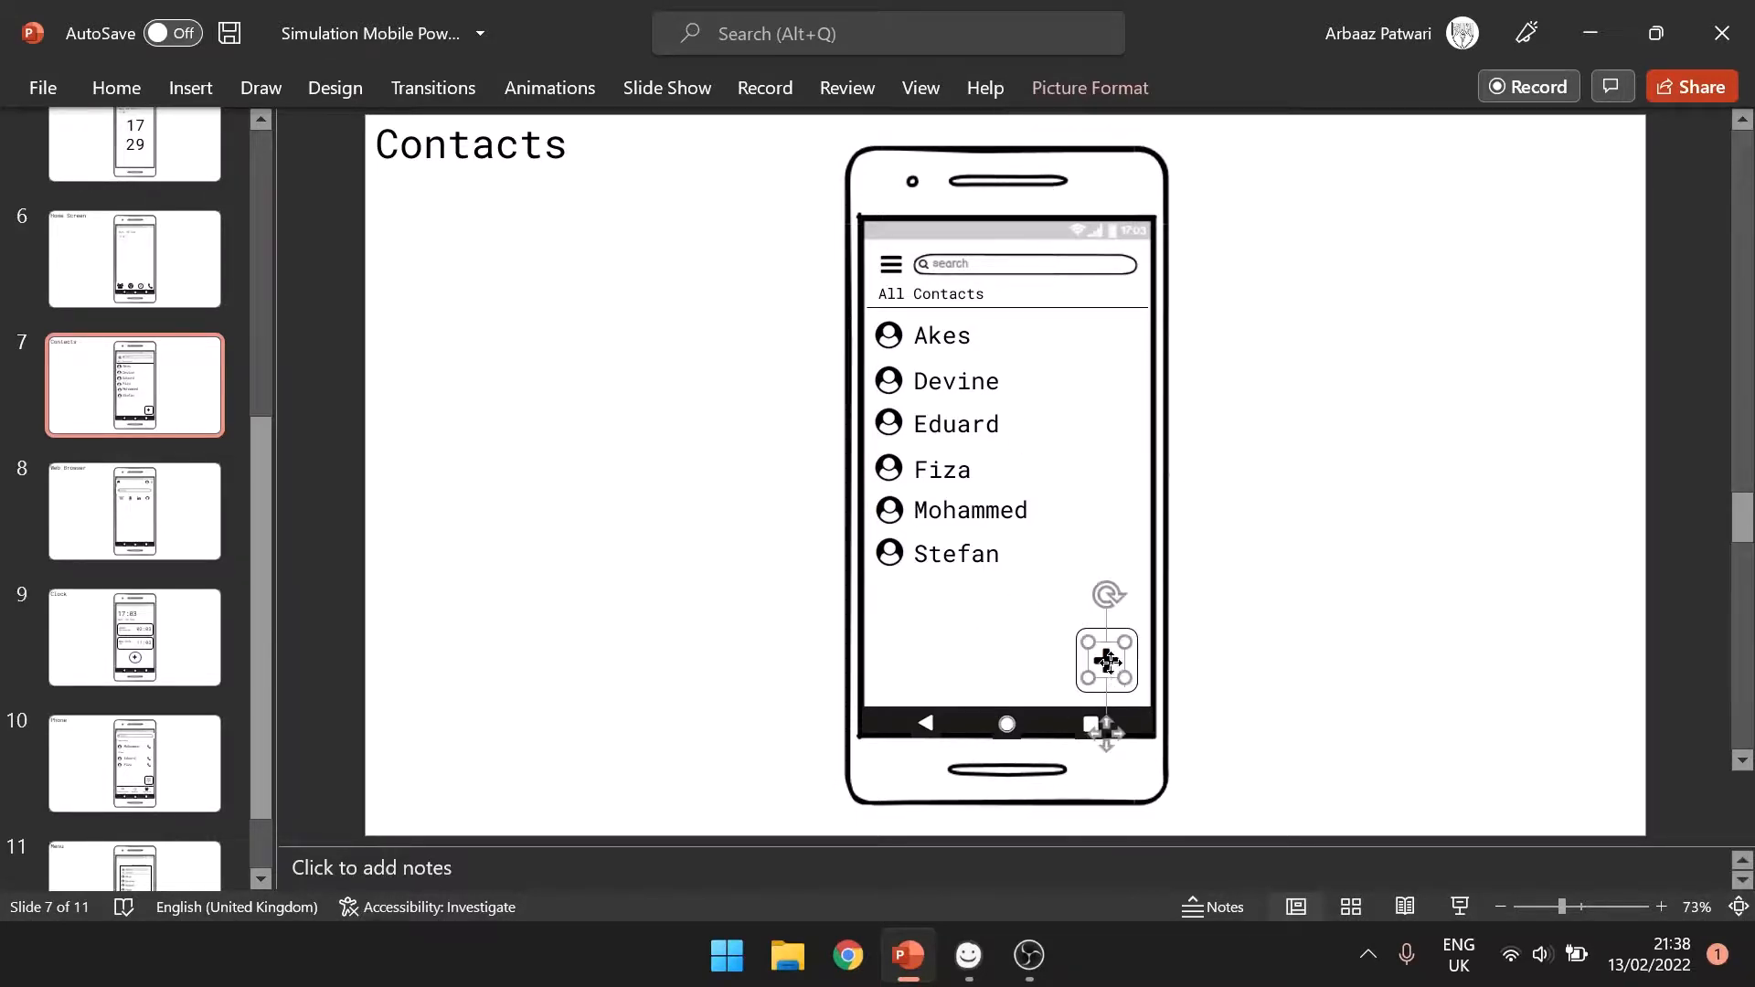
click(507, 644)
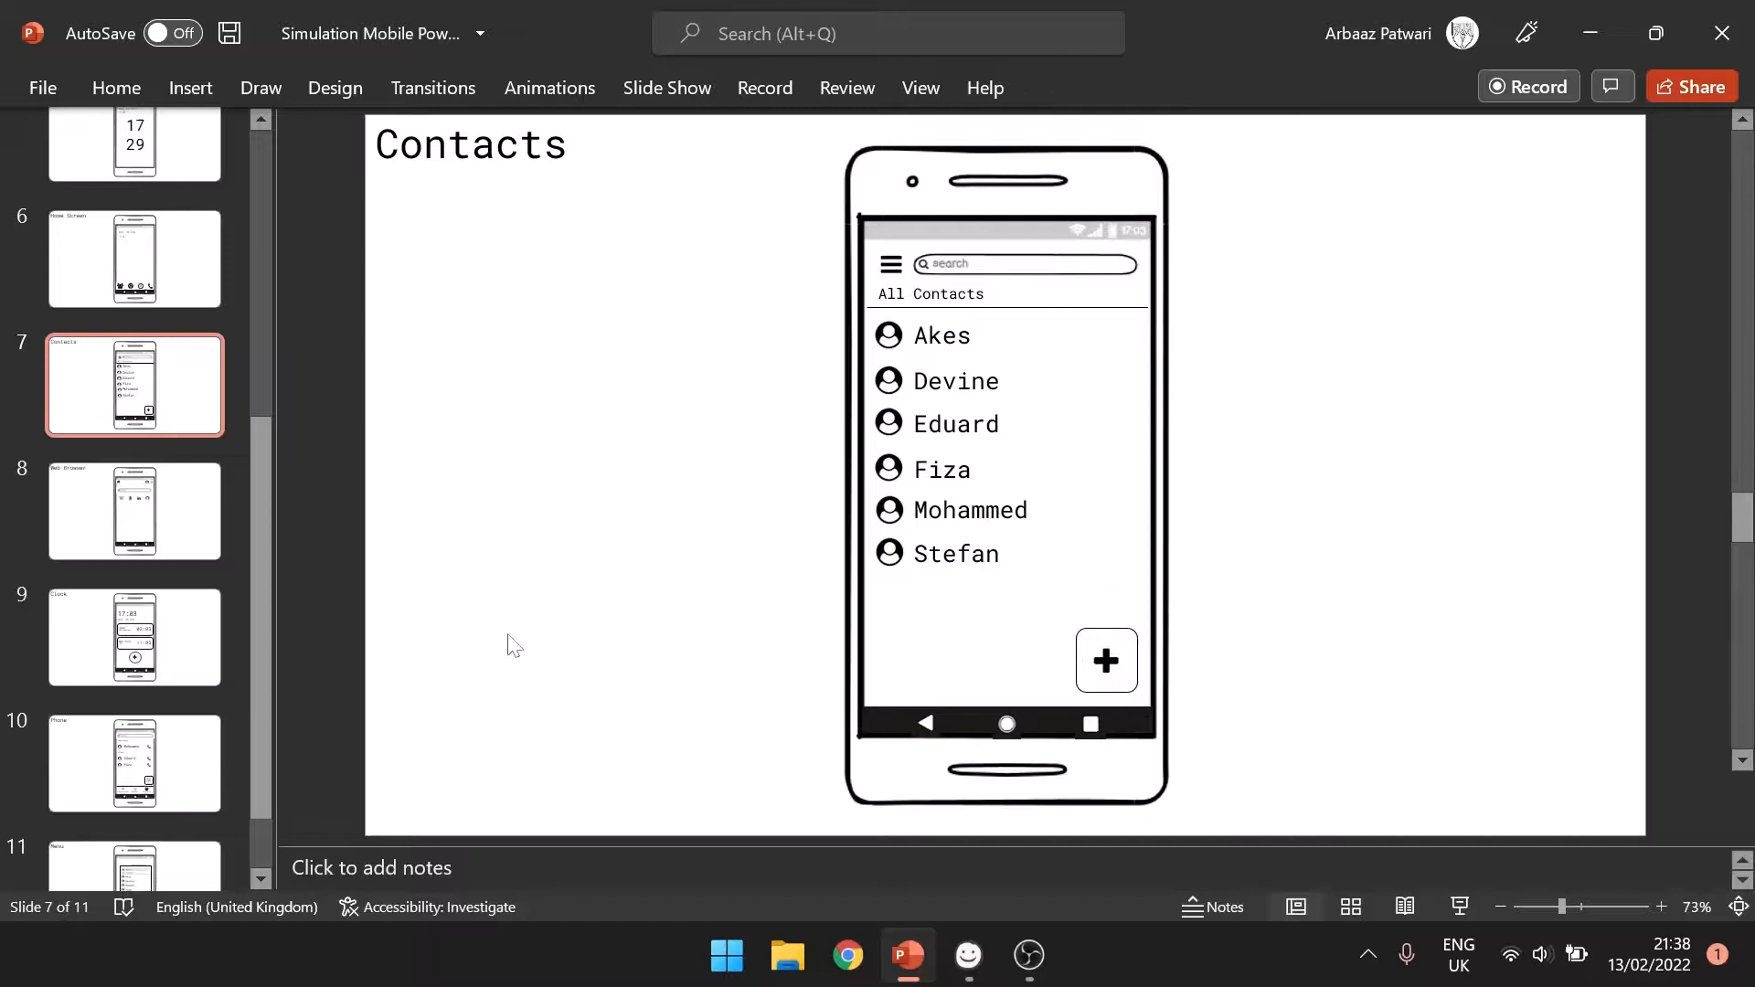
mouse_move(528, 835)
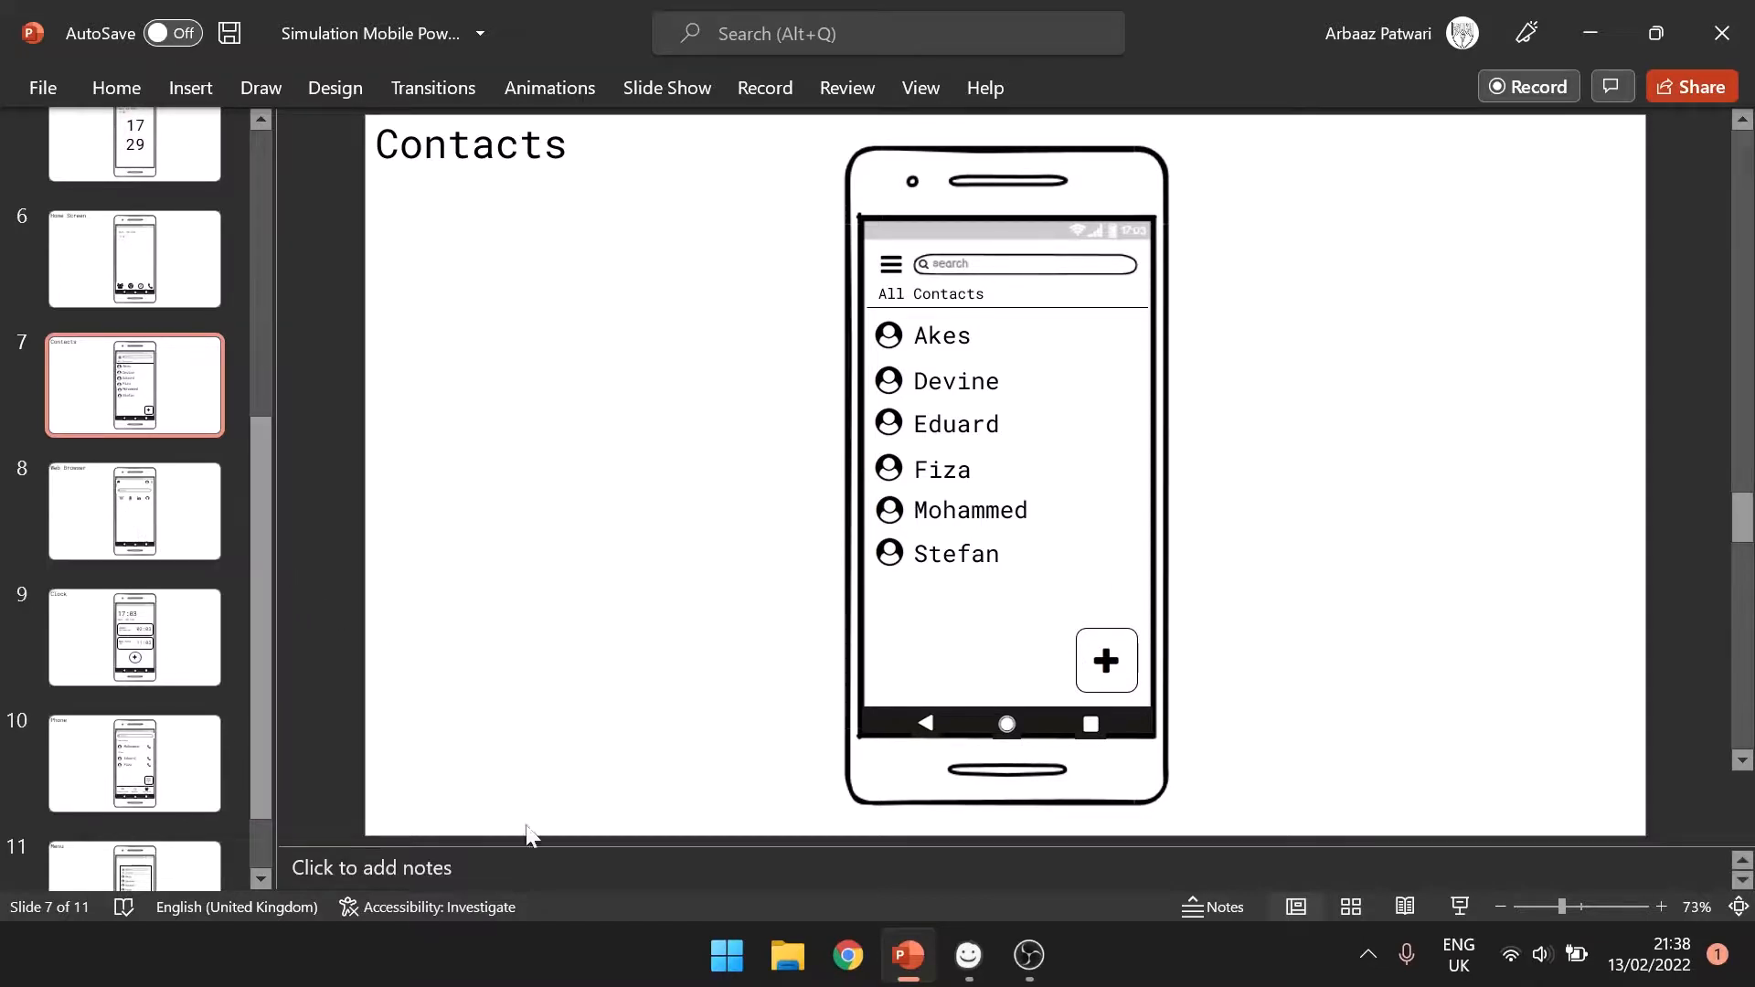
click(967, 956)
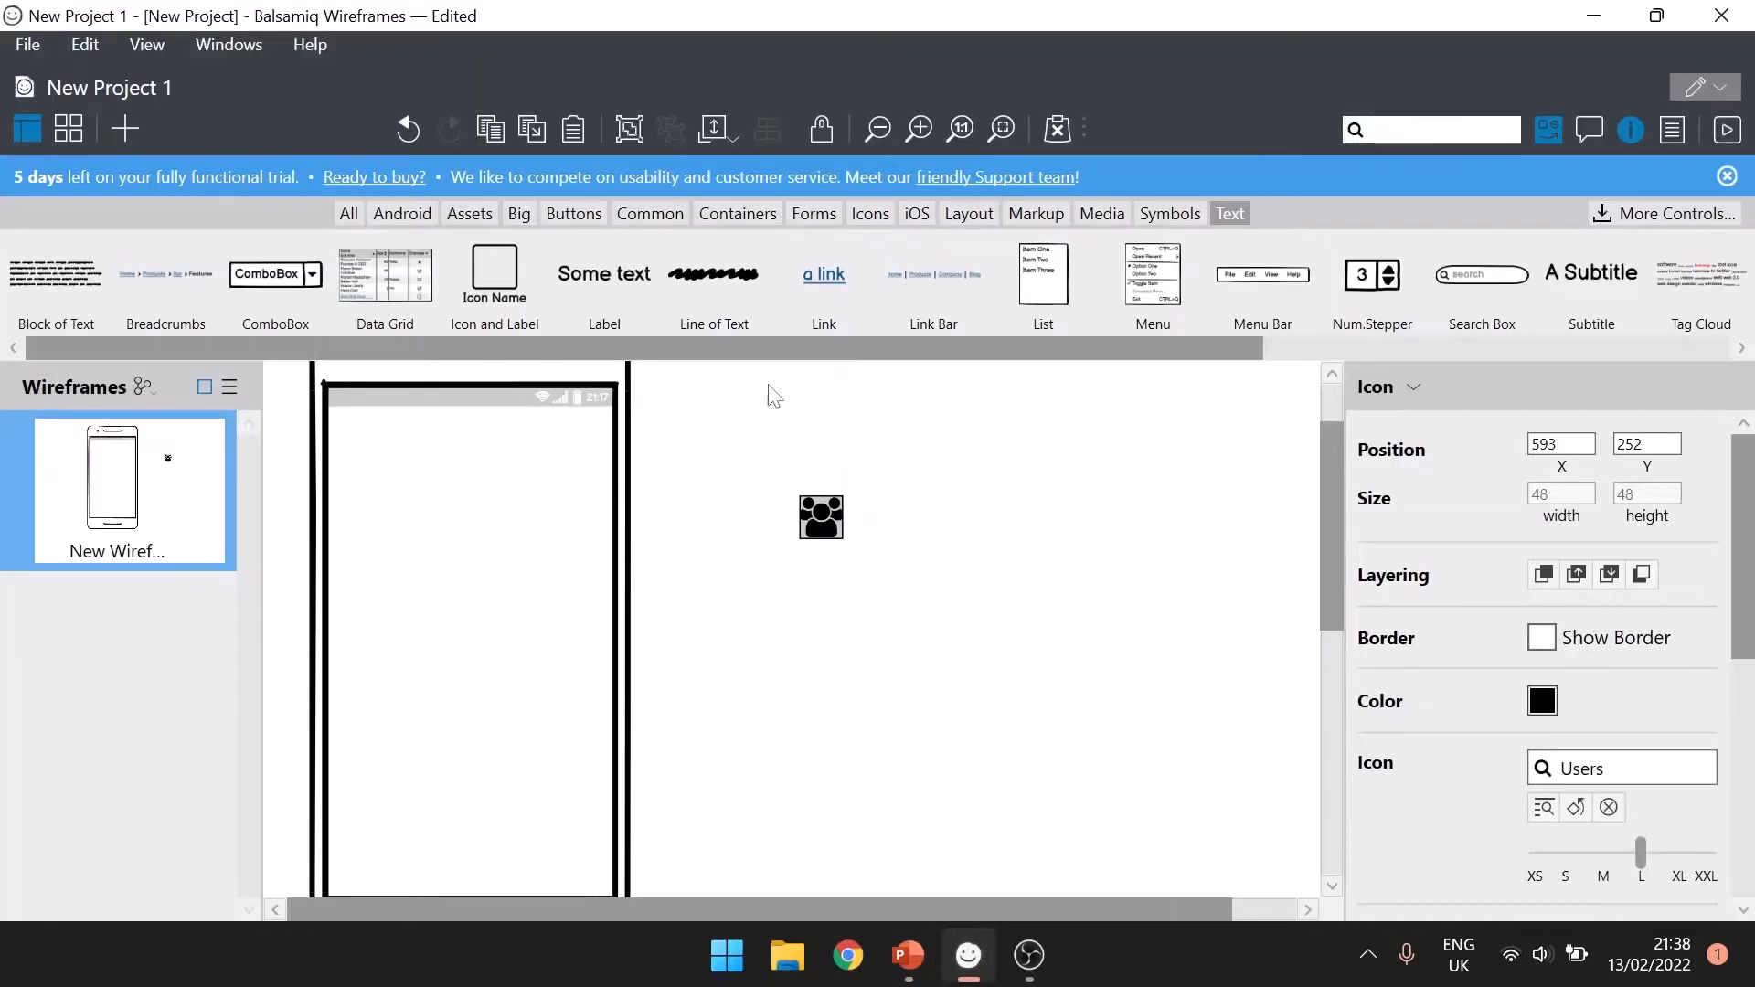
- Deselect the users icon, Quick Add search 'phone', and place the phone icon
click(499, 557)
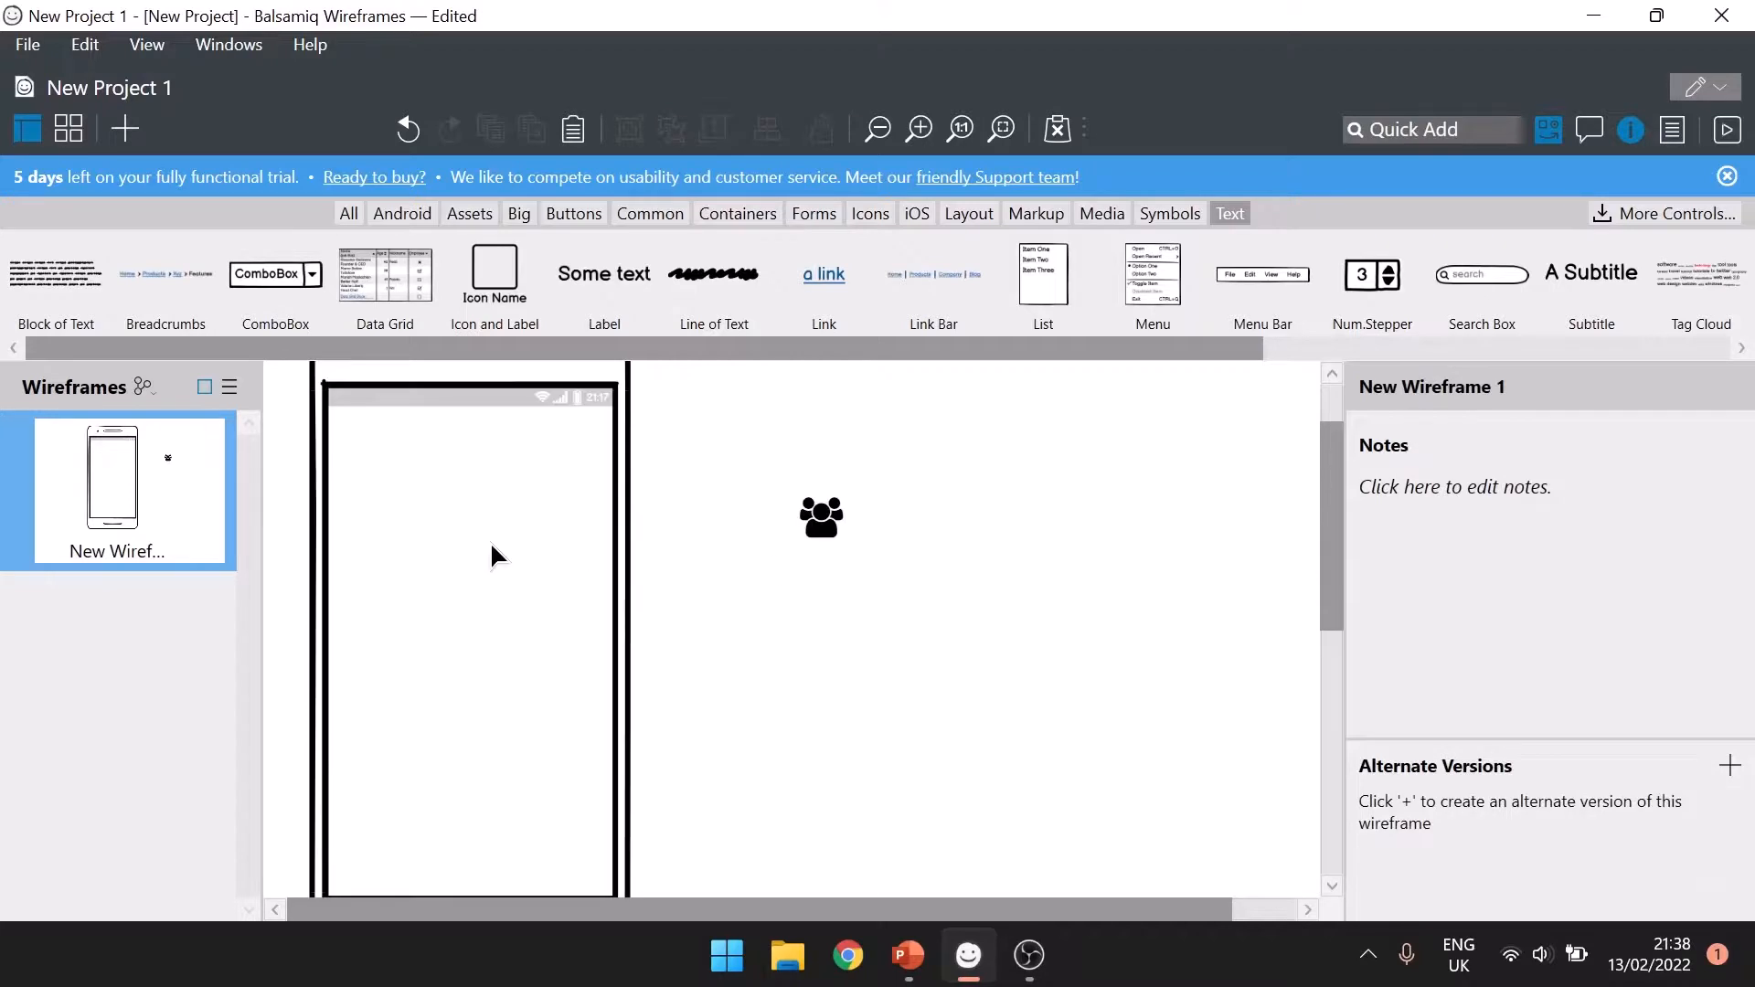
mouse_move(594, 560)
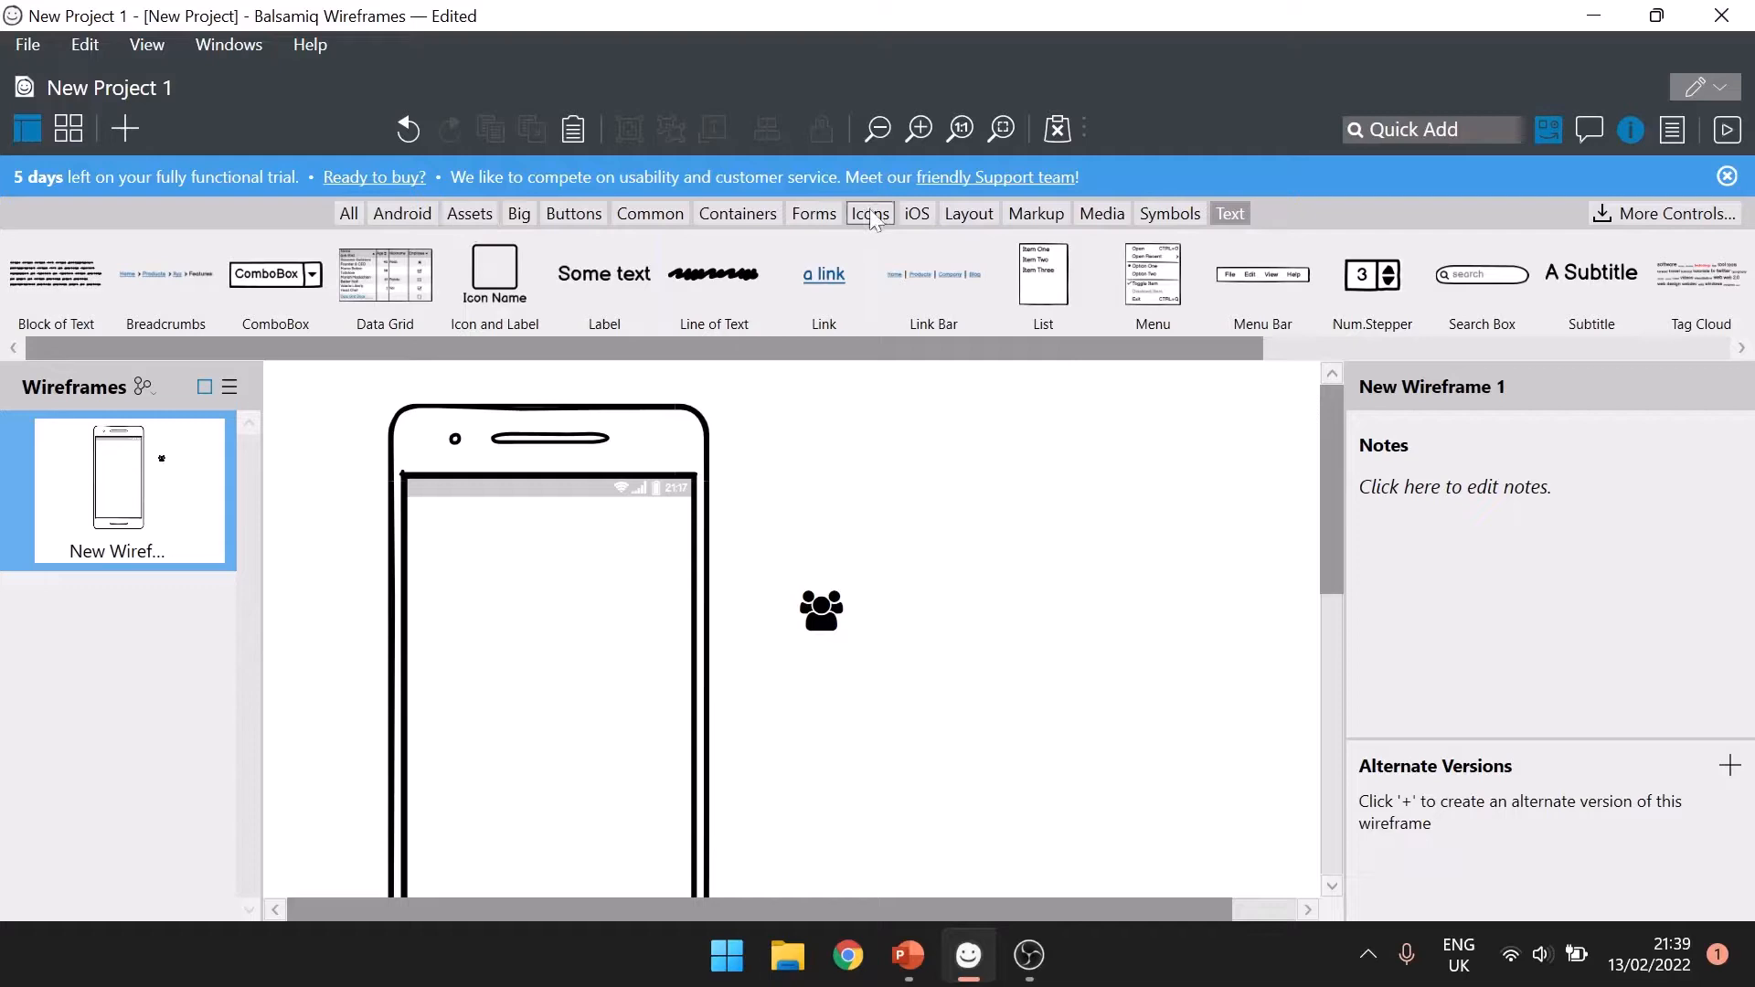
click(870, 214)
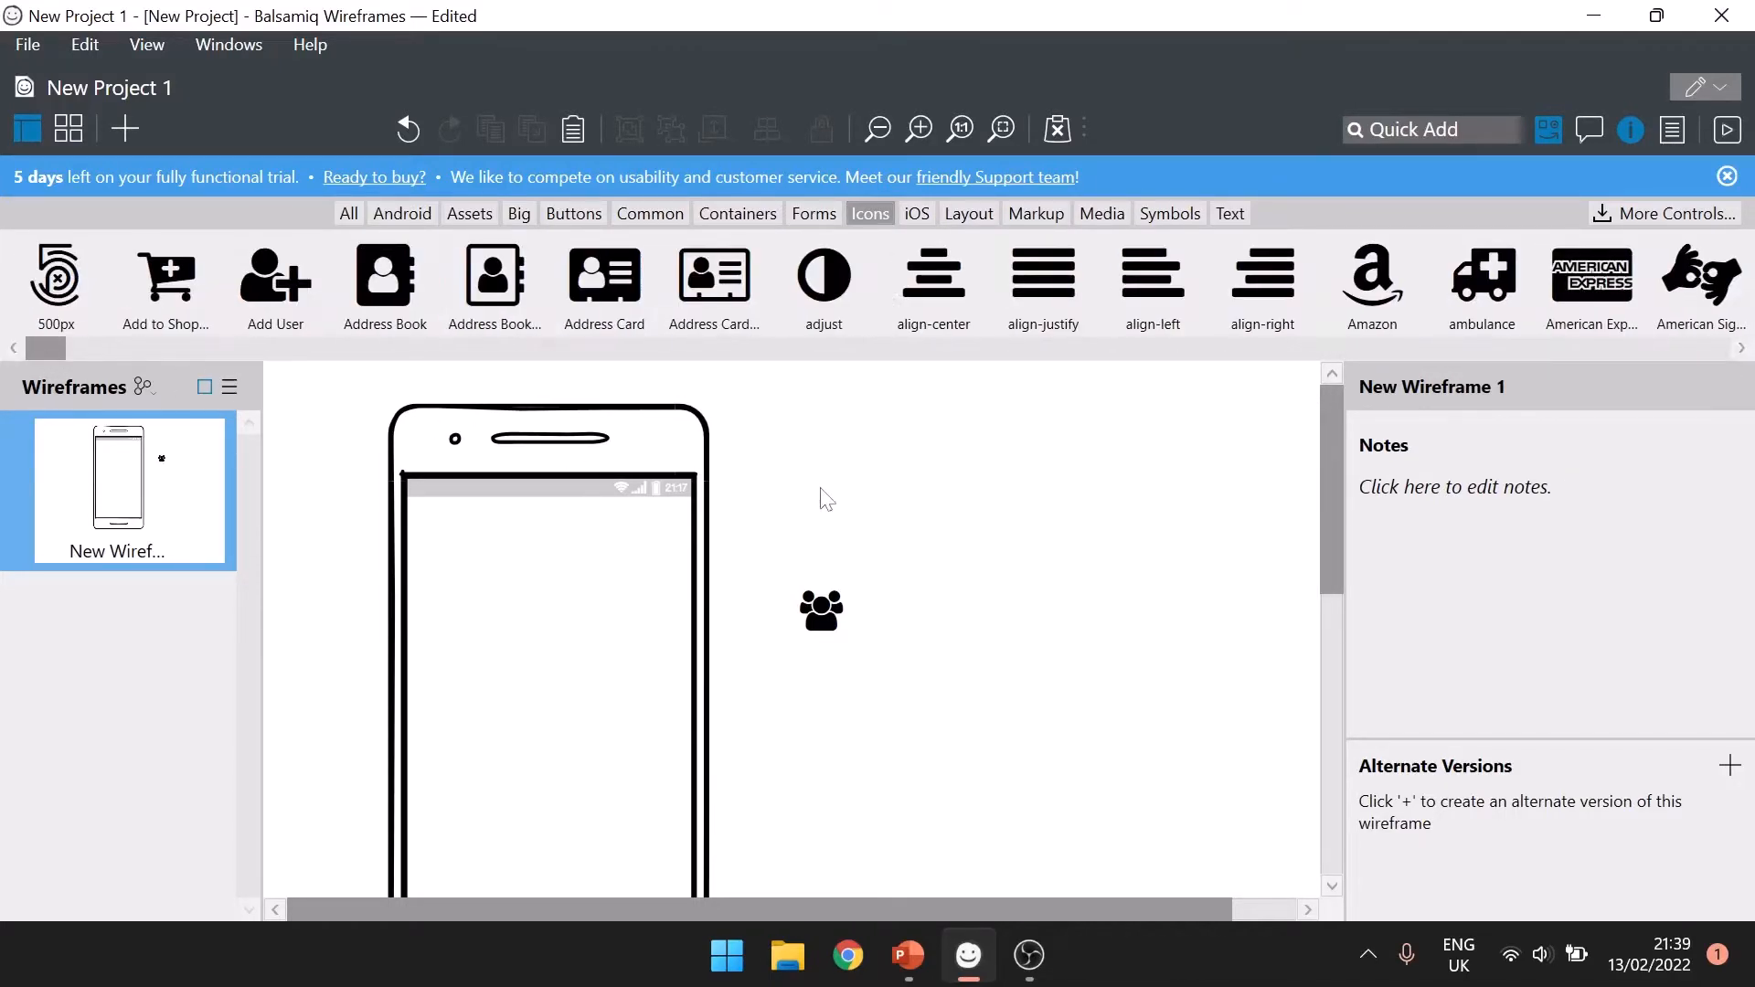
mouse_move(902, 517)
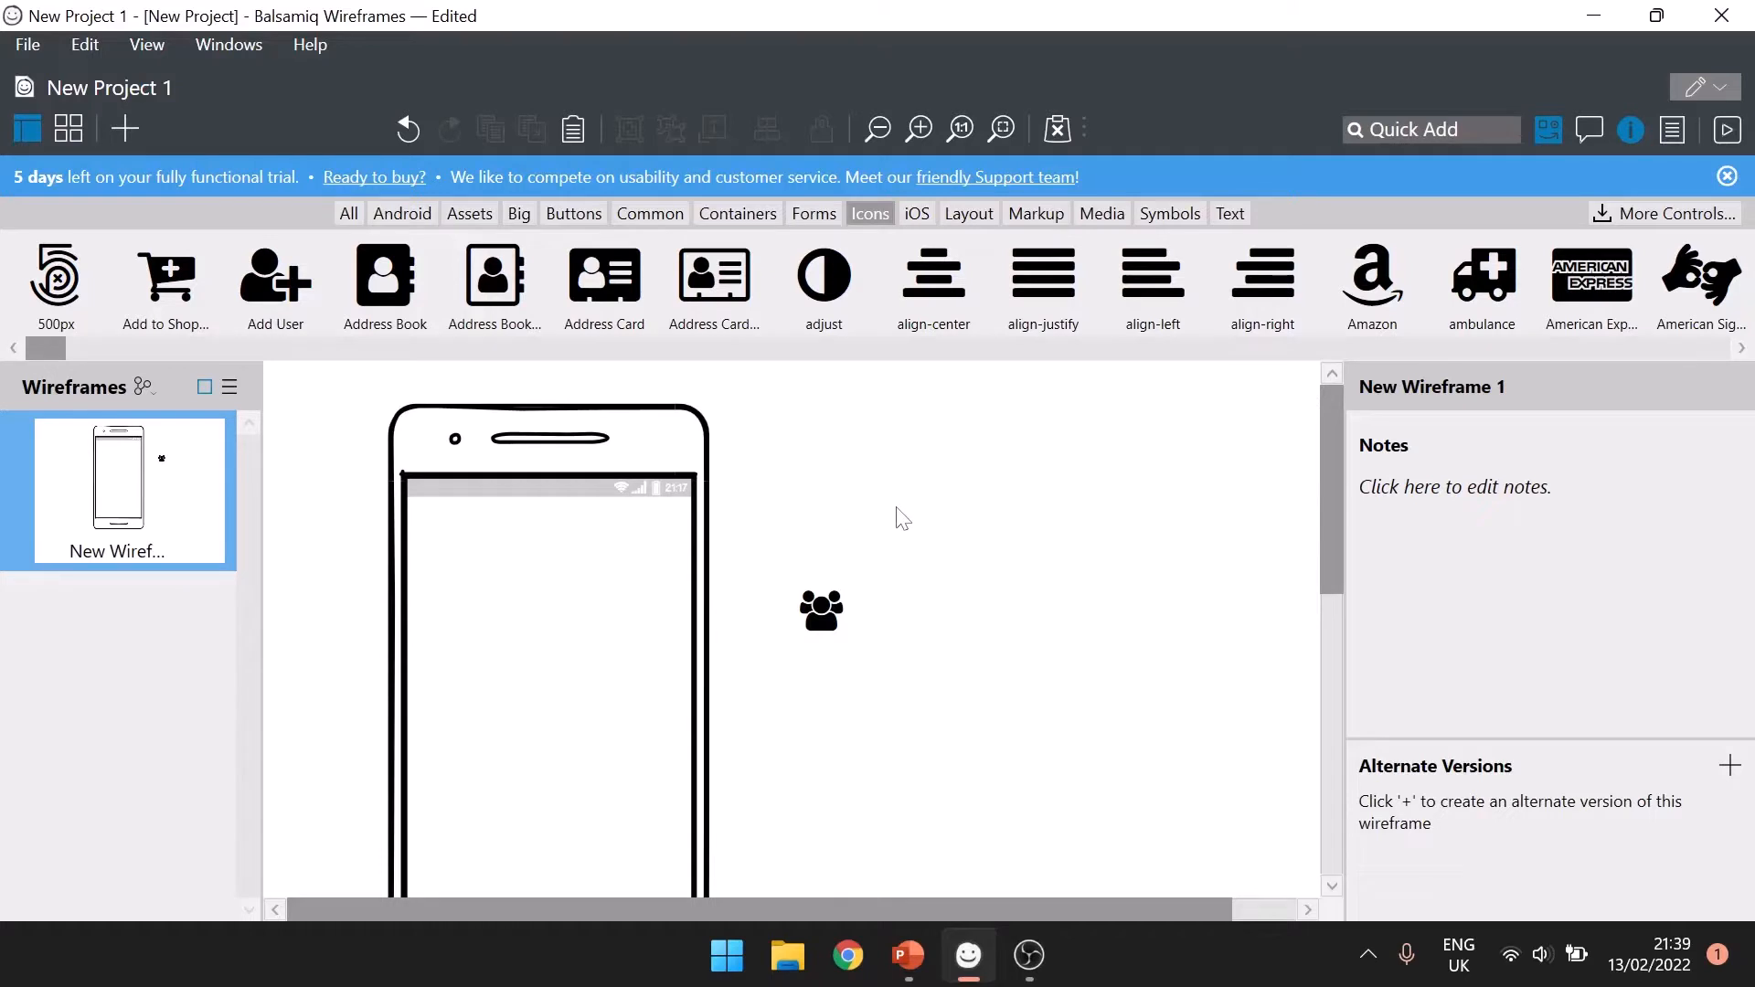
click(1430, 129)
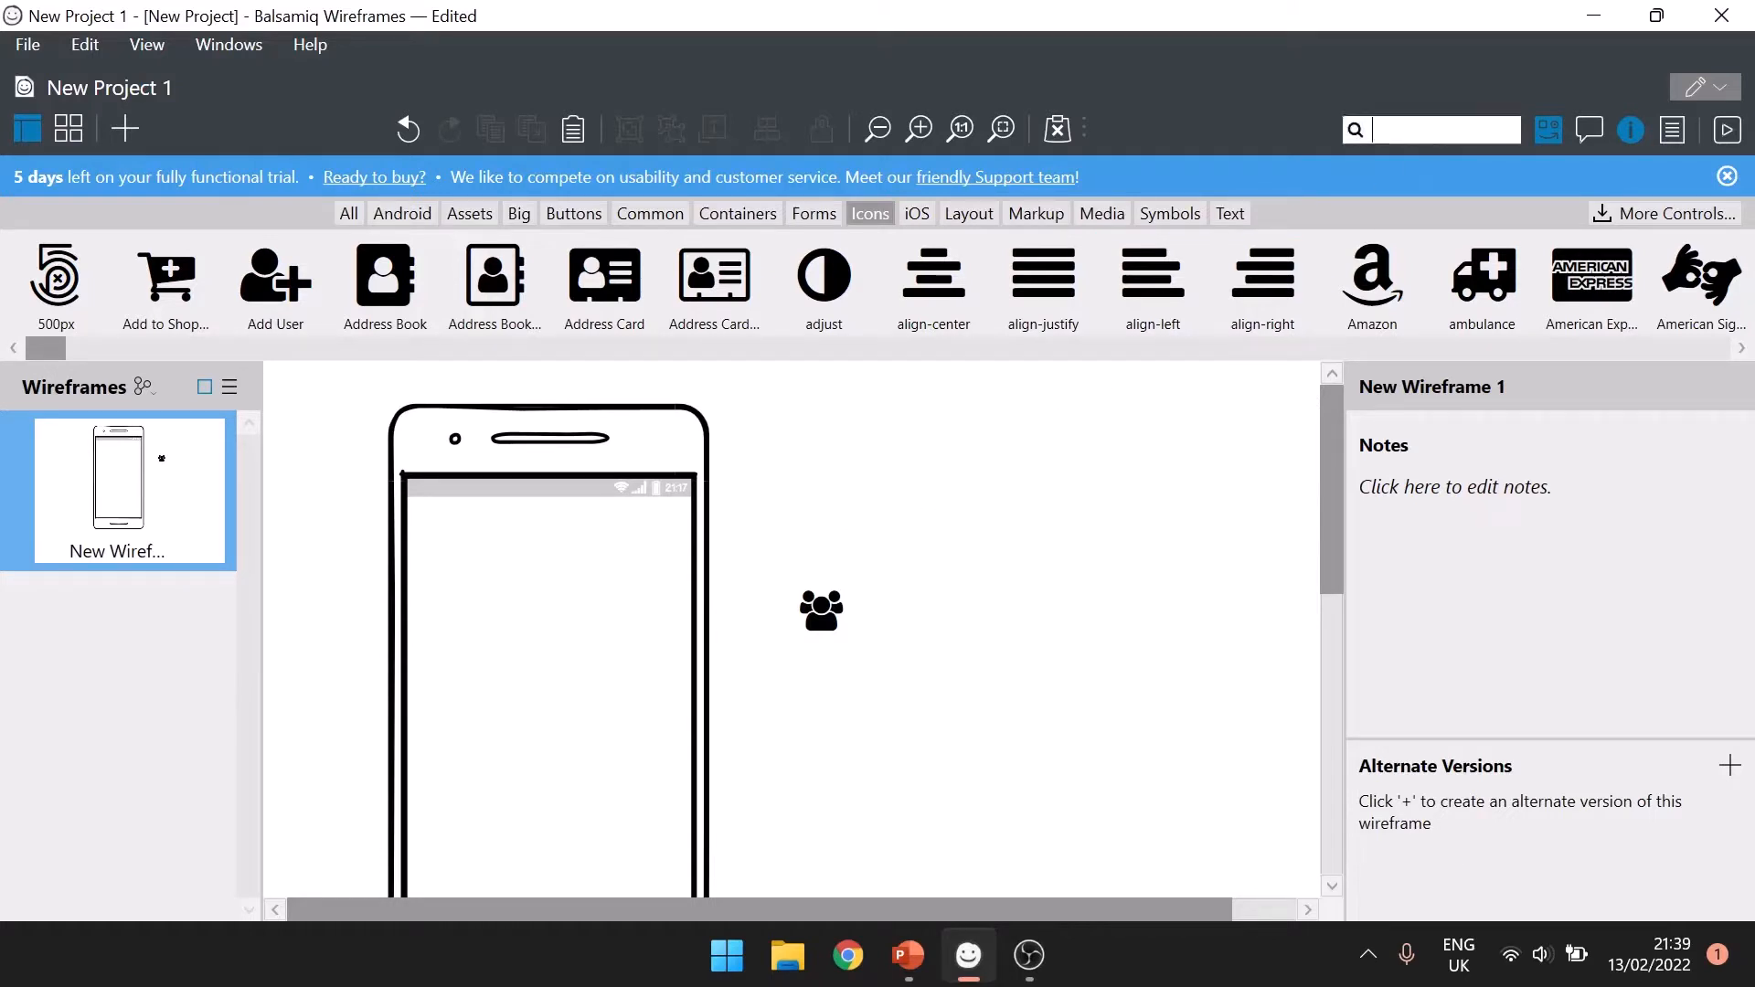
text(phone)
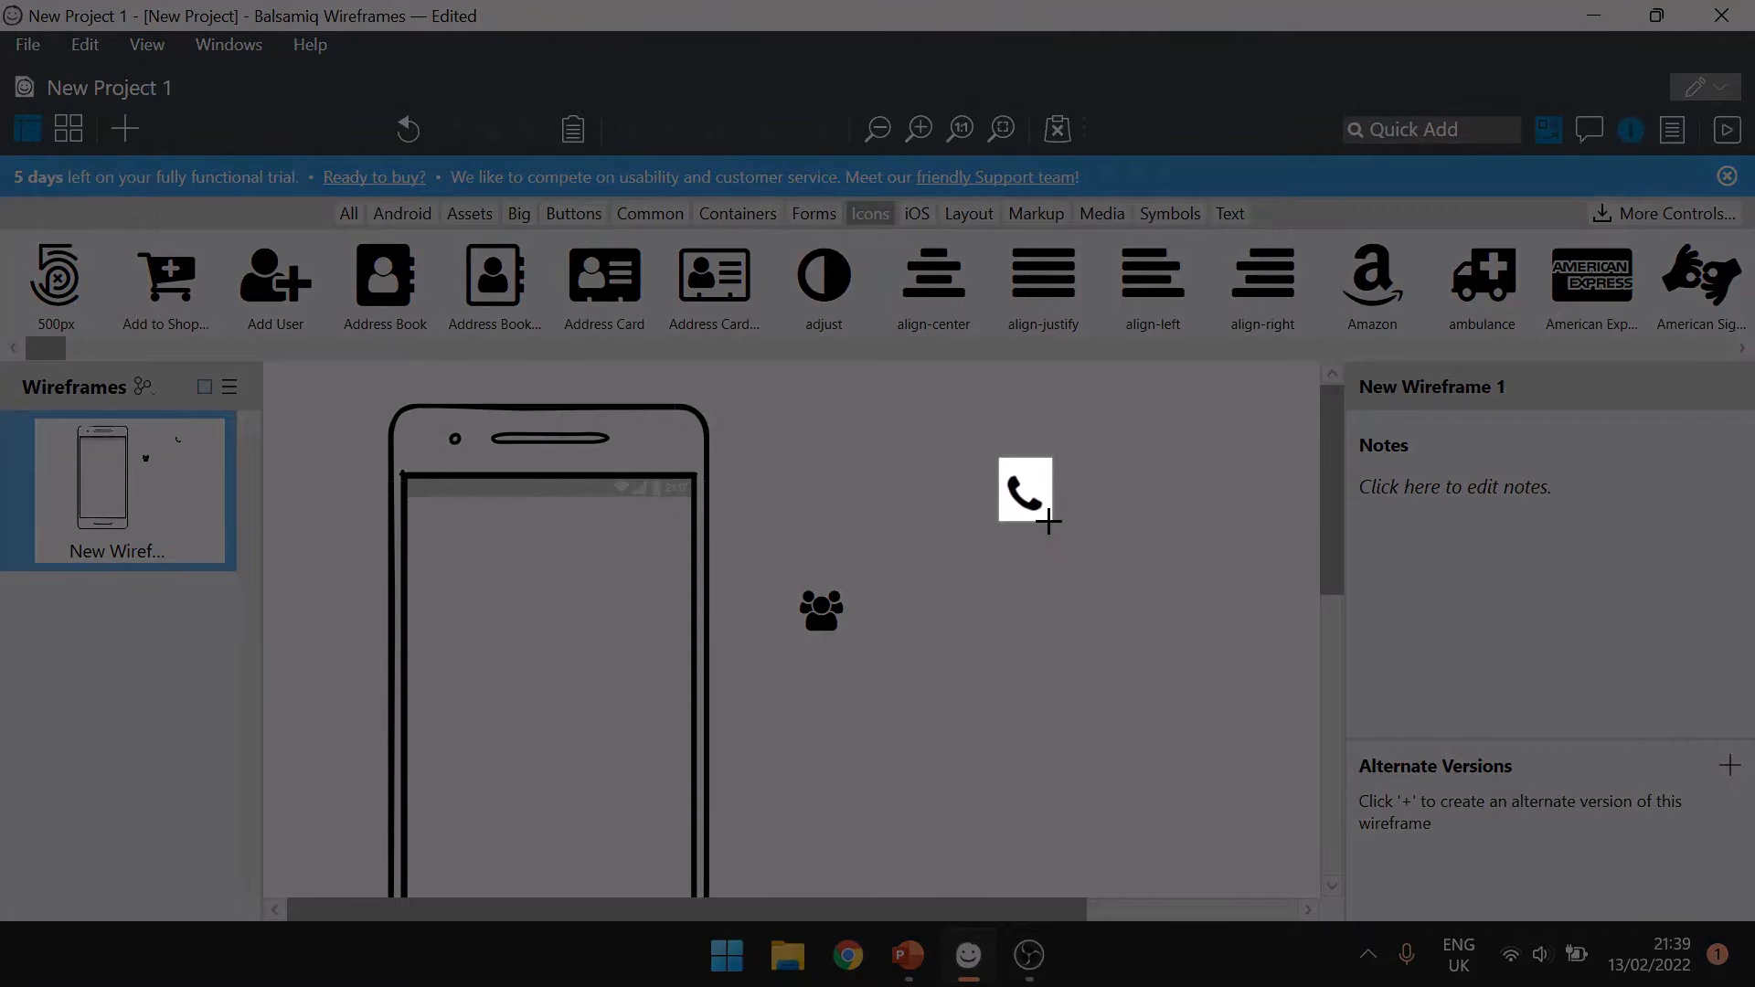
click(907, 956)
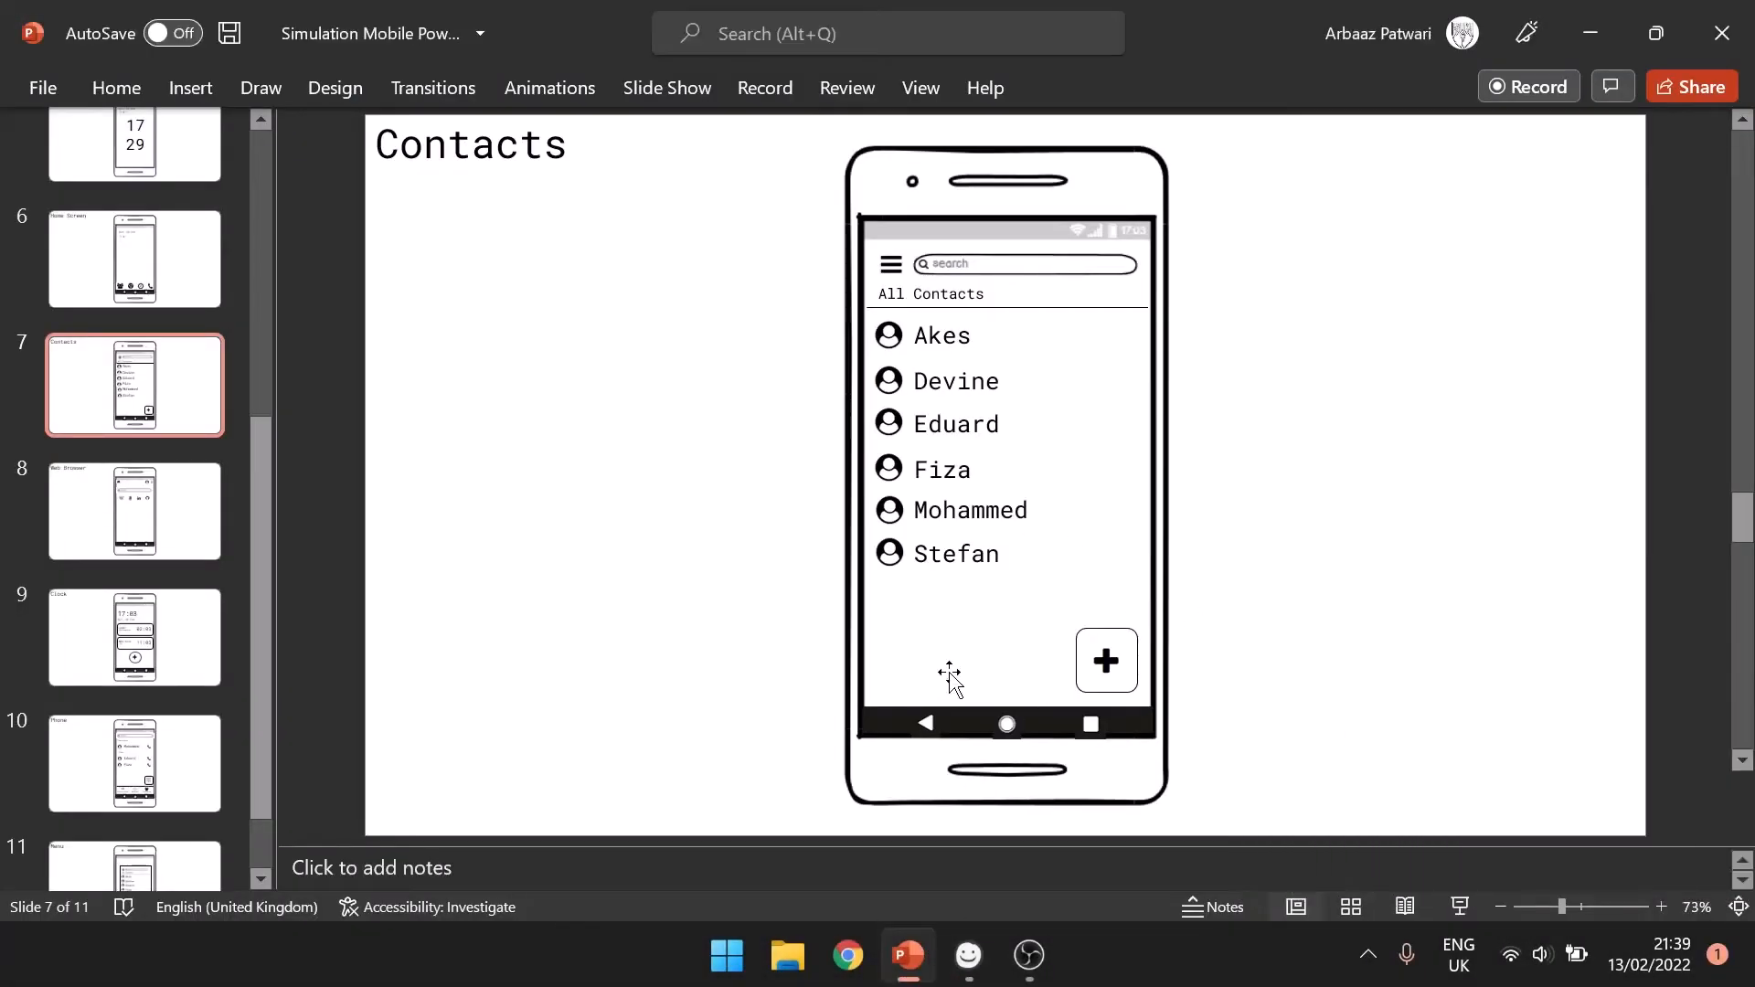
mouse_move(963, 654)
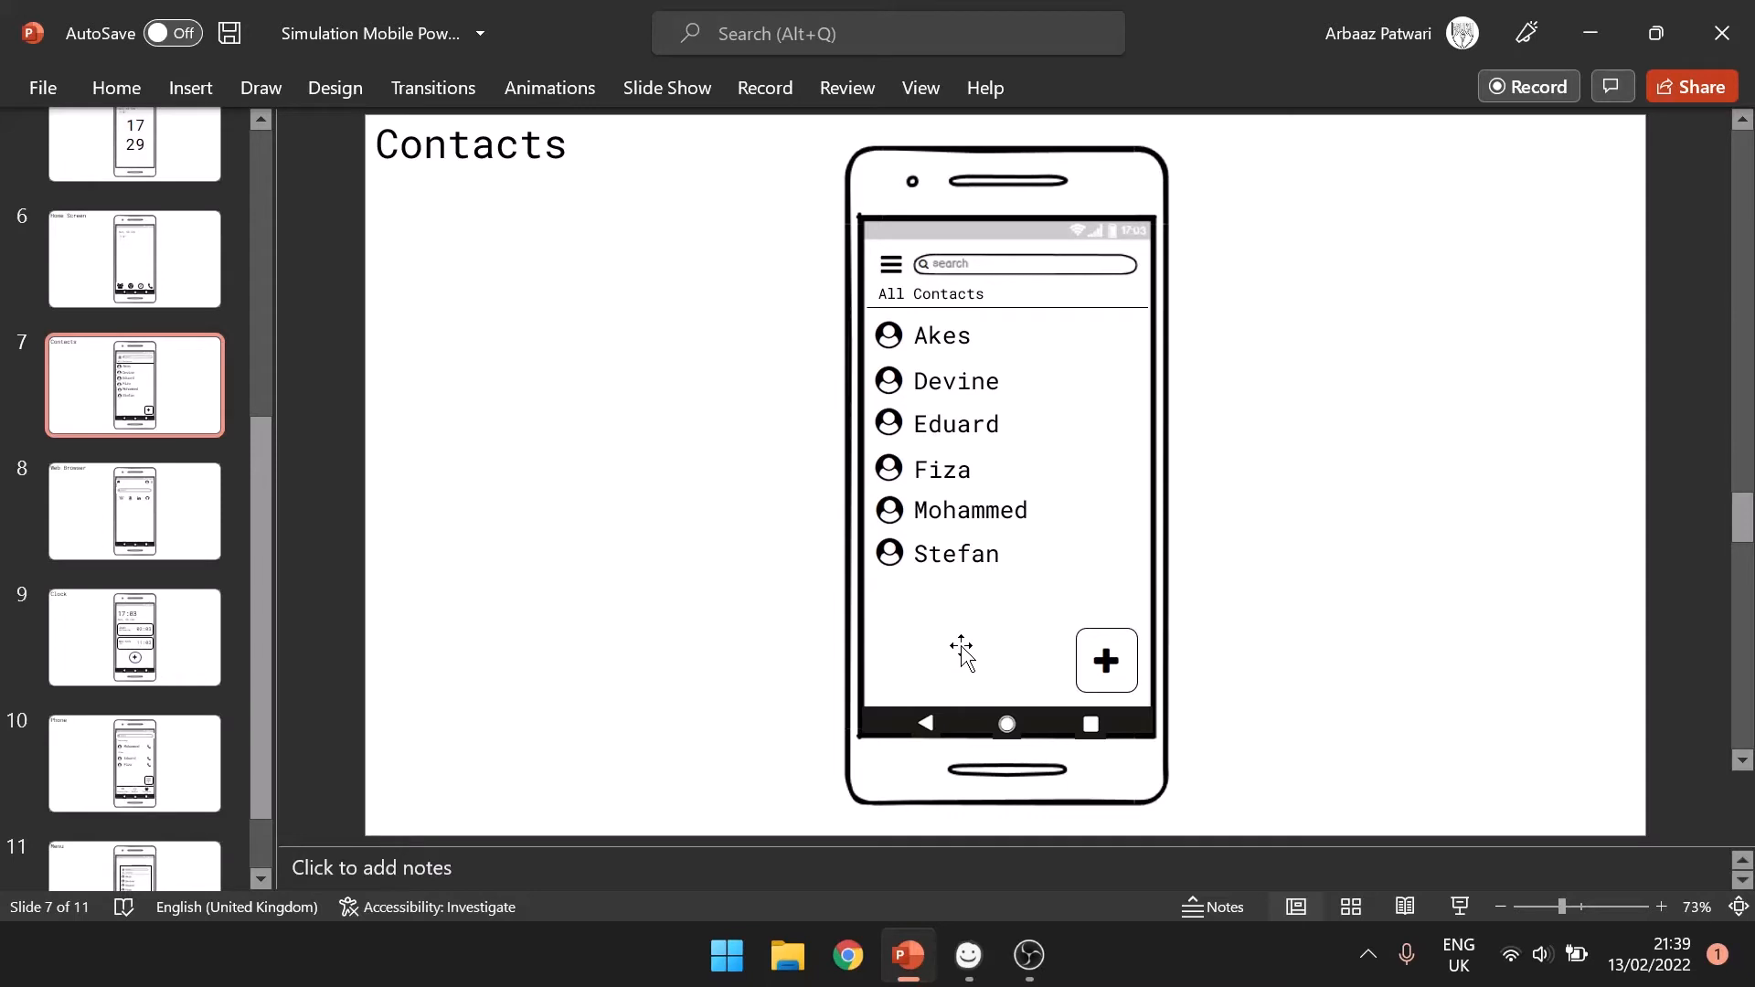
- Open slide 9, the Clock slide with Japan and New York times
click(134, 636)
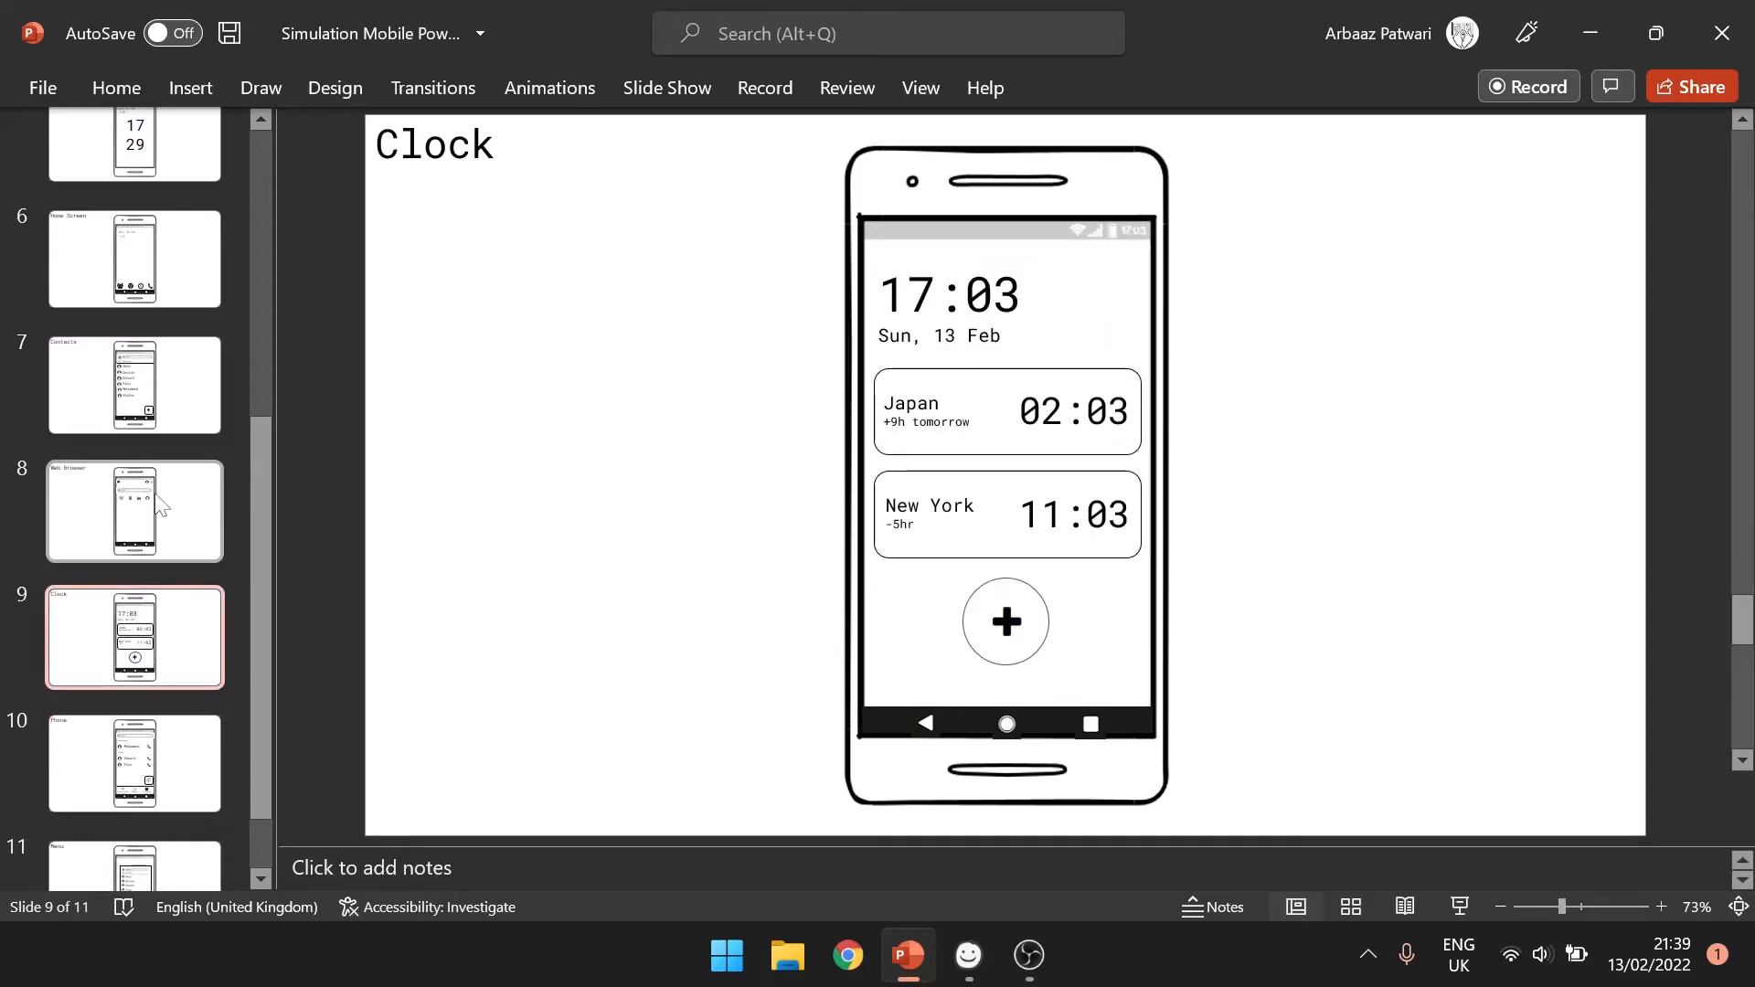